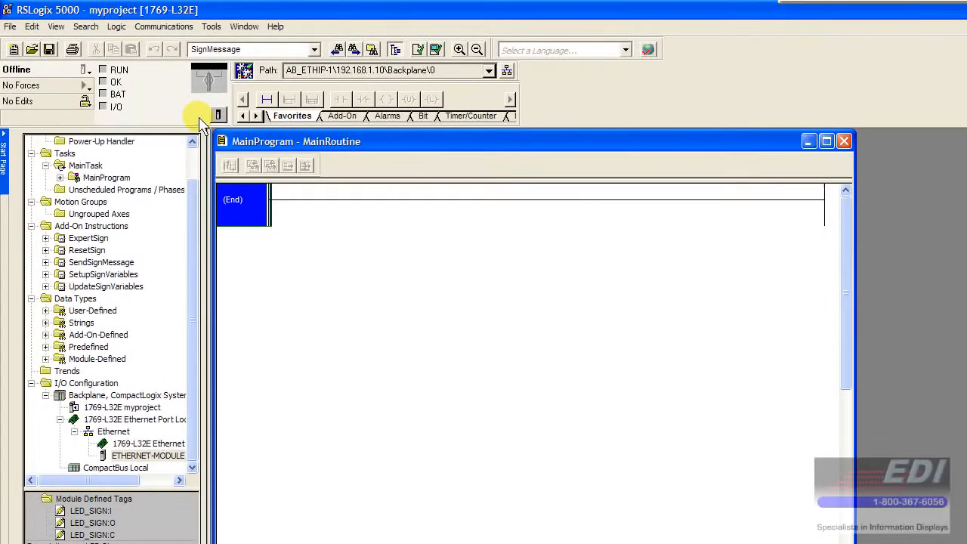
{"action": "mouse_move", "coordinate": [404, 314]}
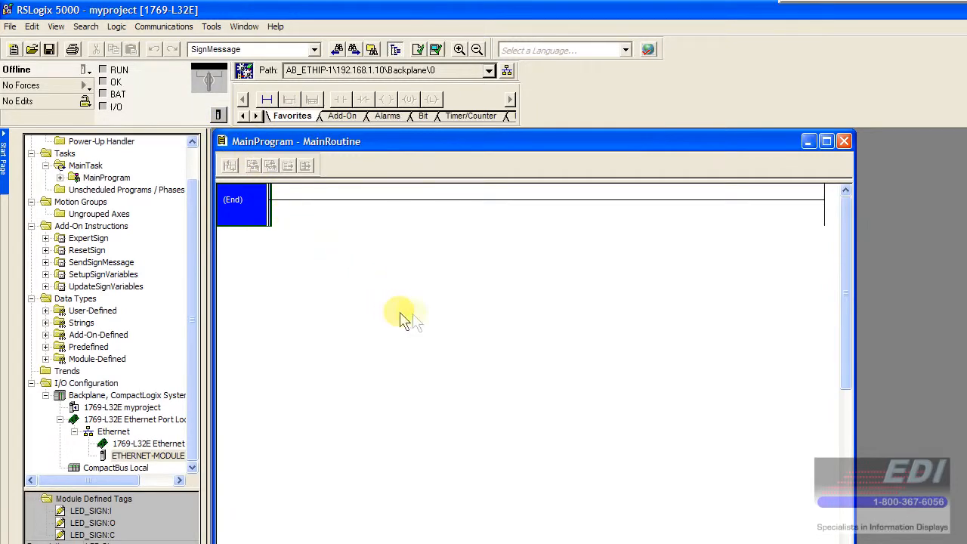
{"action": "mouse_move", "coordinate": [201, 177]}
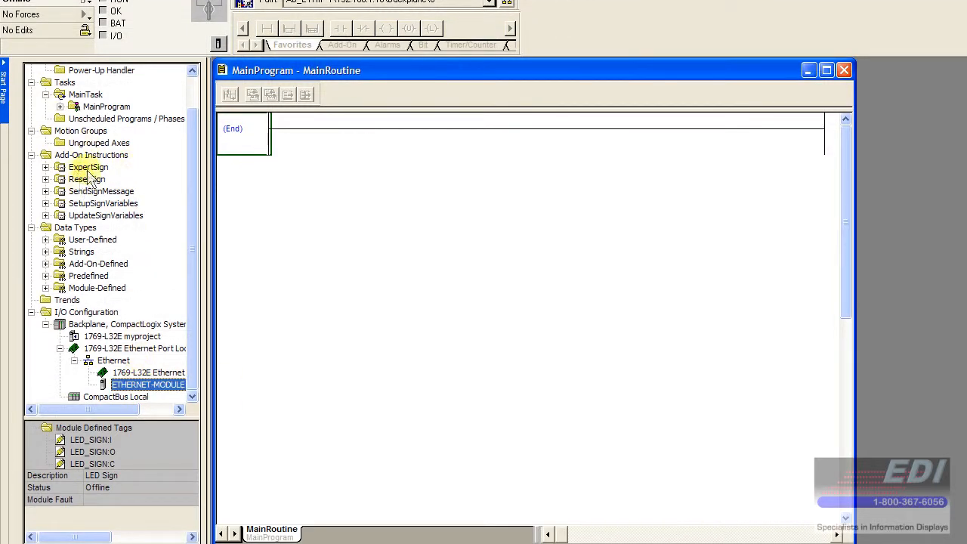
{"action": "mouse_move", "coordinate": [109, 174]}
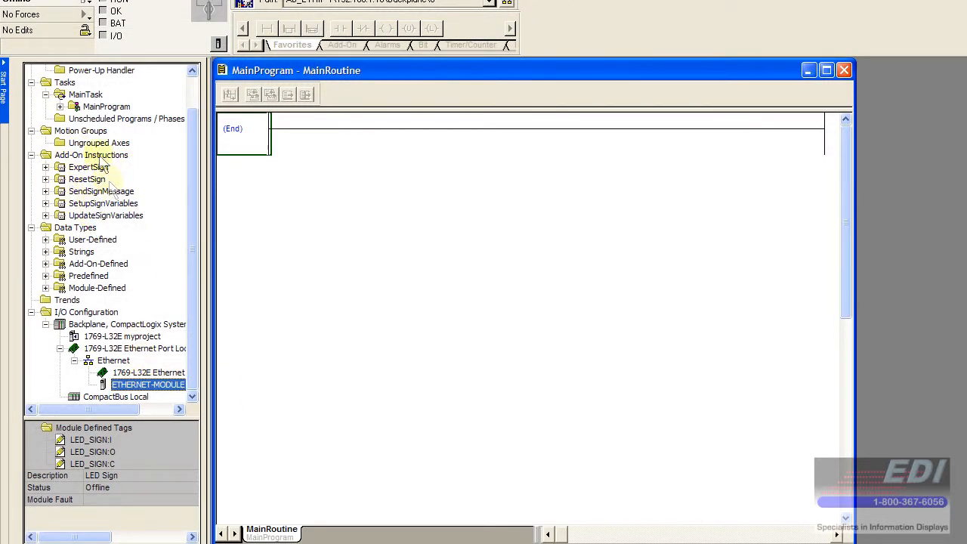
{"action": "mouse_move", "coordinate": [49, 249]}
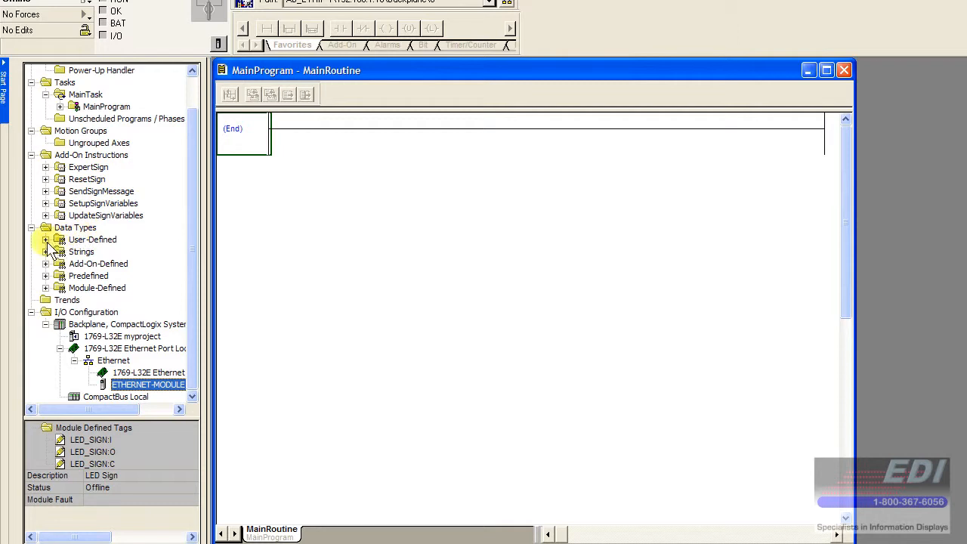
Expand Data Types > User-Defined in the Controller Organizer to reveal the LEDSIGN type
{"action": "left_click", "coordinate": [46, 239]}
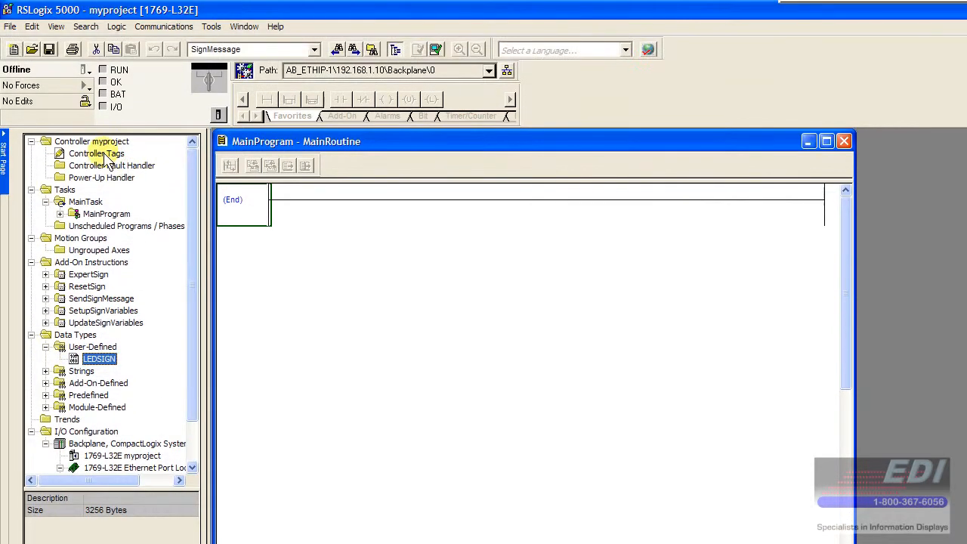
Create controller tag Sign01 with data type LEDSIGN and expand its STRING members
{"action": "double_click", "coordinate": [96, 153]}
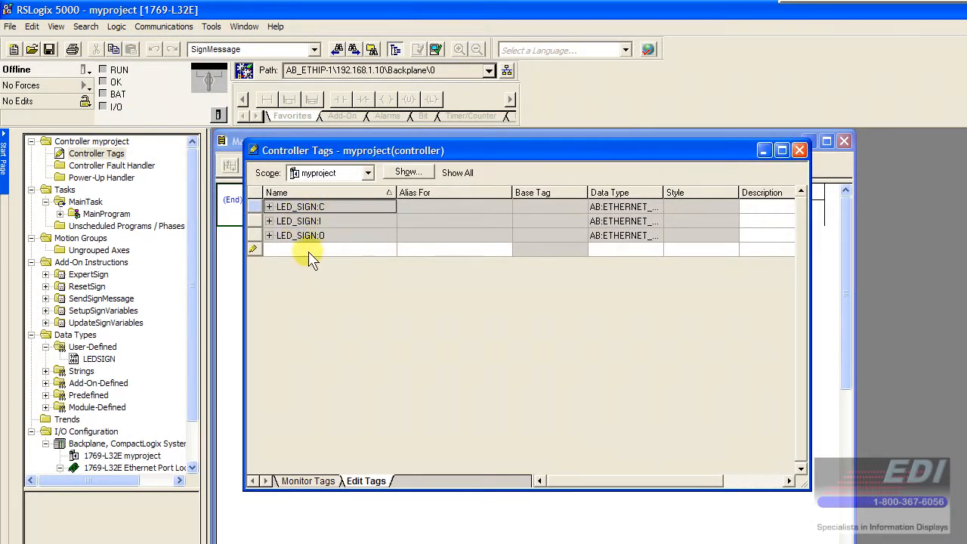
{"action": "left_click", "coordinate": [329, 249]}
{"action": "type", "text": "Sign01"}
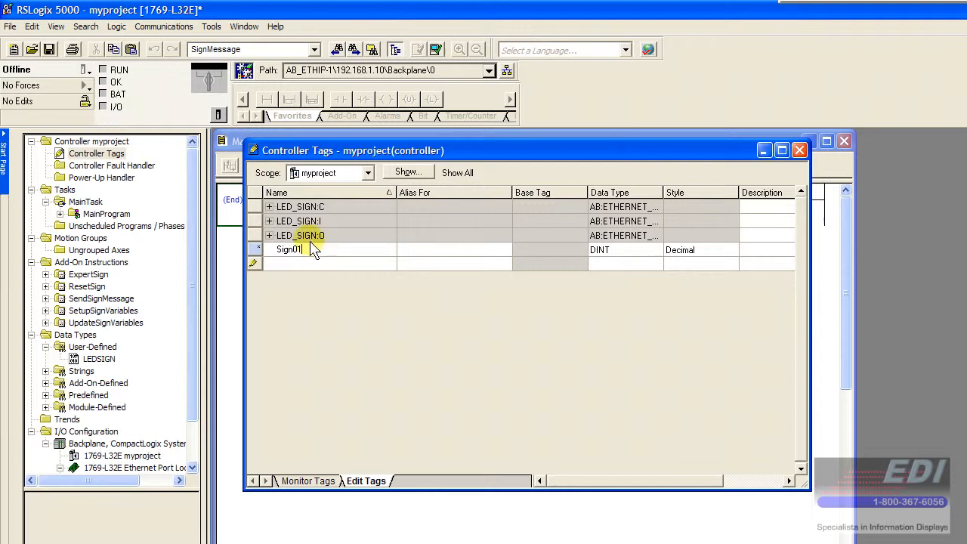
{"action": "mouse_move", "coordinate": [425, 257]}
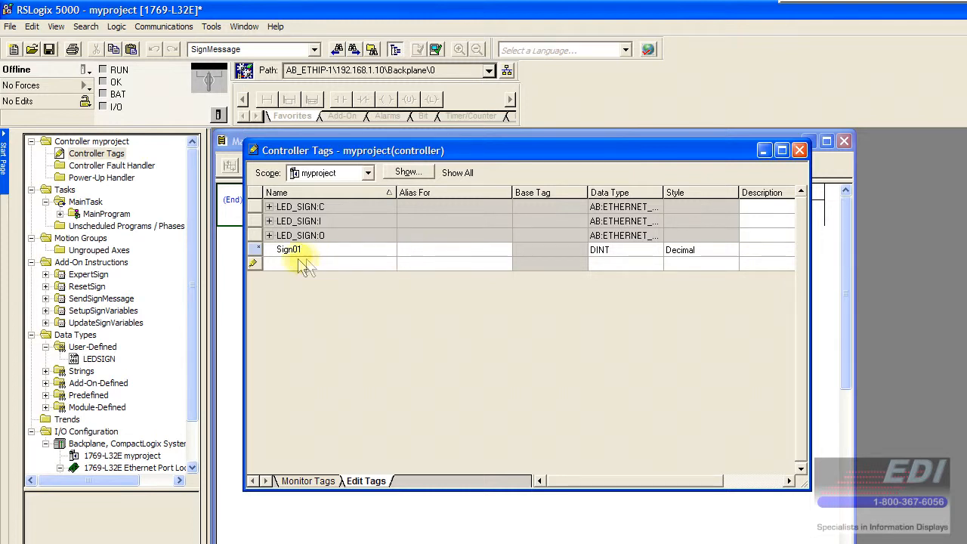
{"action": "mouse_move", "coordinate": [468, 252]}
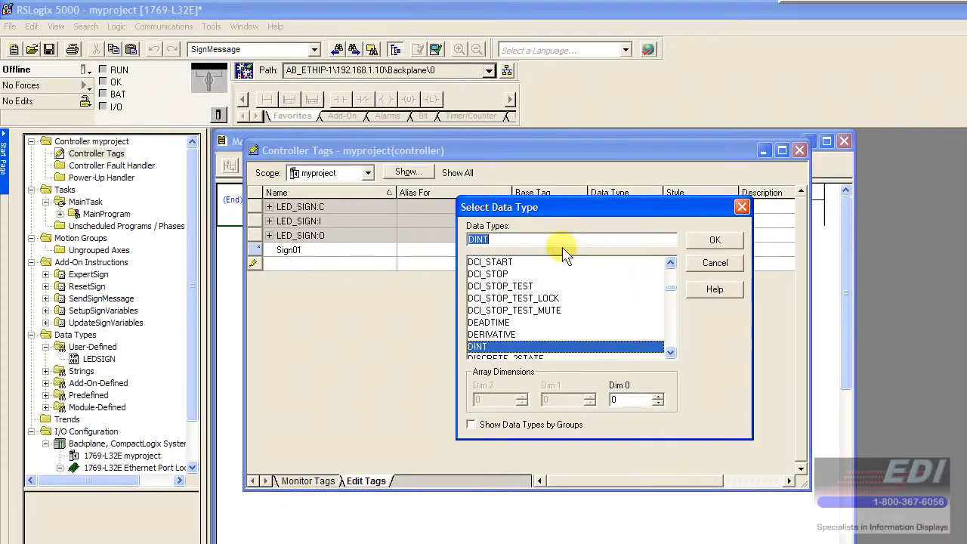
{"action": "type", "text": "LEDSIGN"}
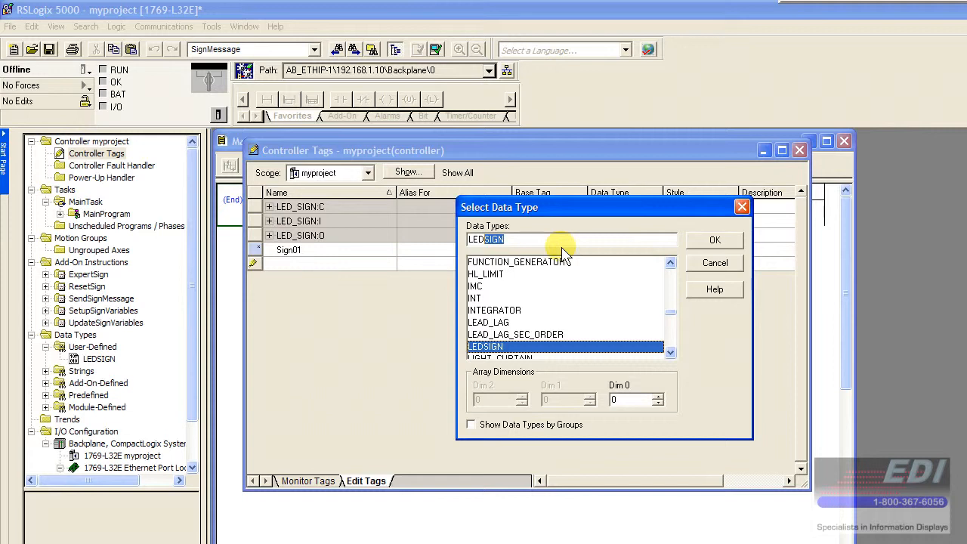
{"action": "mouse_move", "coordinate": [702, 250]}
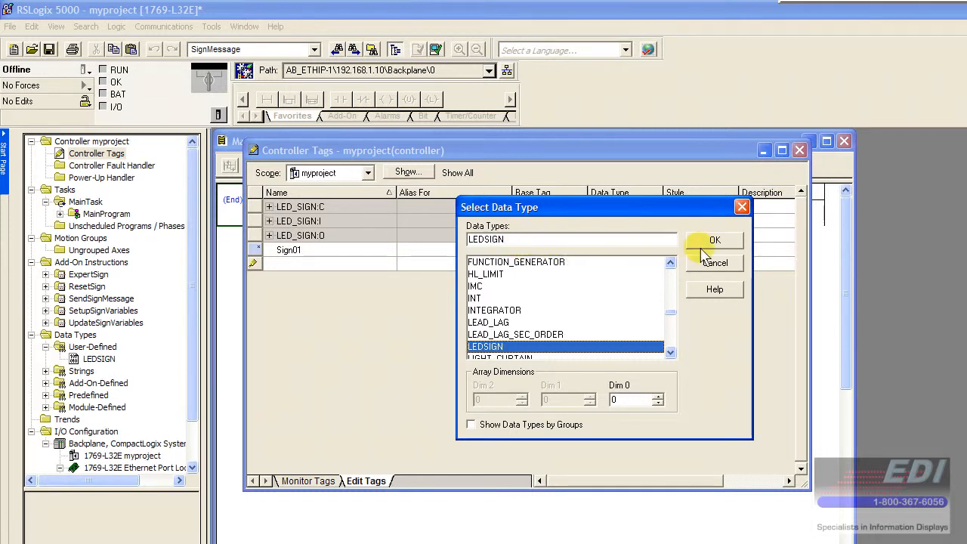
{"action": "left_click", "coordinate": [713, 239]}
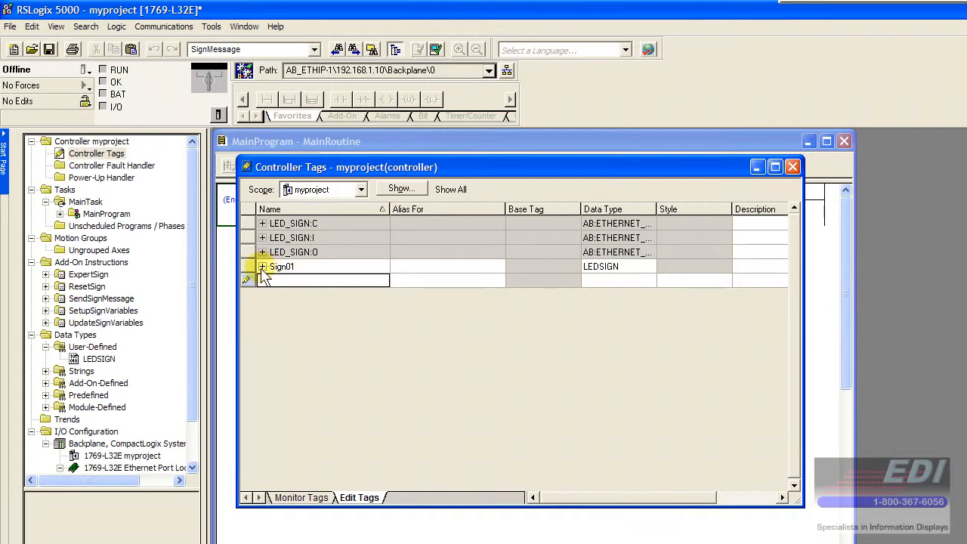
{"action": "left_click", "coordinate": [262, 265]}
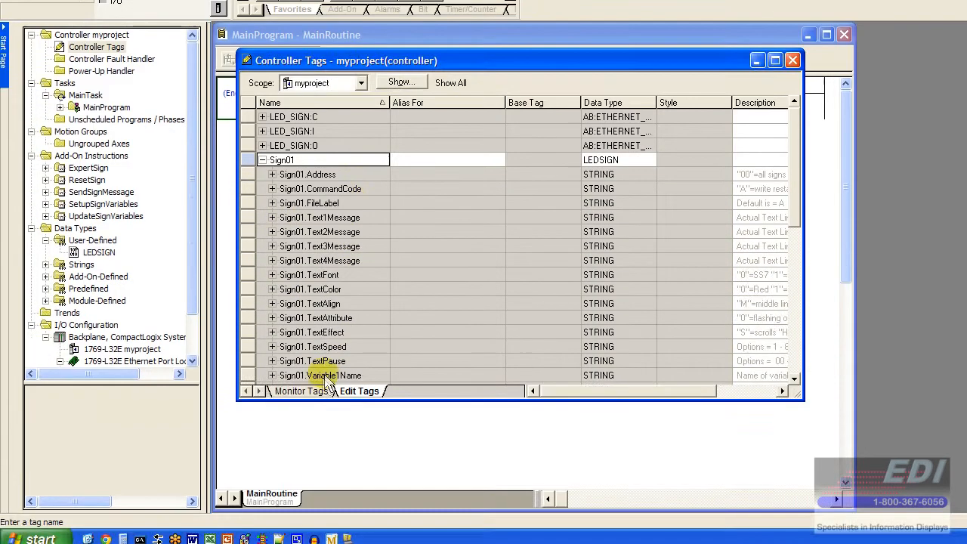
Switch Controller Tags to the Monitor Tags view to show Sign01's member values
{"action": "left_click", "coordinate": [301, 391]}
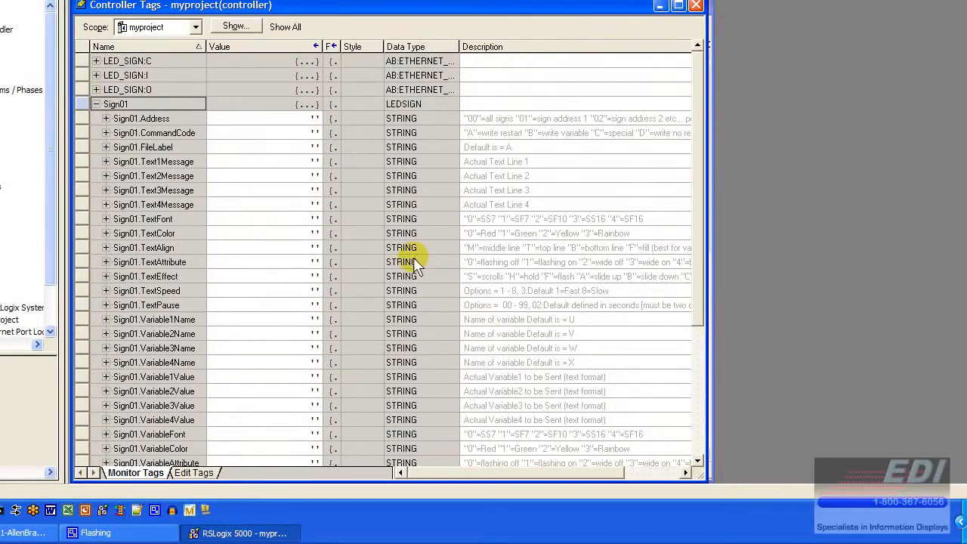
{"action": "mouse_move", "coordinate": [389, 248]}
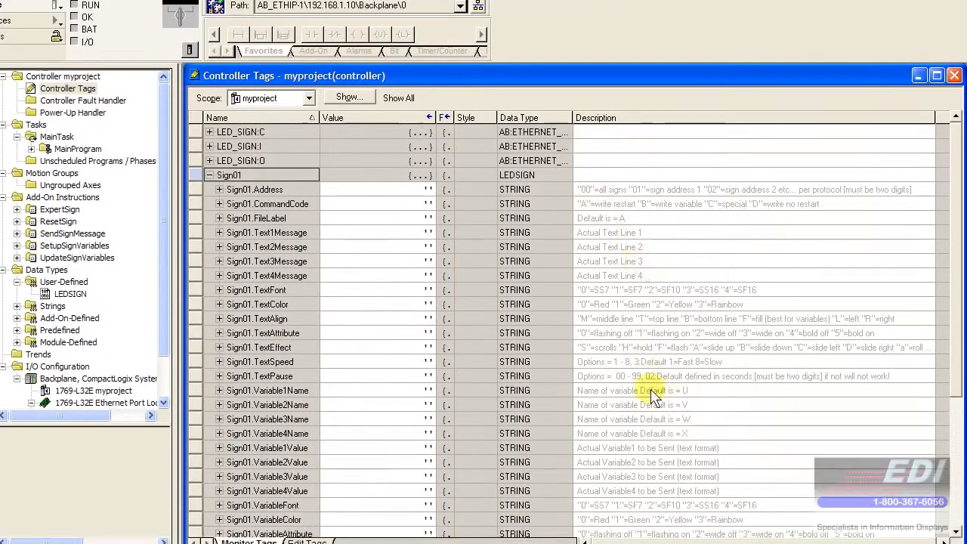
{"action": "mouse_move", "coordinate": [593, 193]}
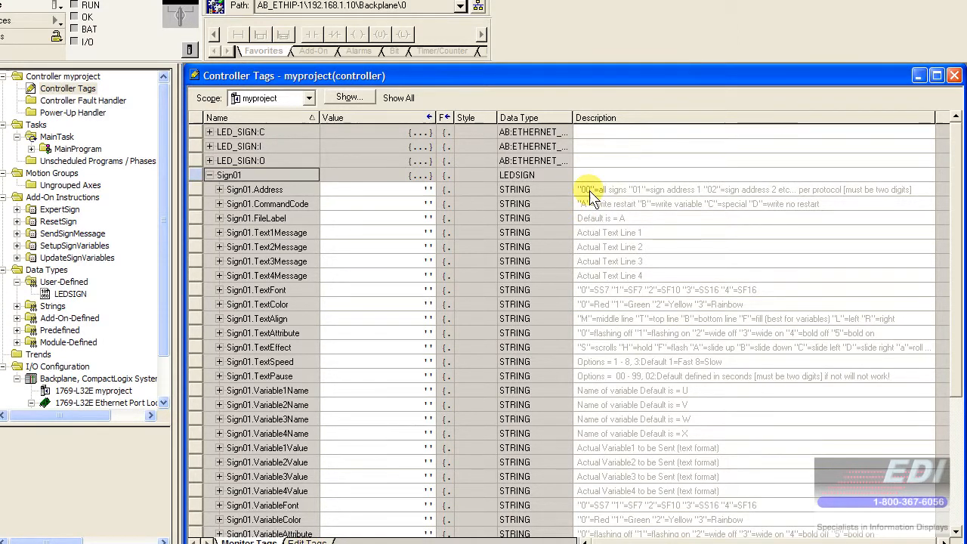
{"action": "mouse_move", "coordinate": [593, 196]}
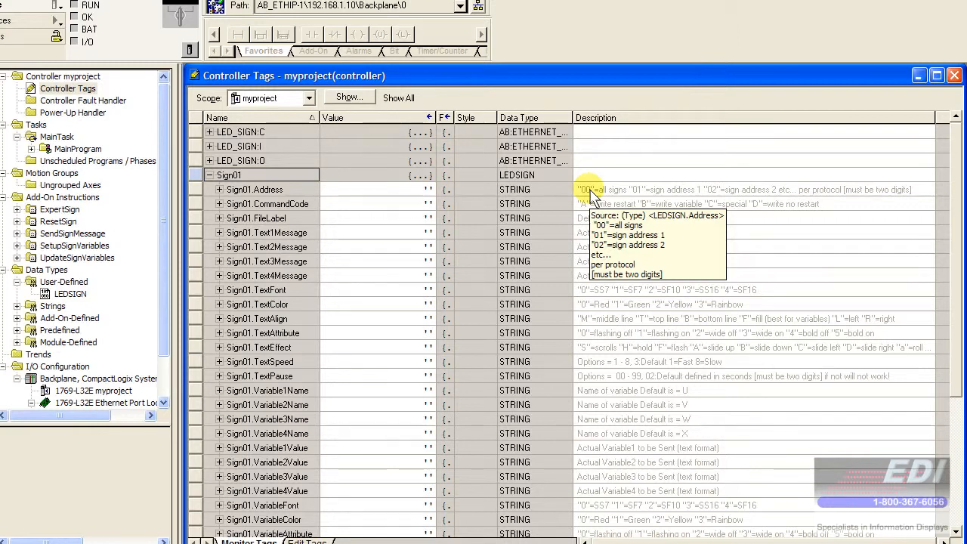
{"action": "mouse_move", "coordinate": [587, 203]}
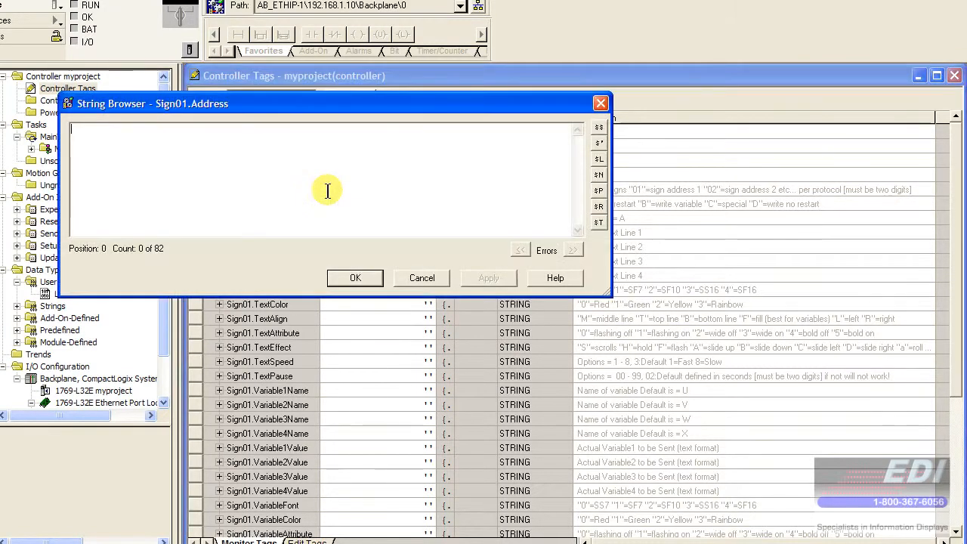
Enter '01' for Sign01.Address and 'A' for Sign01.CommandCode
{"action": "left_click", "coordinate": [421, 277]}
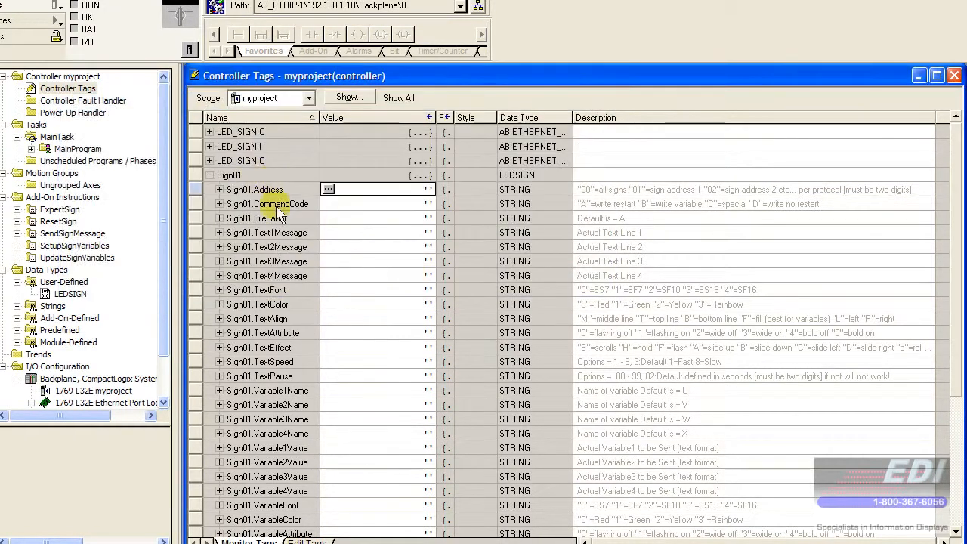
{"action": "mouse_move", "coordinate": [476, 210]}
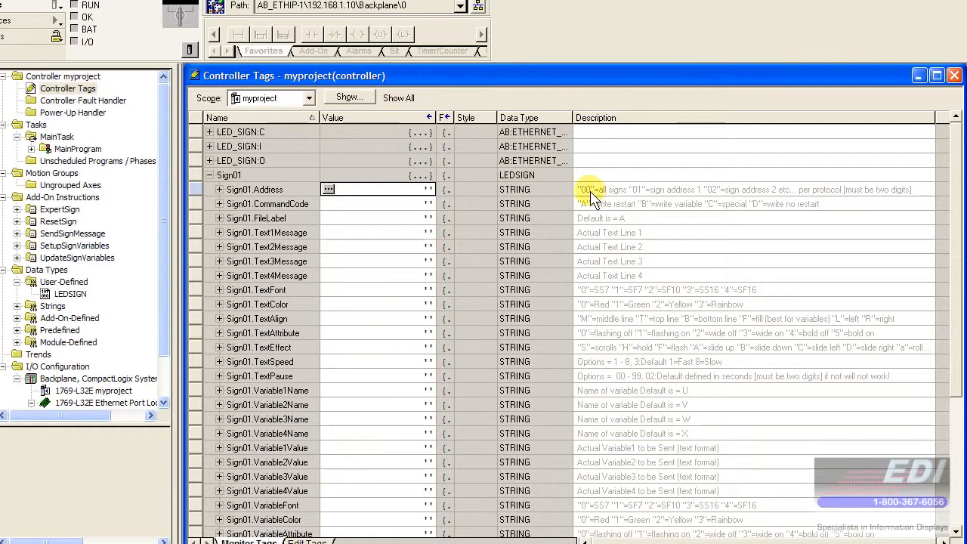
{"action": "mouse_move", "coordinate": [640, 200]}
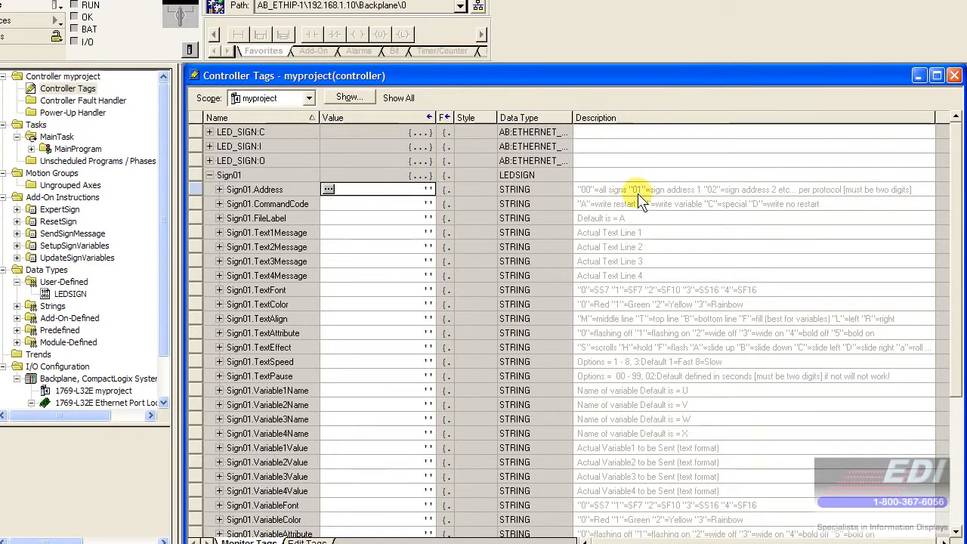
{"action": "mouse_move", "coordinate": [653, 201]}
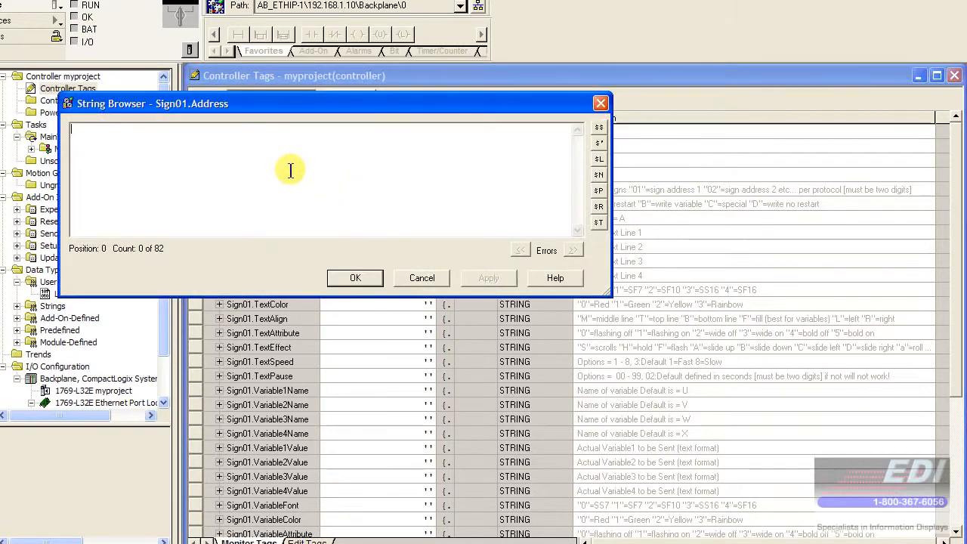
{"action": "type", "text": "01"}
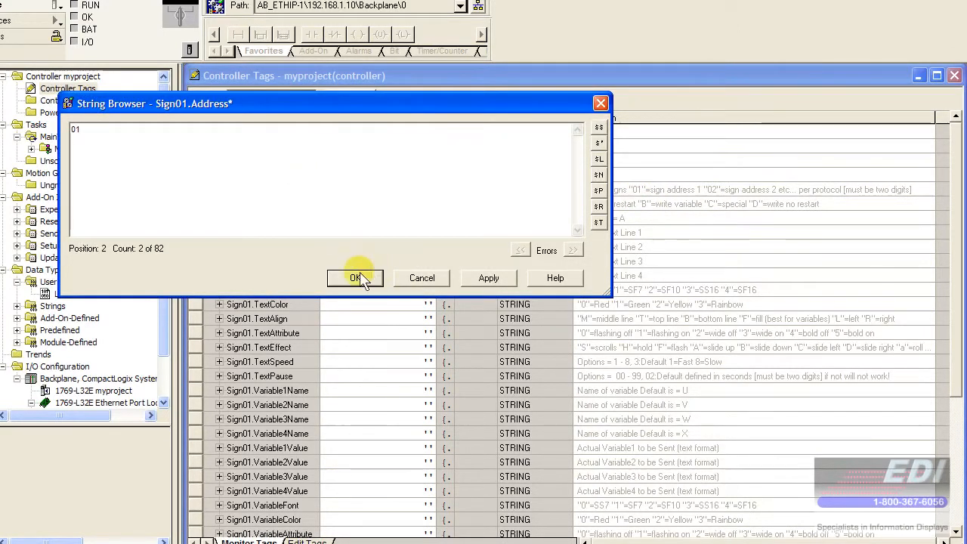
{"action": "left_click", "coordinate": [355, 278]}
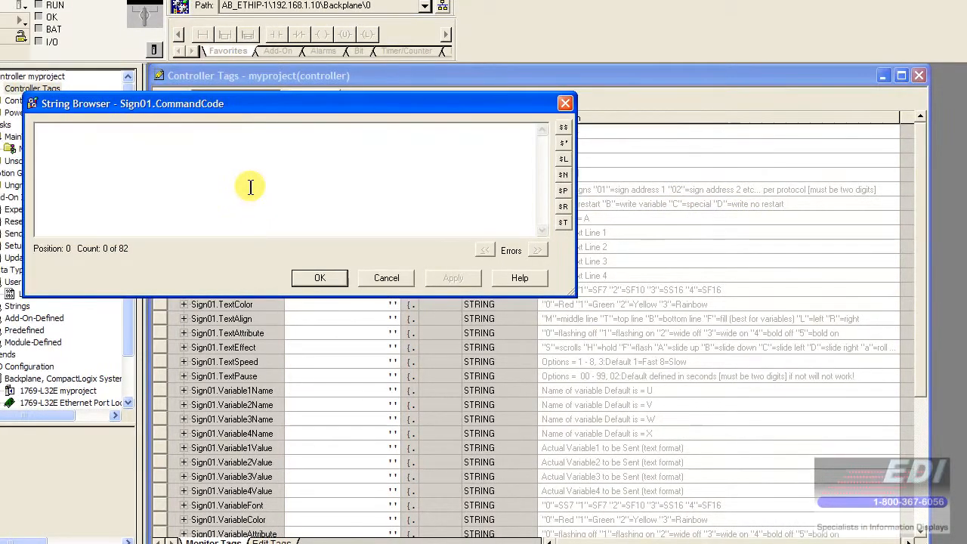
{"action": "type", "text": "A"}
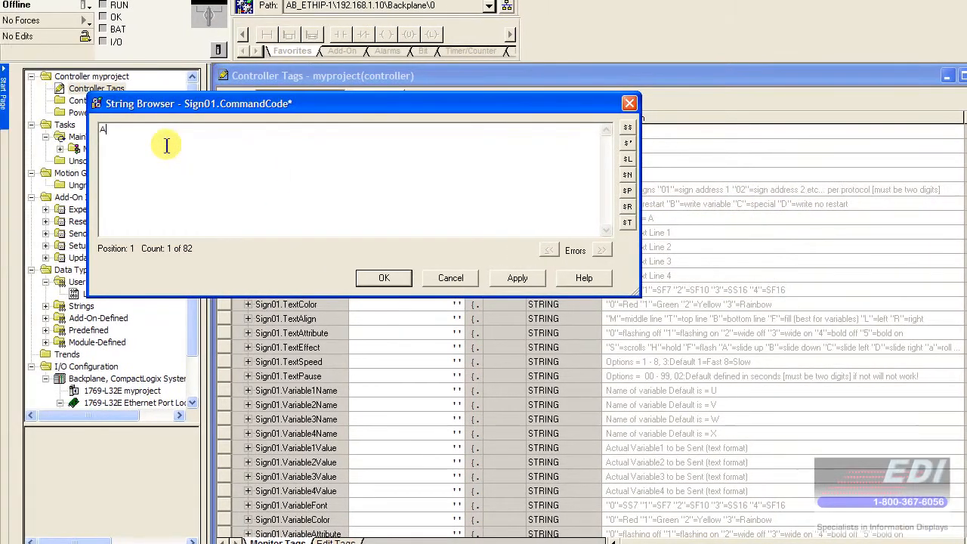
{"action": "left_click", "coordinate": [383, 277]}
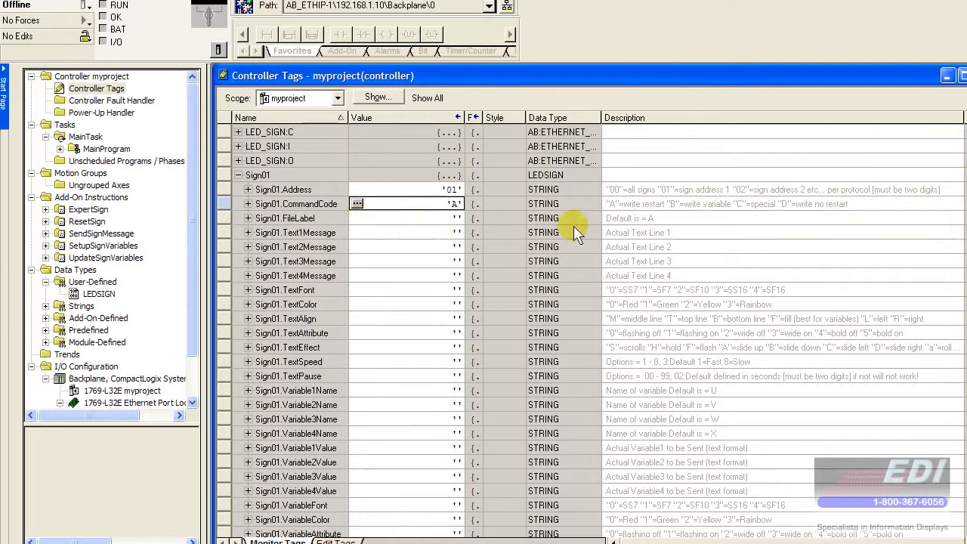
Set Sign01.FileLabel to 'A' and Sign01.Text1Message to 'Hello World!'
{"action": "left_click", "coordinate": [355, 218]}
{"action": "type", "text": "A"}
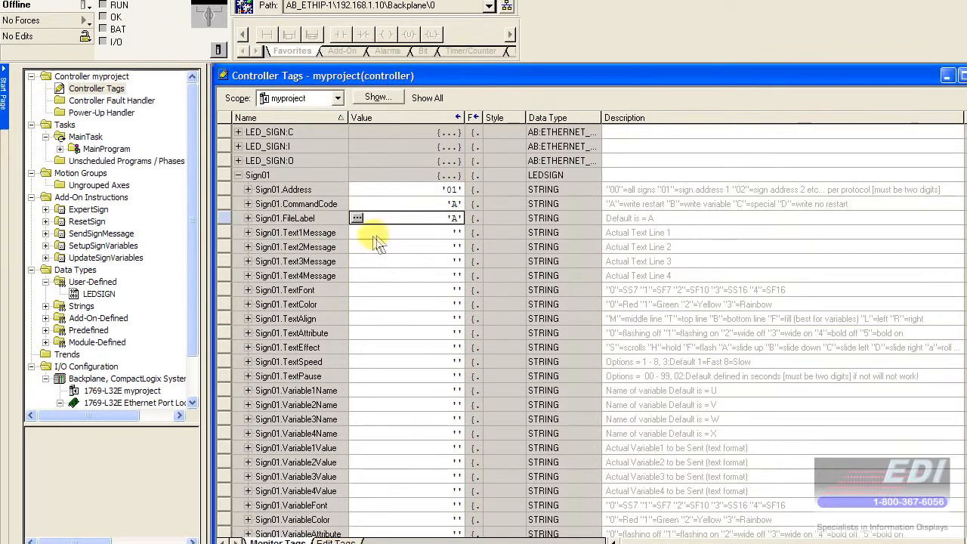
{"action": "mouse_move", "coordinate": [650, 223]}
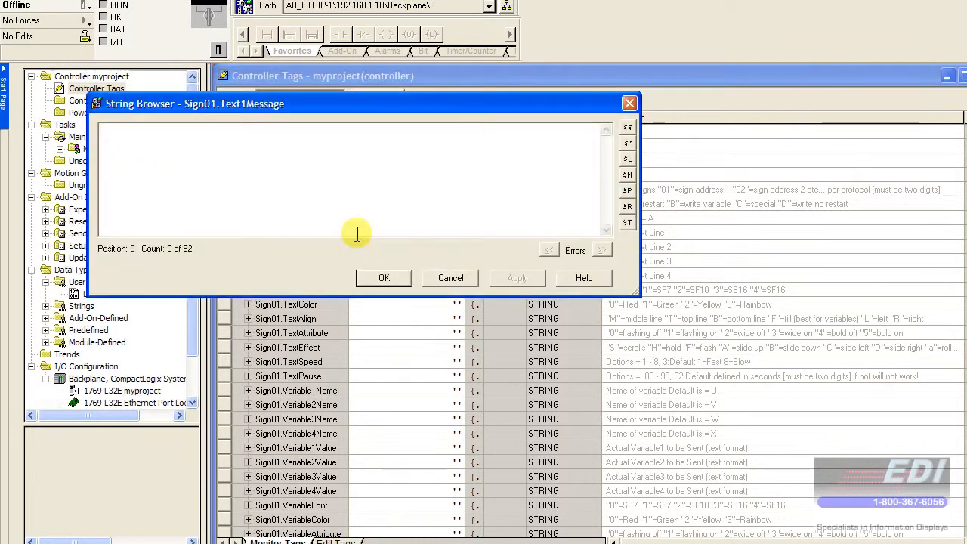
{"action": "mouse_move", "coordinate": [326, 198]}
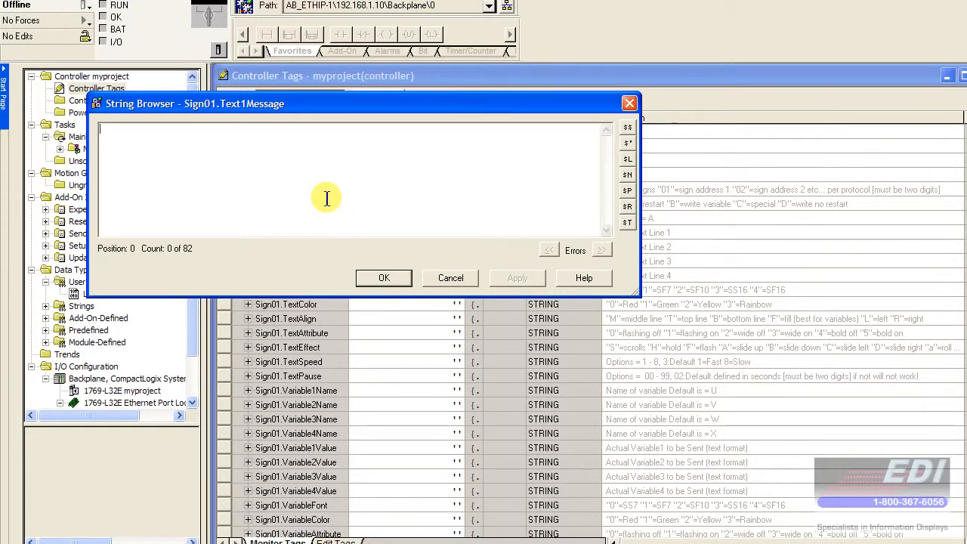
{"action": "type", "text": "Hello Wo"}
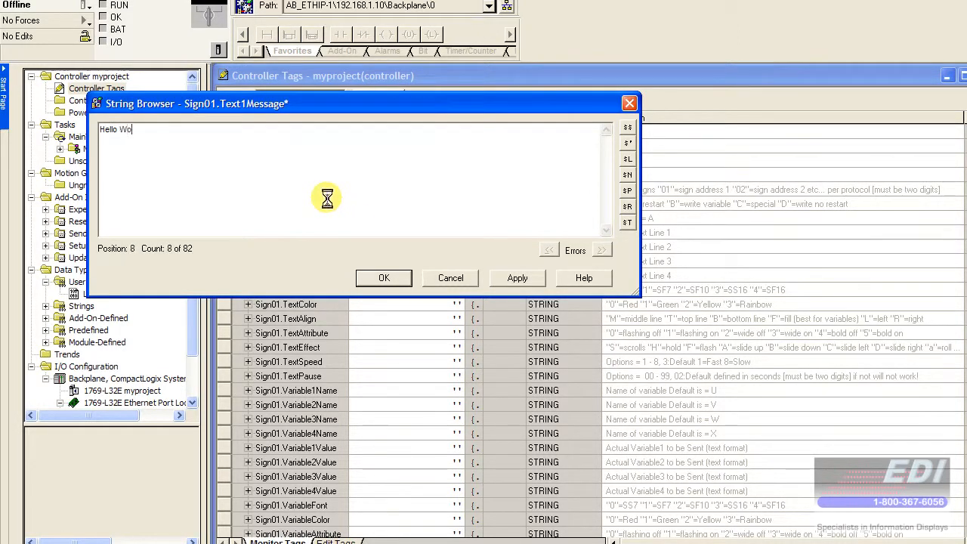
{"action": "type", "text": "rld"}
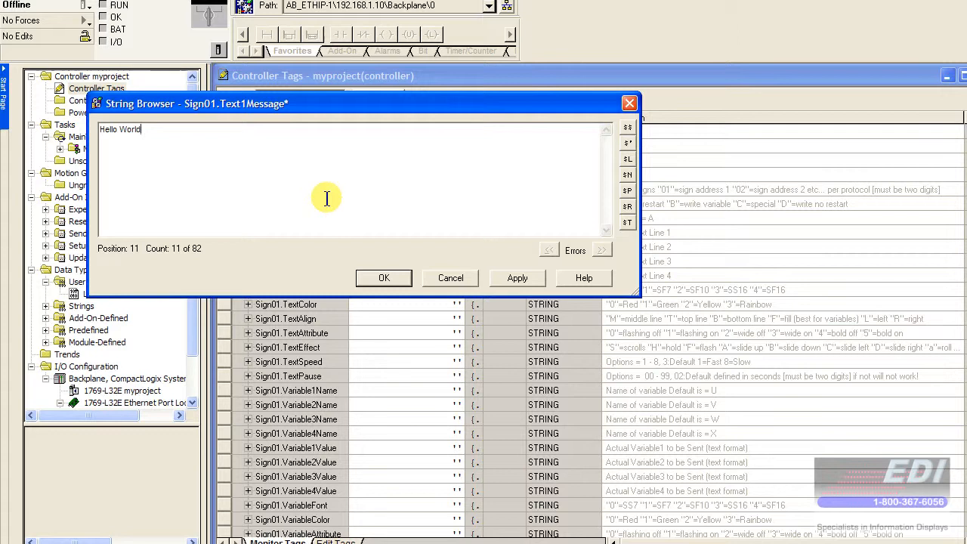
{"action": "type", "text": "!"}
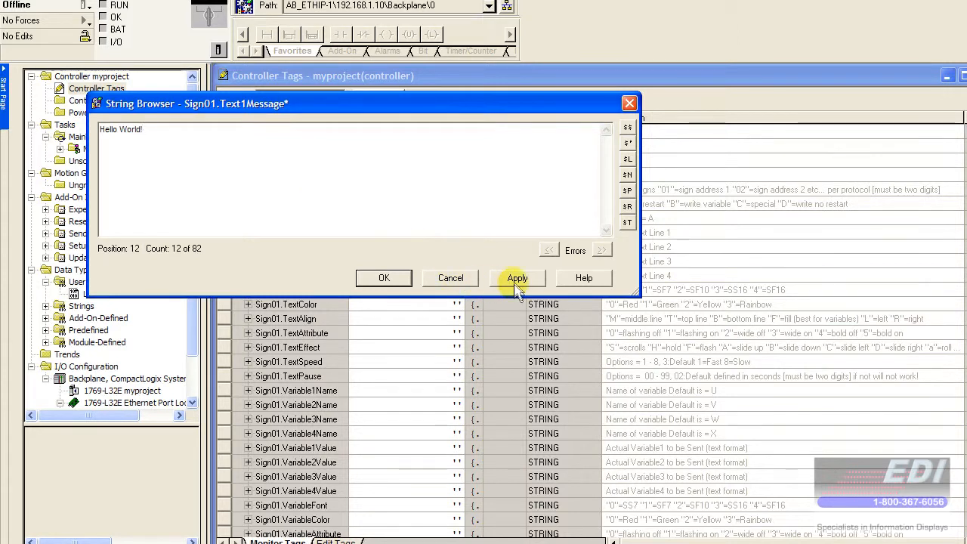
{"action": "left_click", "coordinate": [383, 277]}
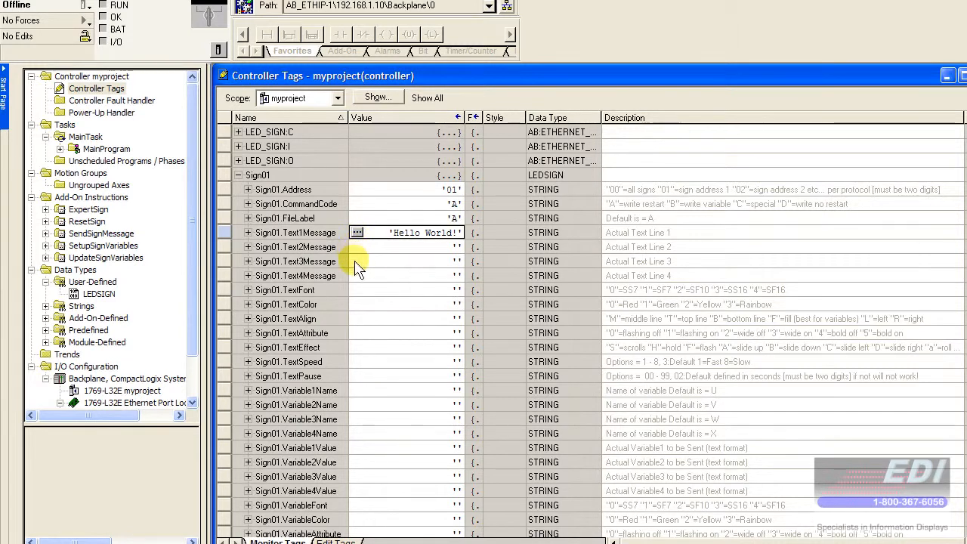
{"action": "mouse_move", "coordinate": [415, 293]}
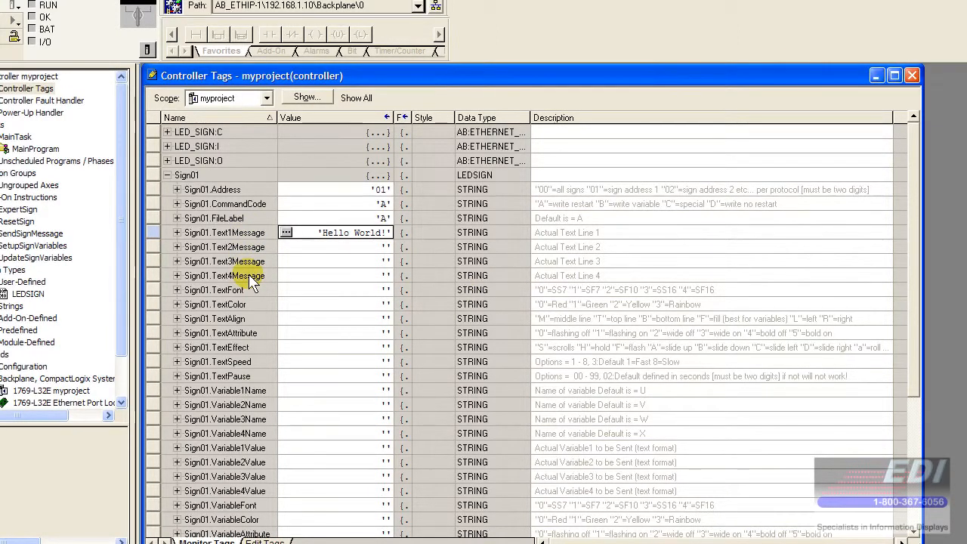
{"action": "mouse_move", "coordinate": [285, 291]}
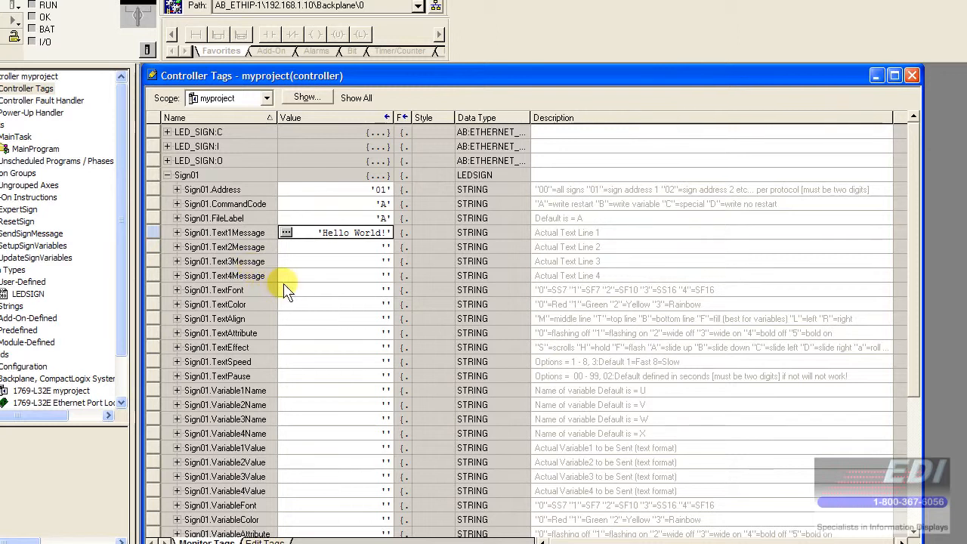
{"action": "mouse_move", "coordinate": [291, 272]}
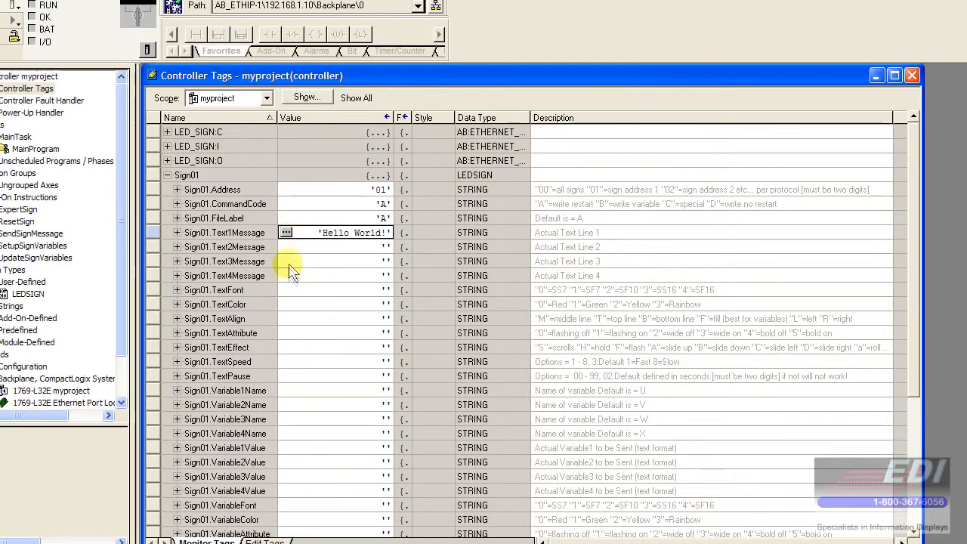
{"action": "mouse_move", "coordinate": [536, 300]}
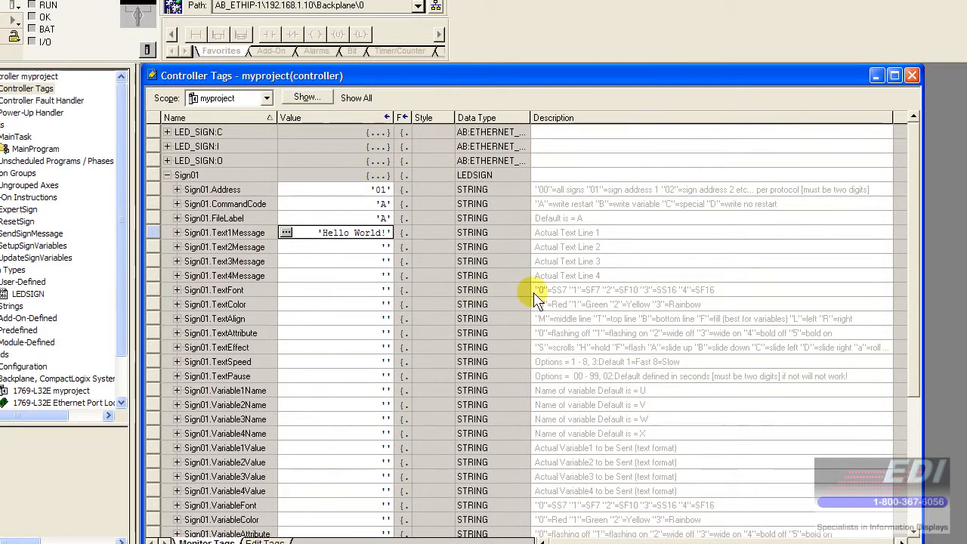
{"action": "mouse_move", "coordinate": [574, 302]}
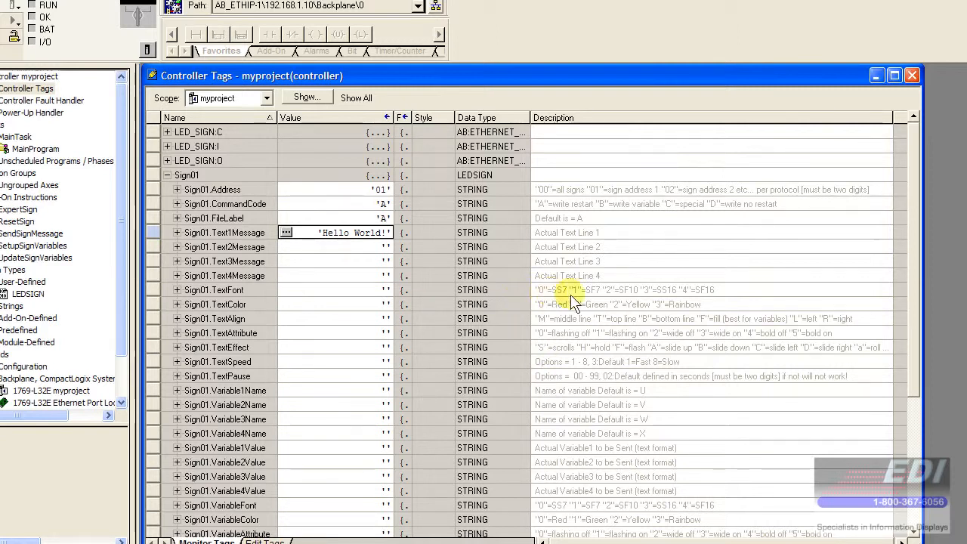
{"action": "mouse_move", "coordinate": [340, 302]}
{"action": "type", "text": "0"}
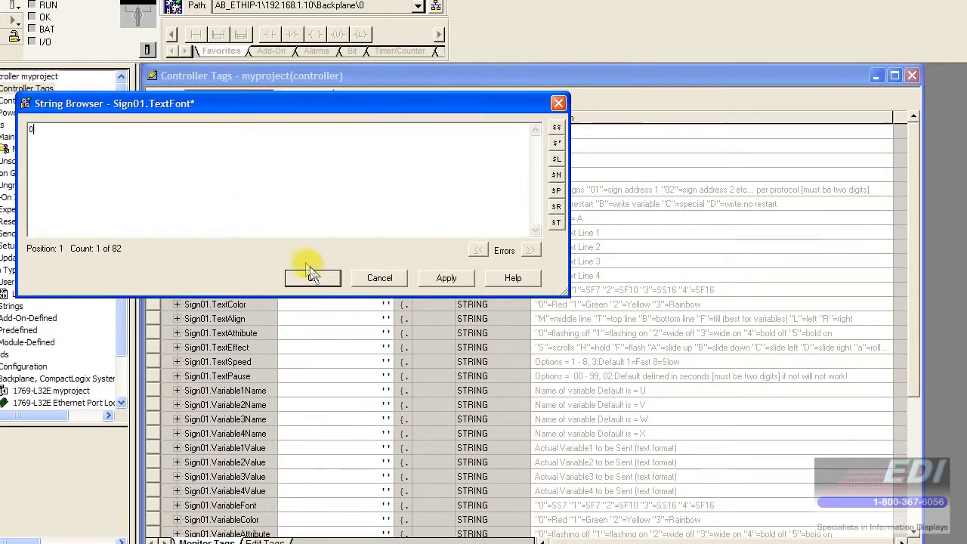
Enter Sign01 TextFont '0', TextColor '1' and TextAlign 'F'
{"action": "left_click", "coordinate": [311, 277]}
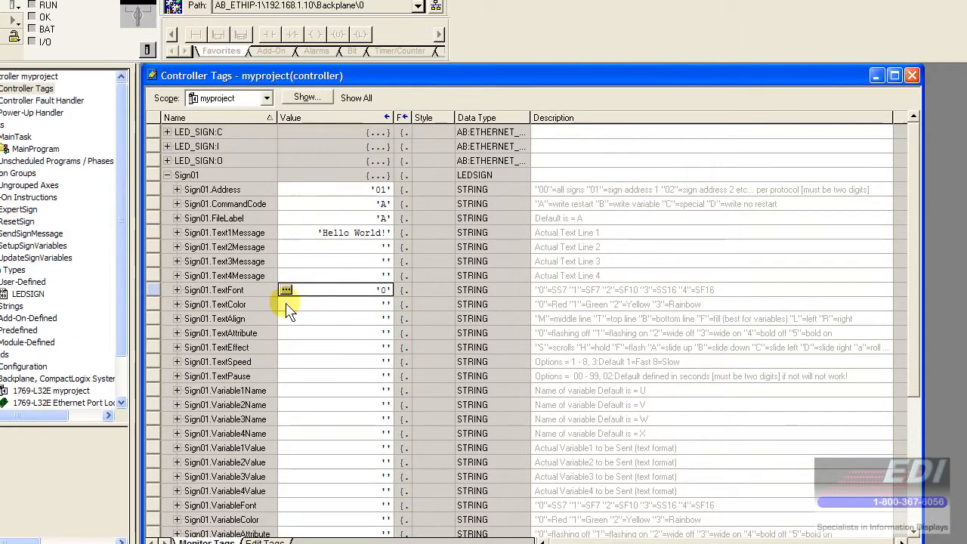
{"action": "left_click", "coordinate": [285, 304]}
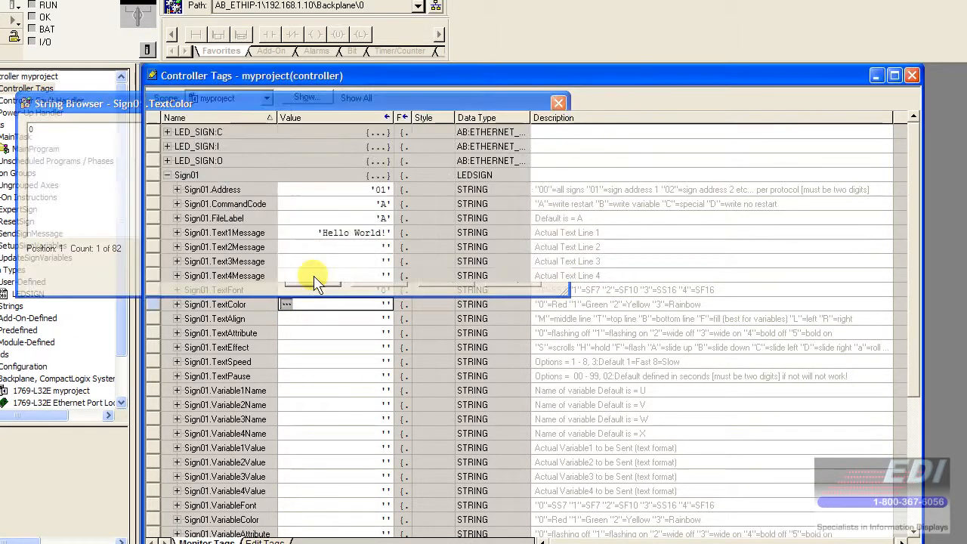
{"action": "left_click", "coordinate": [285, 303]}
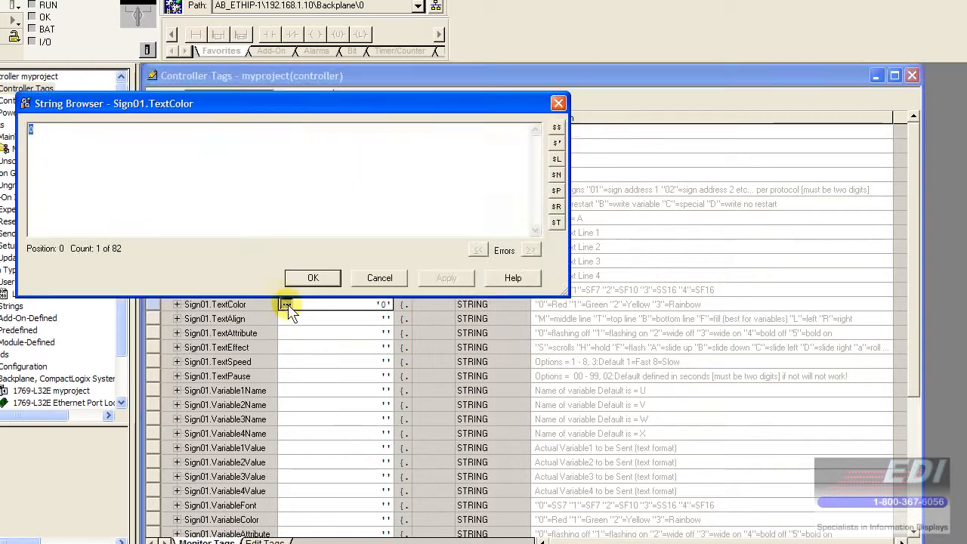
{"action": "type", "text": "1"}
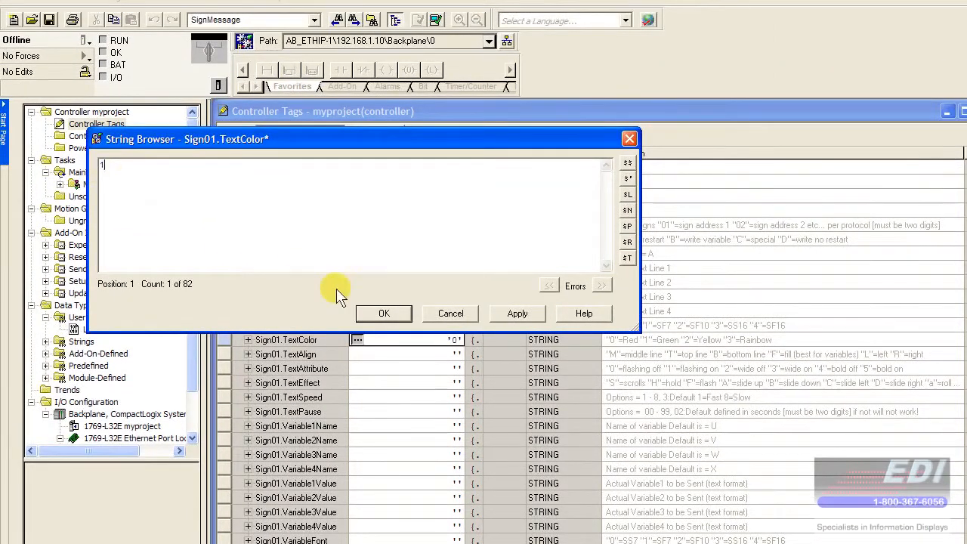
{"action": "left_click", "coordinate": [383, 313]}
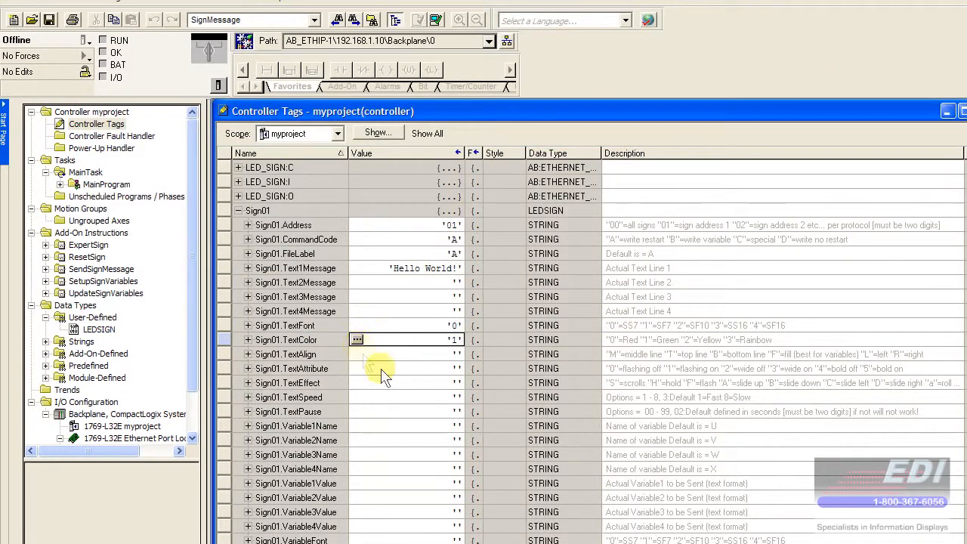
{"action": "mouse_move", "coordinate": [366, 361]}
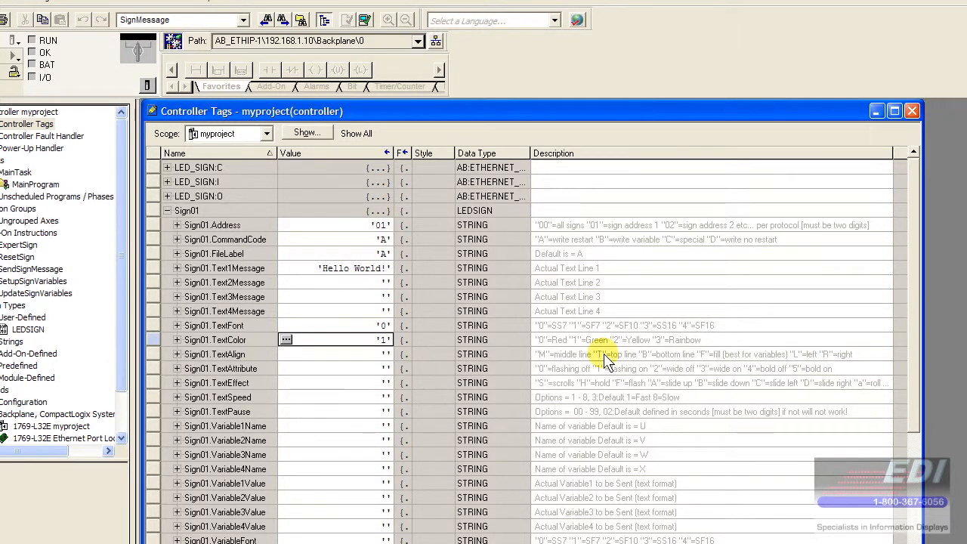
{"action": "mouse_move", "coordinate": [663, 370]}
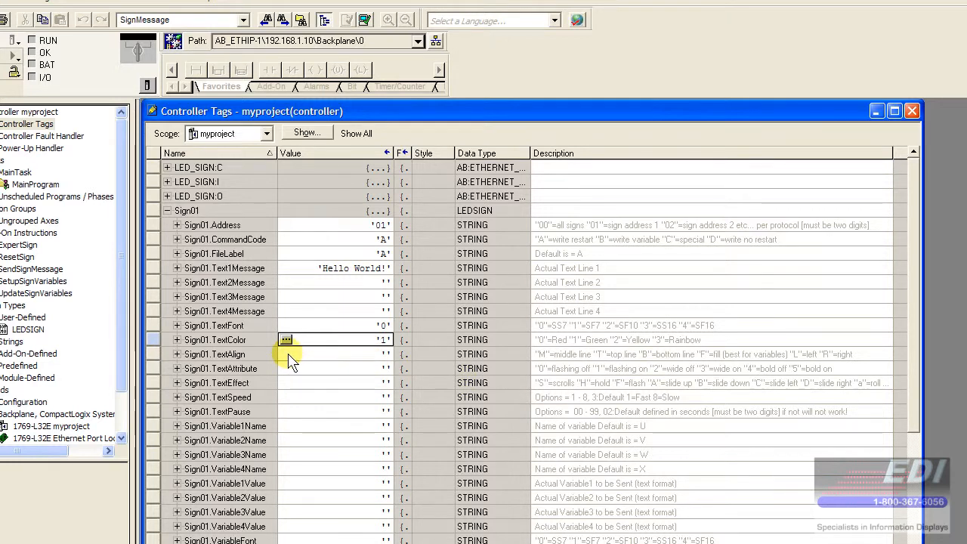
{"action": "left_click", "coordinate": [286, 353]}
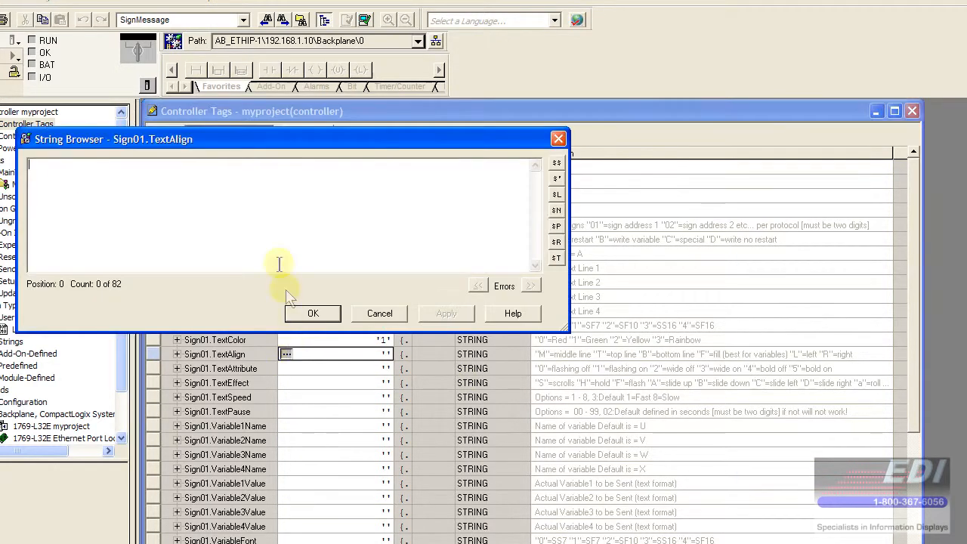
{"action": "type", "text": "F"}
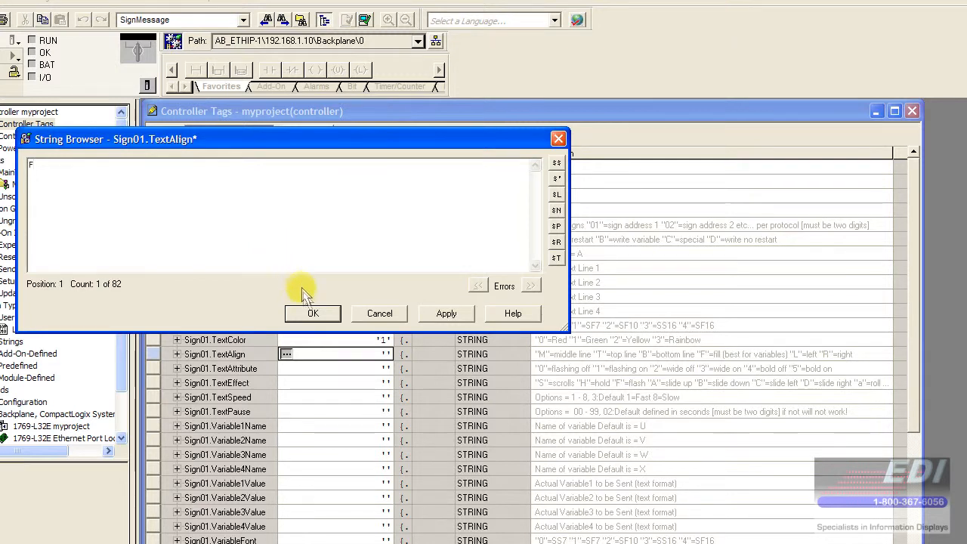
{"action": "left_click", "coordinate": [313, 313]}
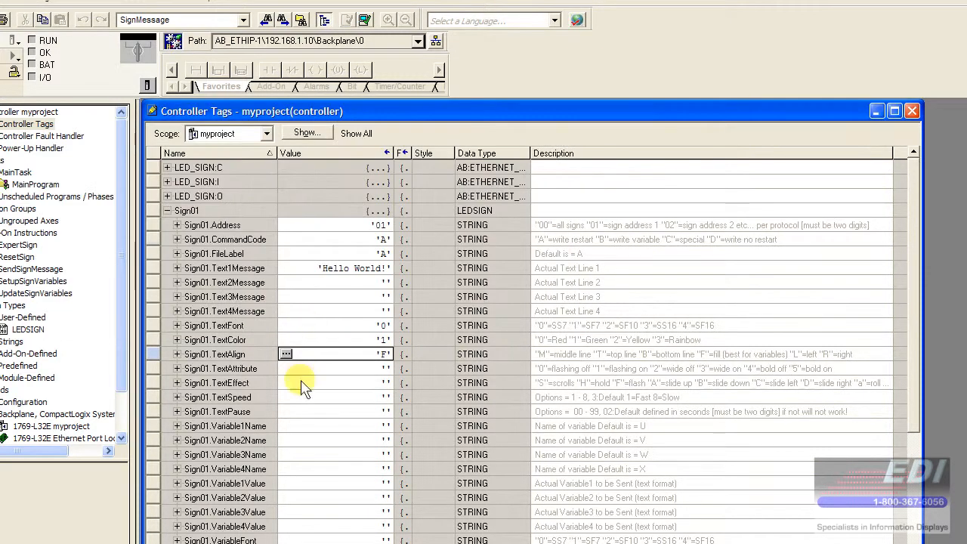
{"action": "mouse_move", "coordinate": [557, 376]}
{"action": "type", "text": "0"}
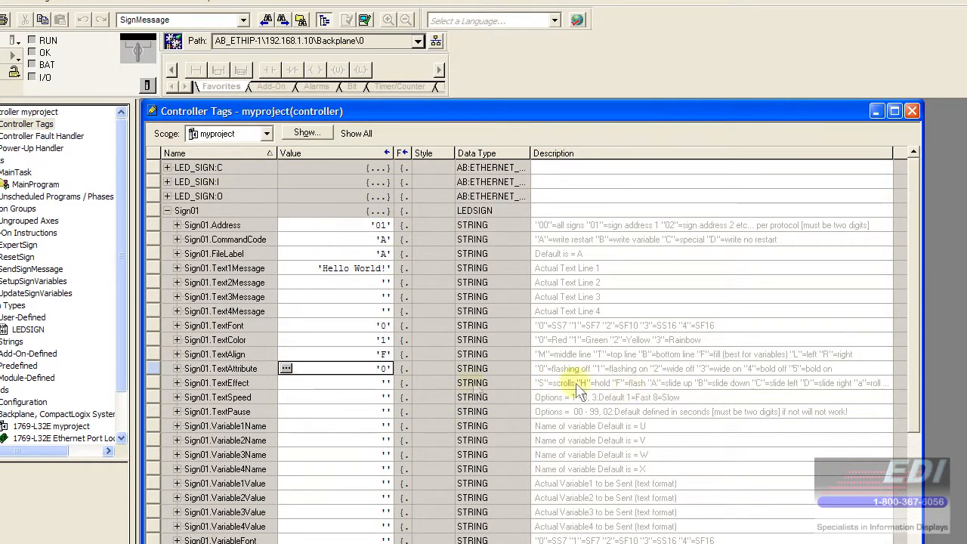
Fill Sign01 TextAttribute '0', TextEffect 'H', TextSpeed '3' and TextPause '02'
{"action": "left_click", "coordinate": [285, 368]}
{"action": "type", "text": "H"}
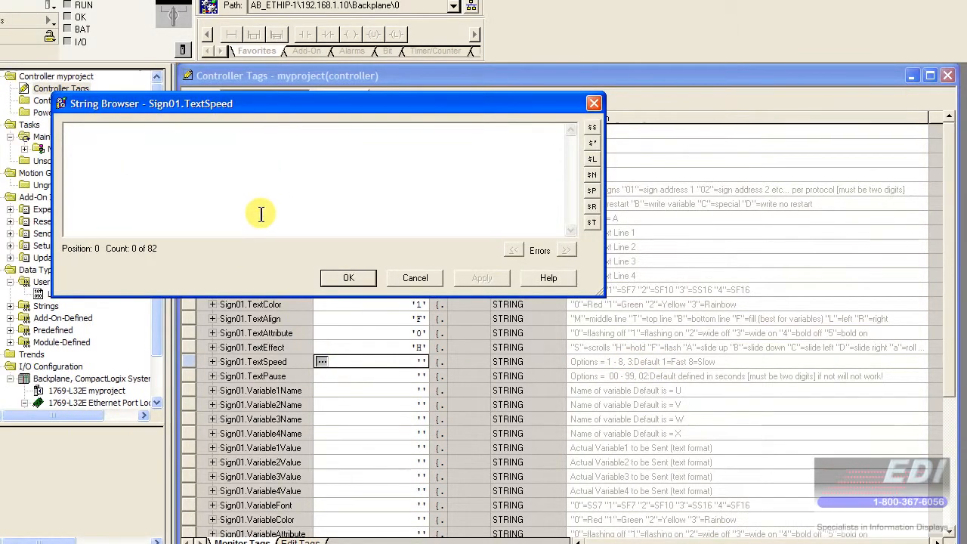
{"action": "left_click", "coordinate": [348, 278]}
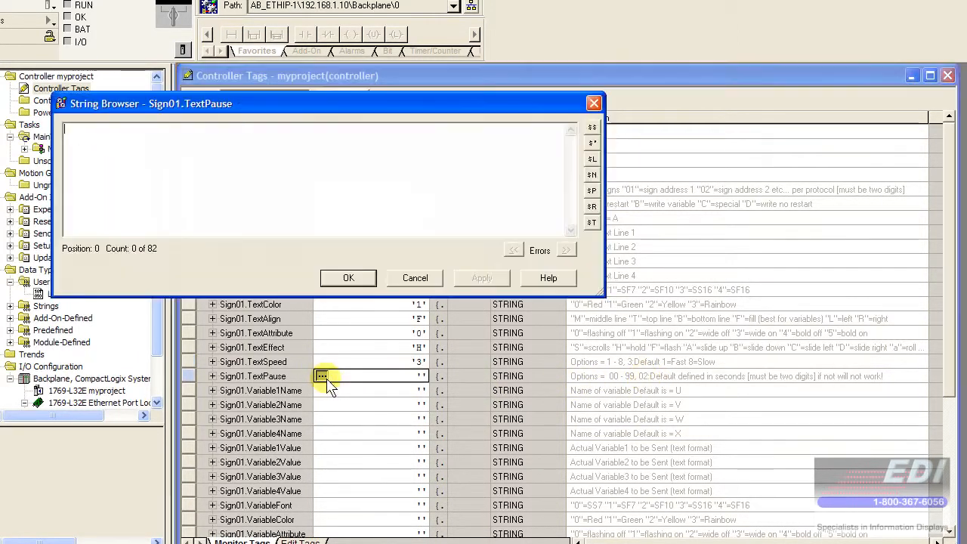
{"action": "type", "text": "02"}
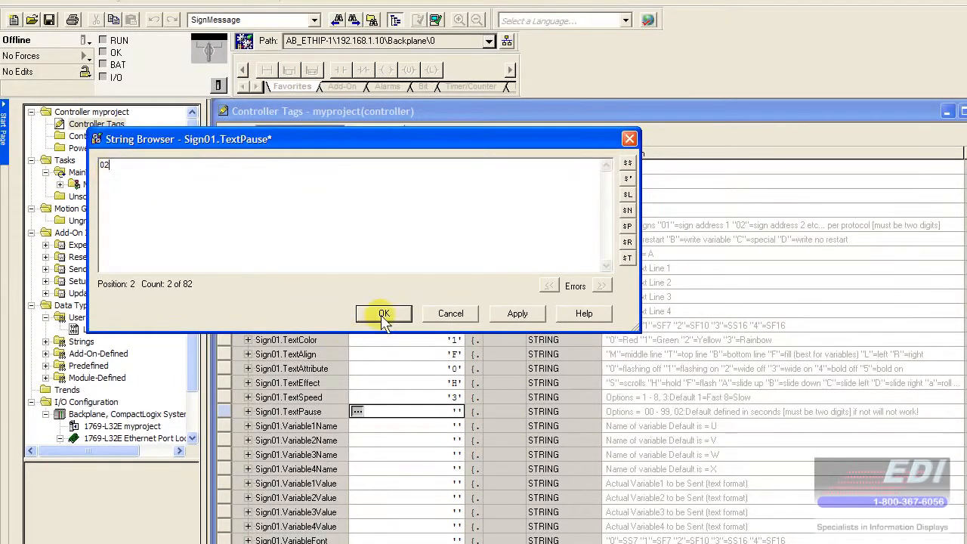
{"action": "left_click", "coordinate": [383, 314]}
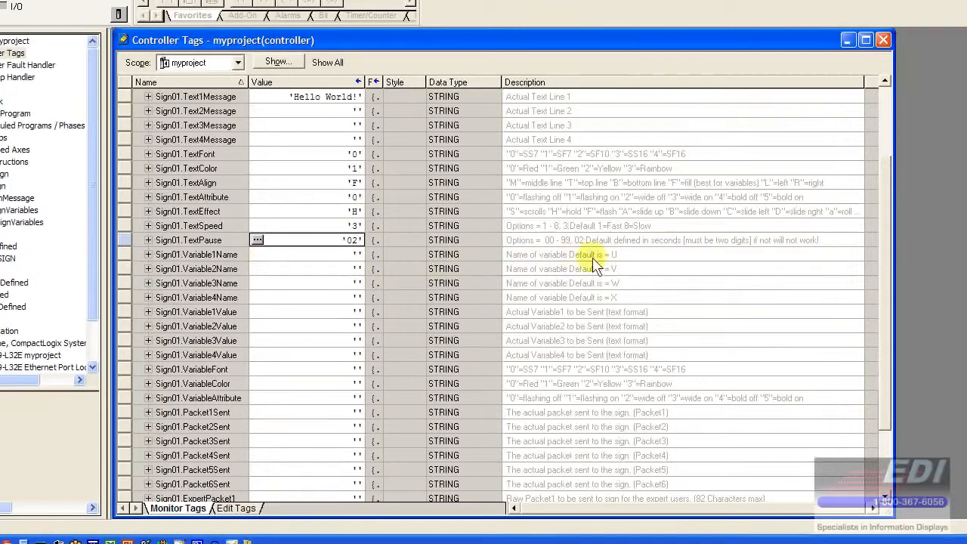
{"action": "mouse_move", "coordinate": [261, 260]}
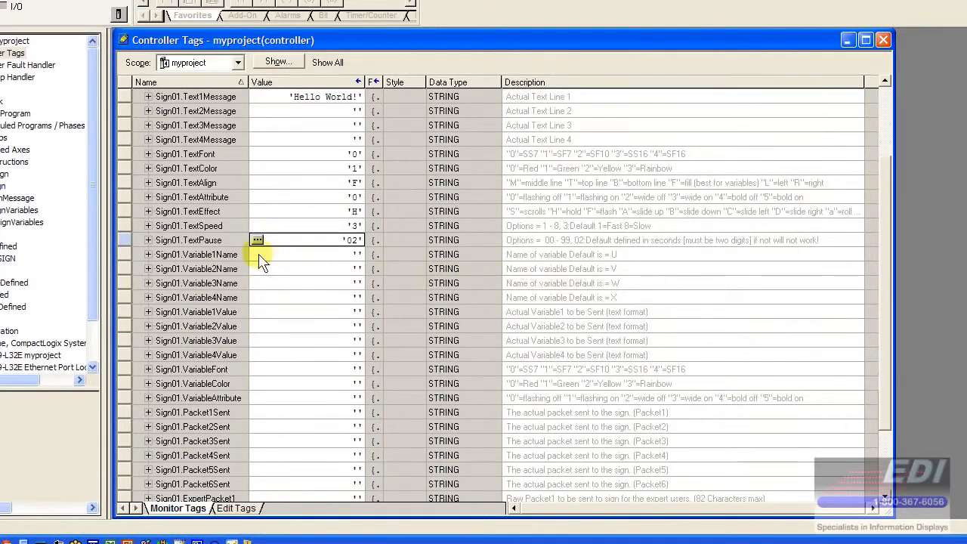
Enter U, V, W and X for Sign01.Variable1Name through Variable4Name
{"action": "left_click", "coordinate": [256, 254]}
{"action": "type", "text": "V"}
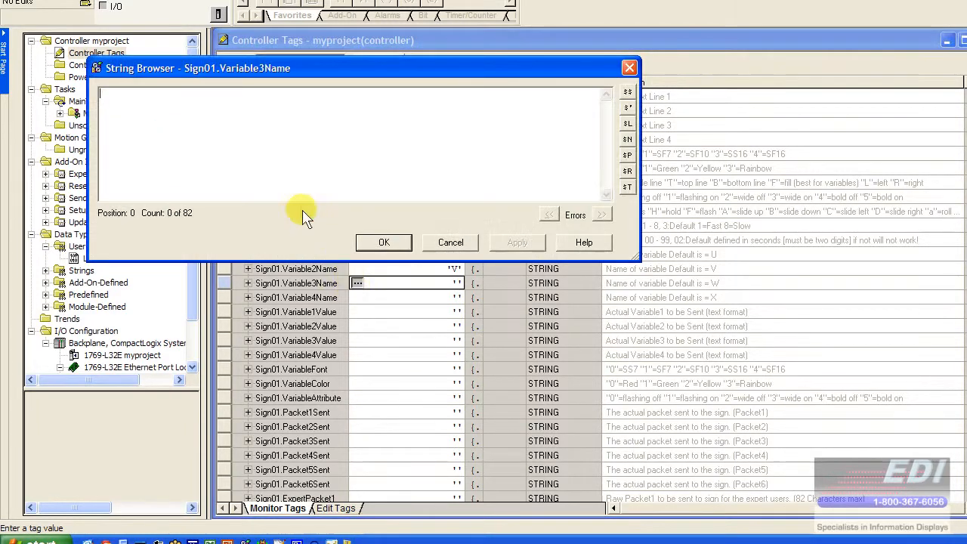
{"action": "type", "text": "W"}
{"action": "left_click", "coordinate": [407, 297]}
{"action": "type", "text": "X"}
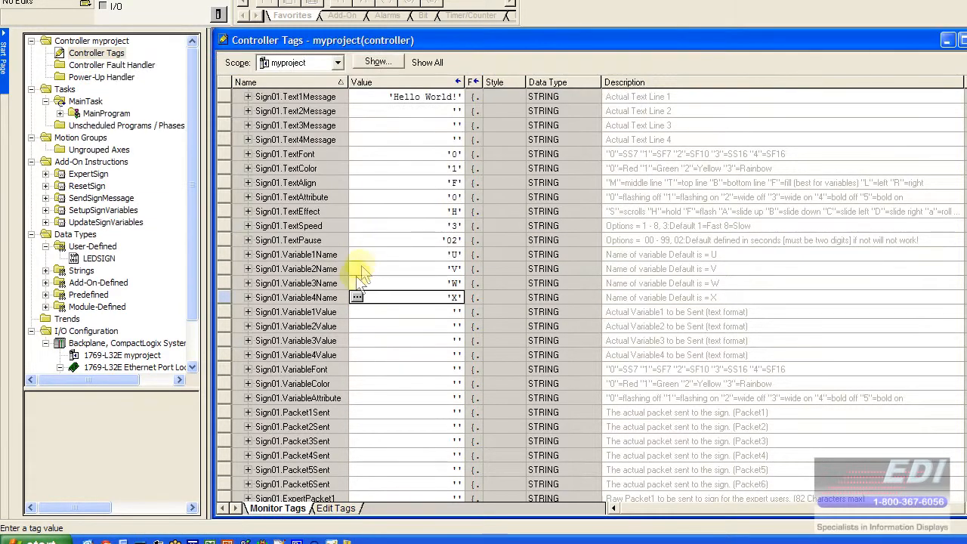
{"action": "left_click", "coordinate": [356, 312]}
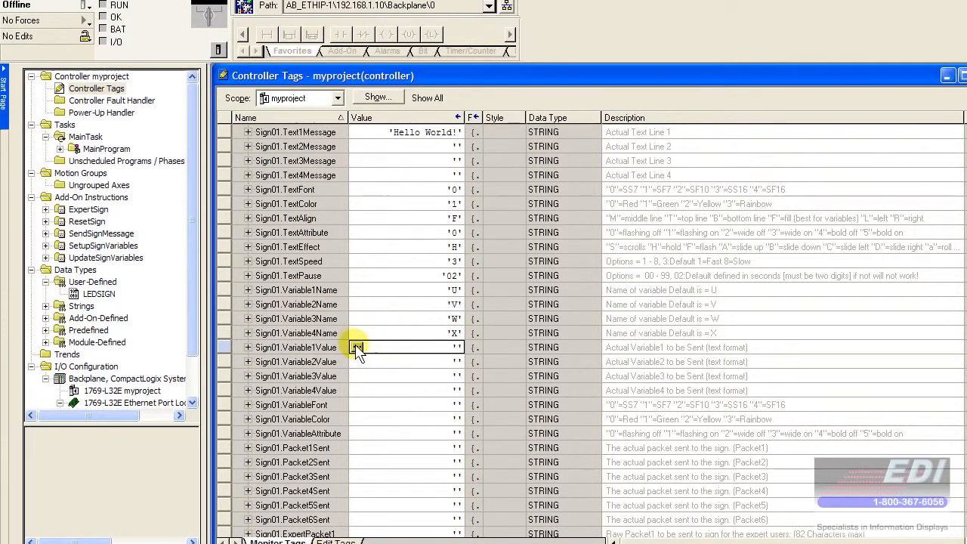
Enter '0' for Sign01.VariableFont, VariableColor and VariableAttribute
{"action": "scroll", "scroll_direction": "down", "scroll_amount": 3}
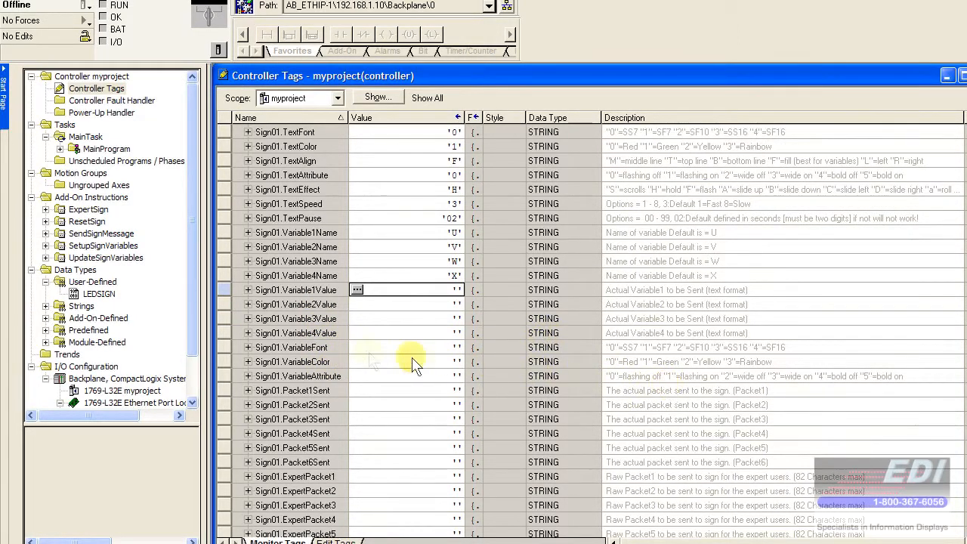
{"action": "mouse_move", "coordinate": [356, 353]}
{"action": "type", "text": "0"}
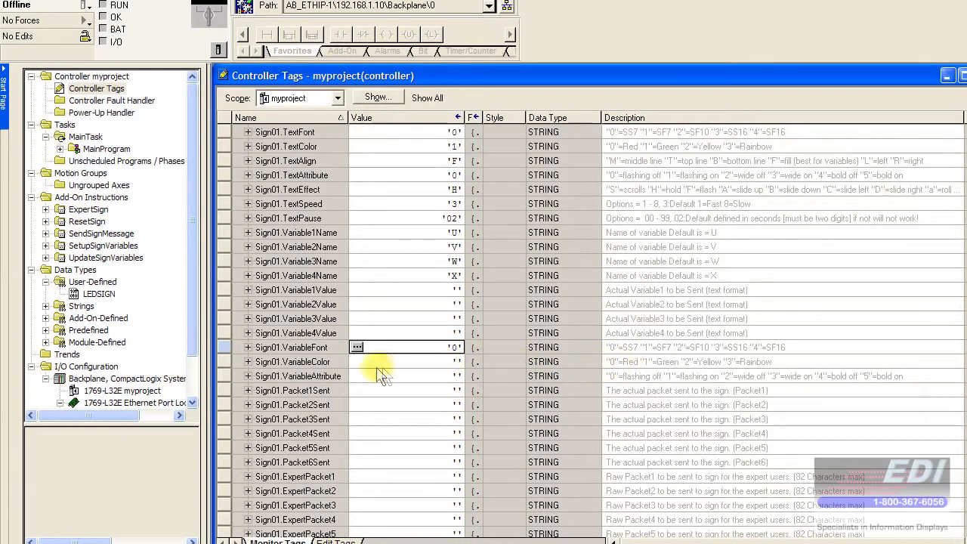
{"action": "left_click", "coordinate": [356, 361]}
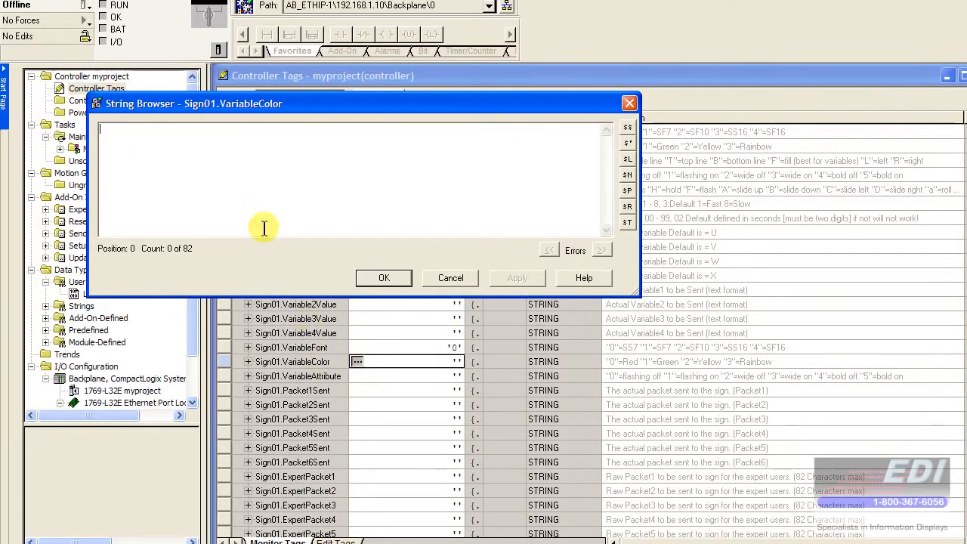
{"action": "type", "text": "0"}
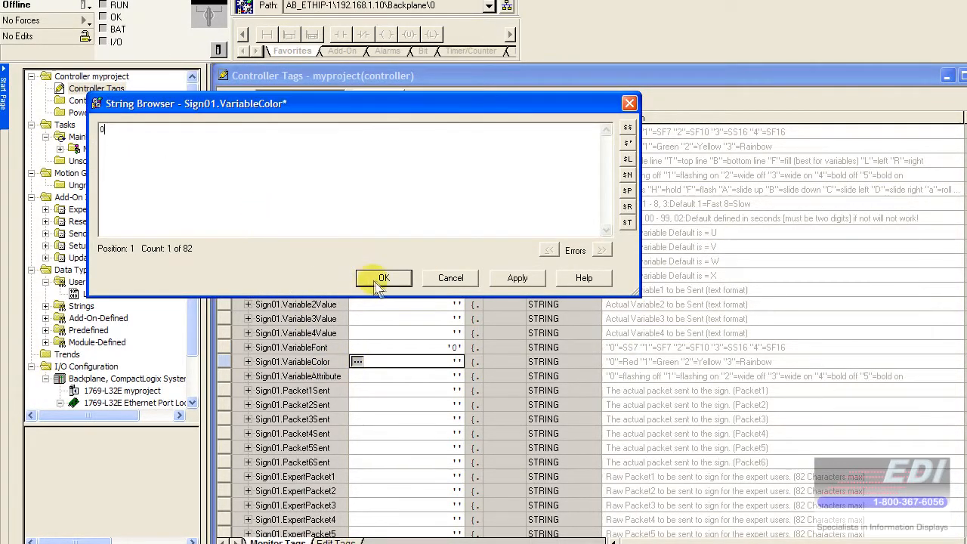
{"action": "left_click", "coordinate": [383, 278]}
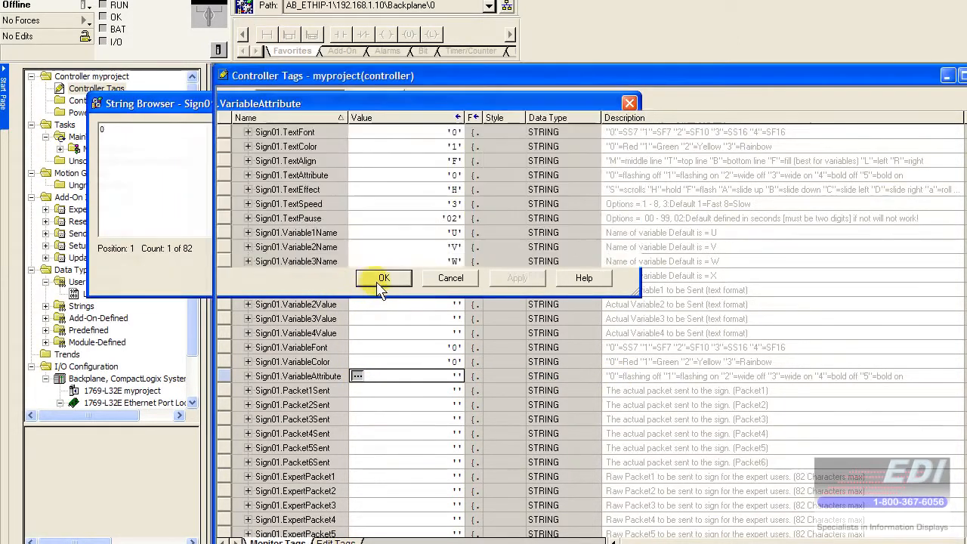
{"action": "left_click", "coordinate": [383, 278]}
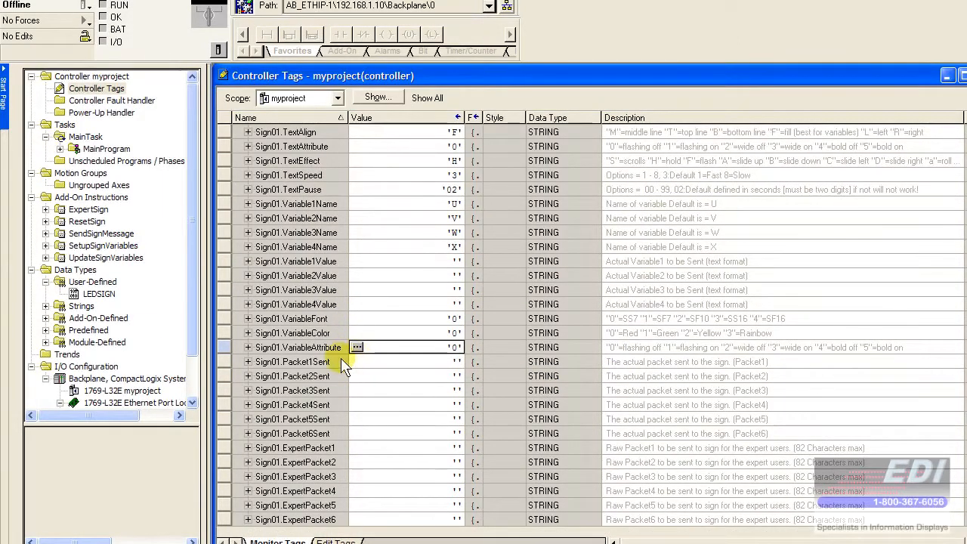
{"action": "left_click", "coordinate": [356, 361]}
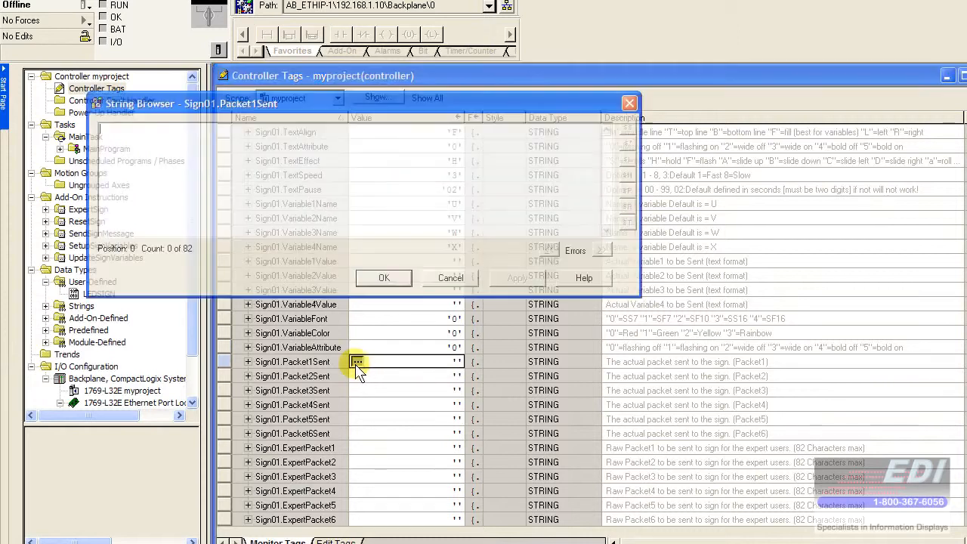
{"action": "left_click", "coordinate": [450, 277]}
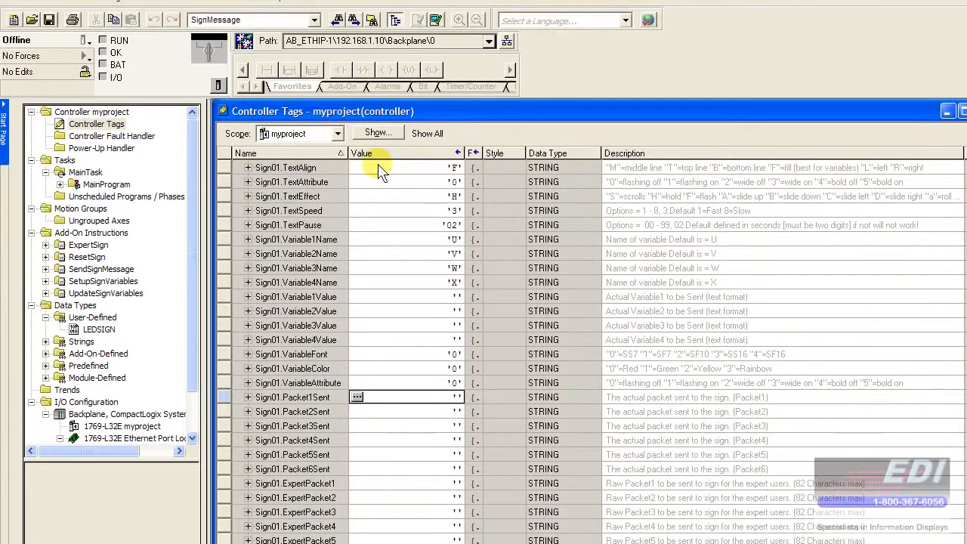
{"action": "mouse_move", "coordinate": [379, 387]}
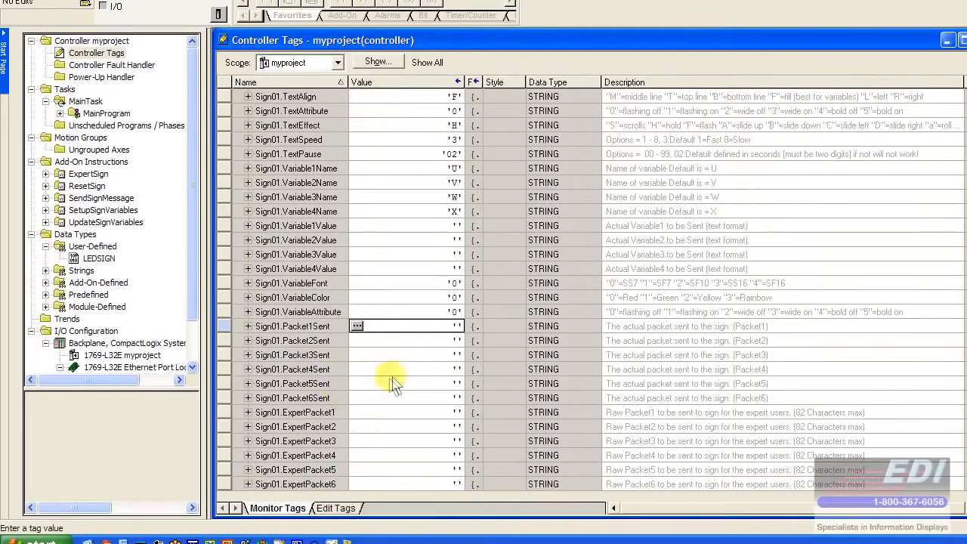
{"action": "mouse_move", "coordinate": [336, 404]}
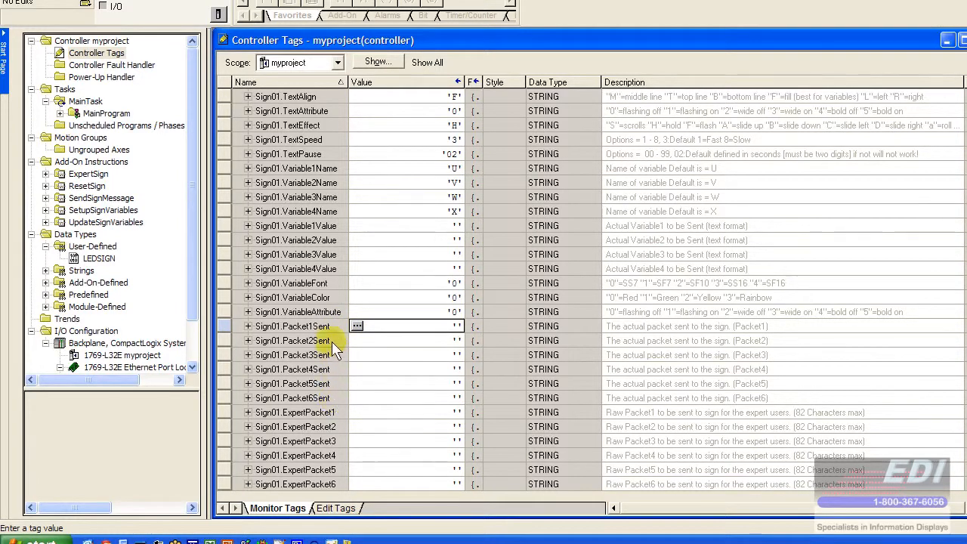
{"action": "mouse_move", "coordinate": [312, 404]}
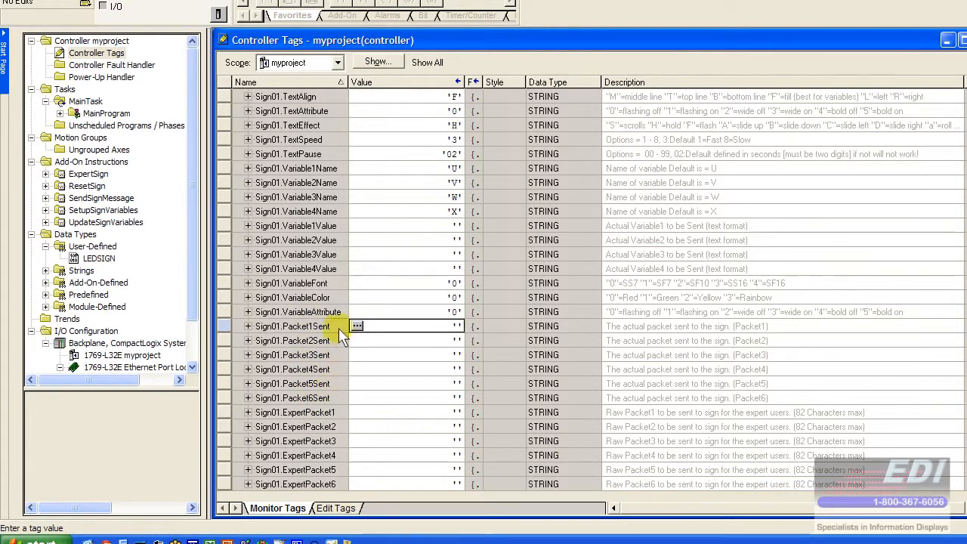
{"action": "mouse_move", "coordinate": [344, 410]}
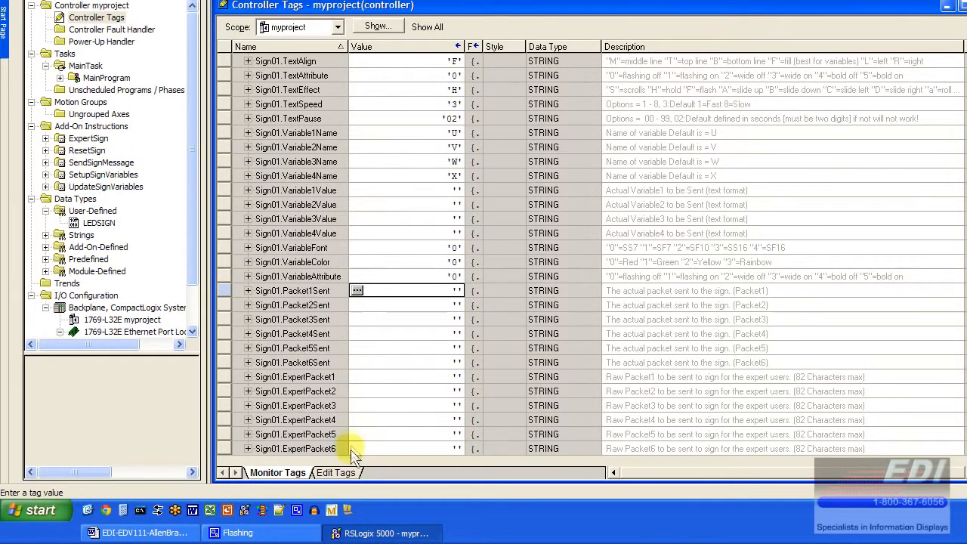
{"action": "mouse_move", "coordinate": [355, 383]}
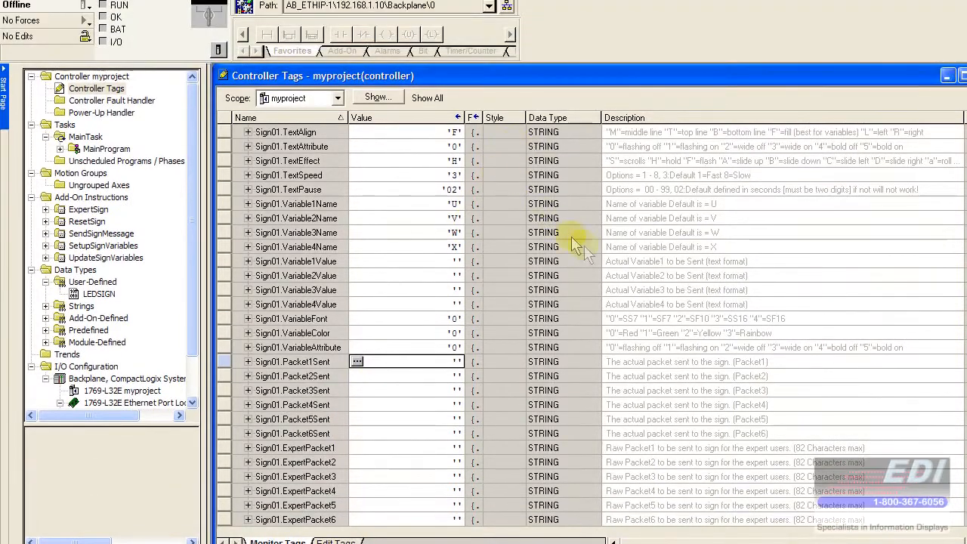
{"action": "scroll", "scroll_direction": "up", "scroll_amount": 3}
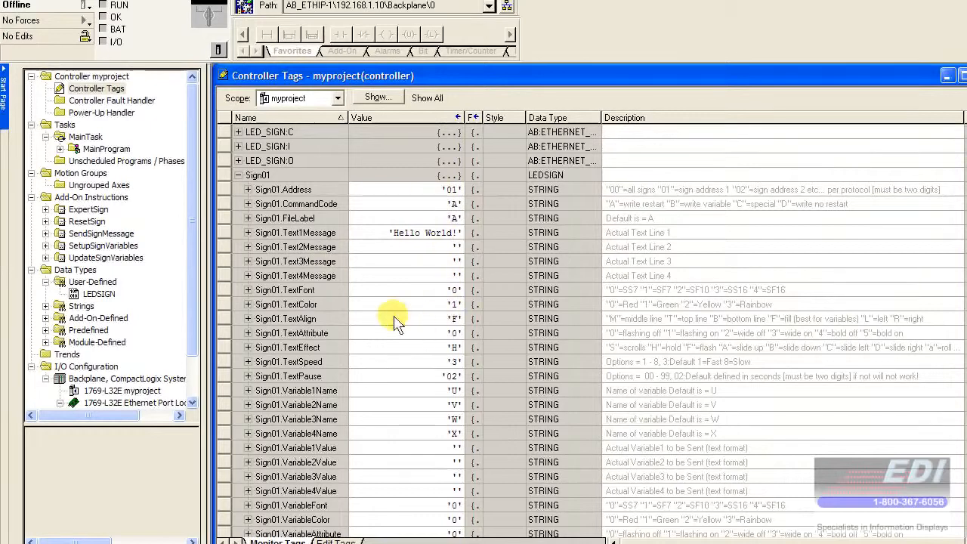
{"action": "mouse_move", "coordinate": [412, 328]}
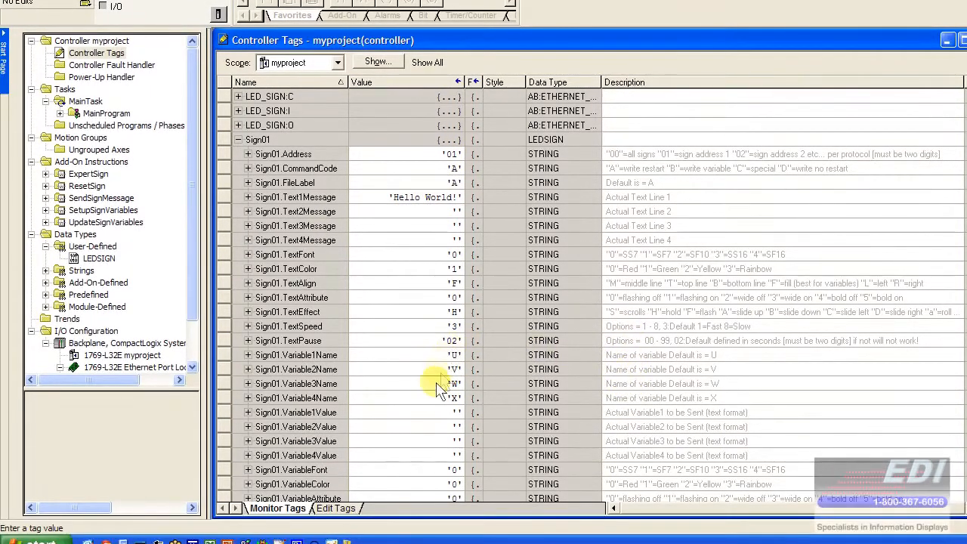
{"action": "mouse_move", "coordinate": [359, 204]}
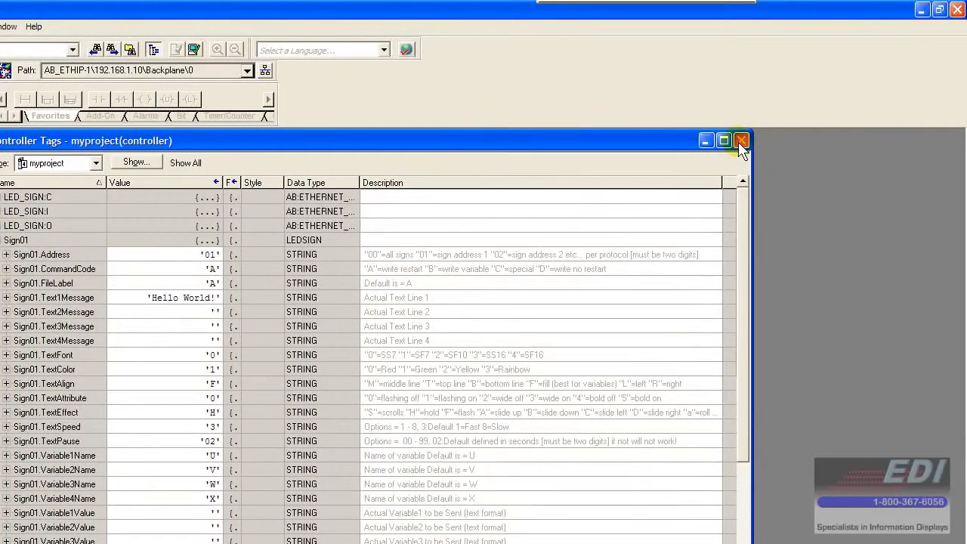
Add a SendSignMessage add-on instruction to rung 0 with operand Sign01_Tag
{"action": "left_click", "coordinate": [741, 141]}
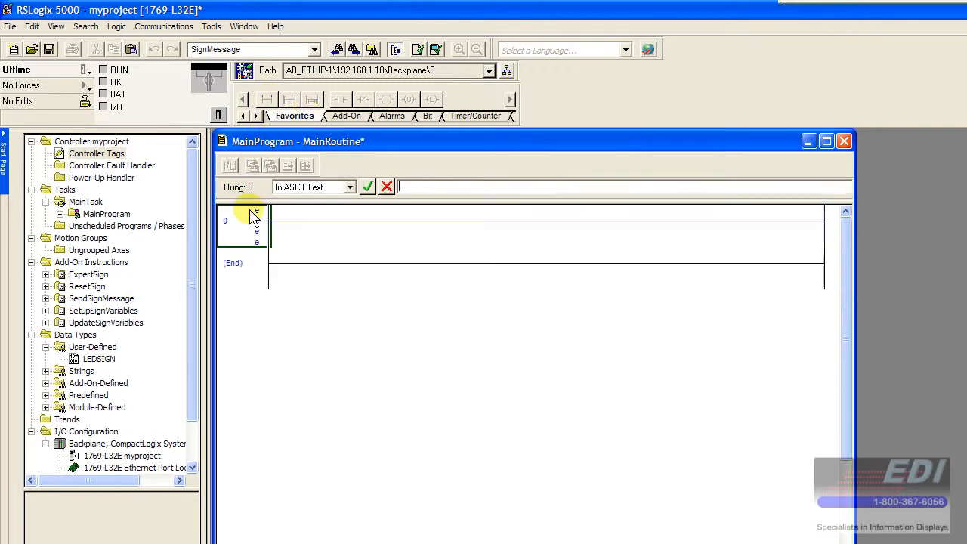
{"action": "left_click", "coordinate": [387, 186]}
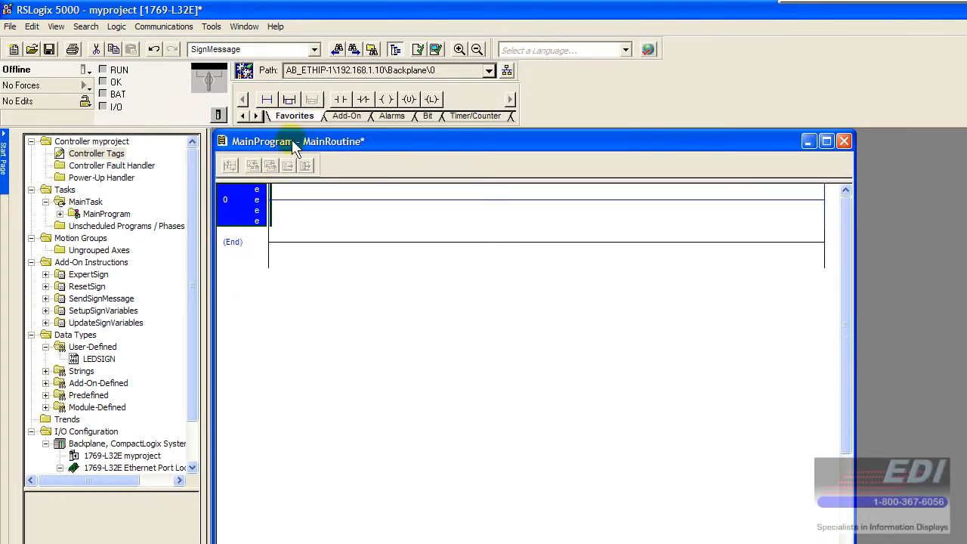
{"action": "left_click", "coordinate": [342, 115]}
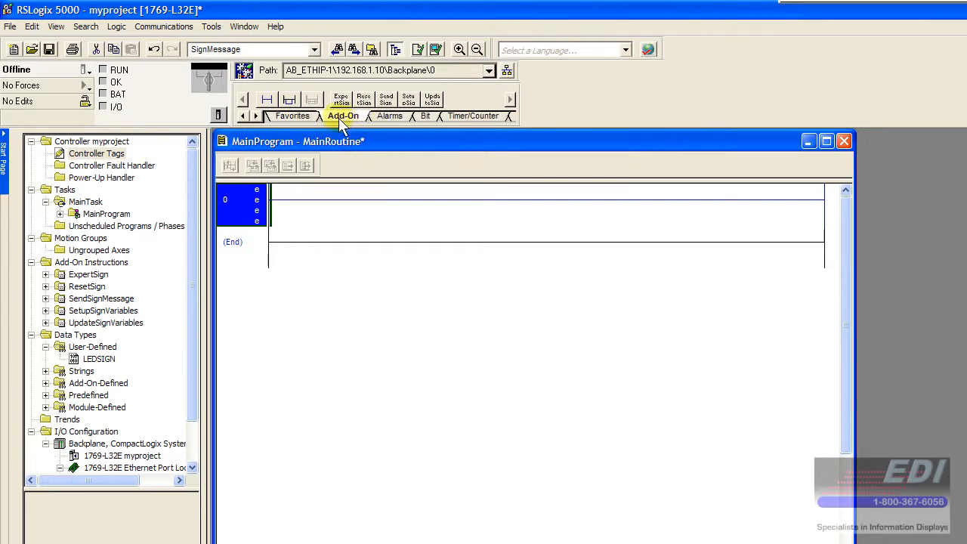
{"action": "mouse_move", "coordinate": [386, 98]}
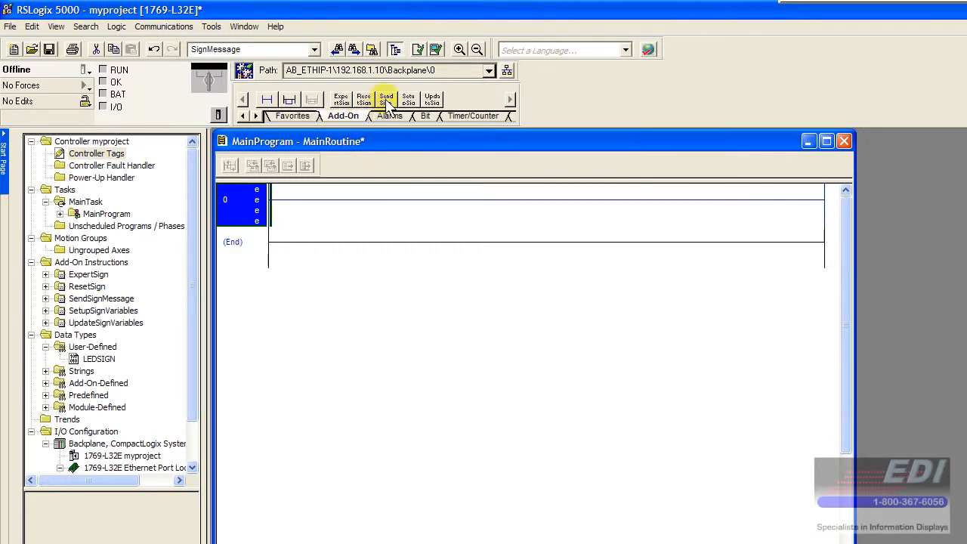
{"action": "mouse_move", "coordinate": [340, 181]}
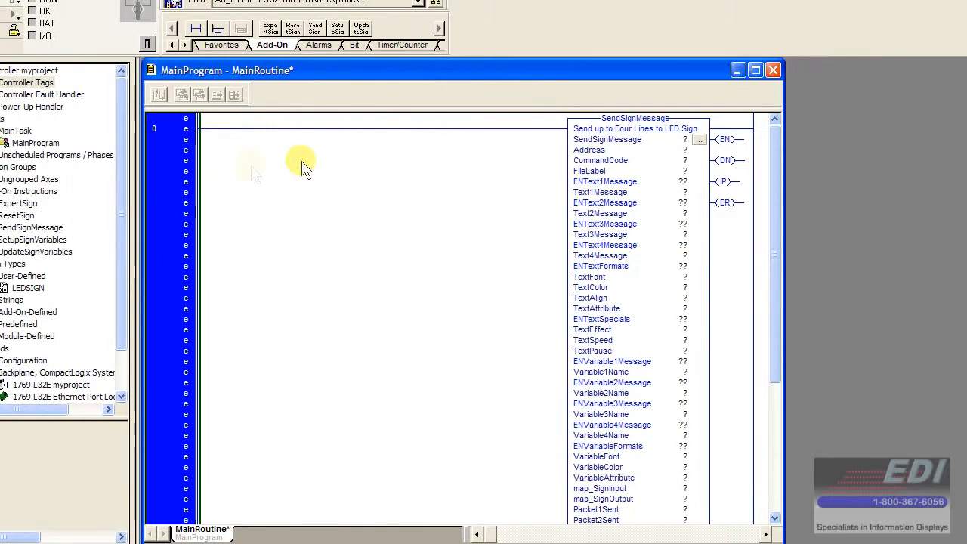
{"action": "mouse_move", "coordinate": [672, 147]}
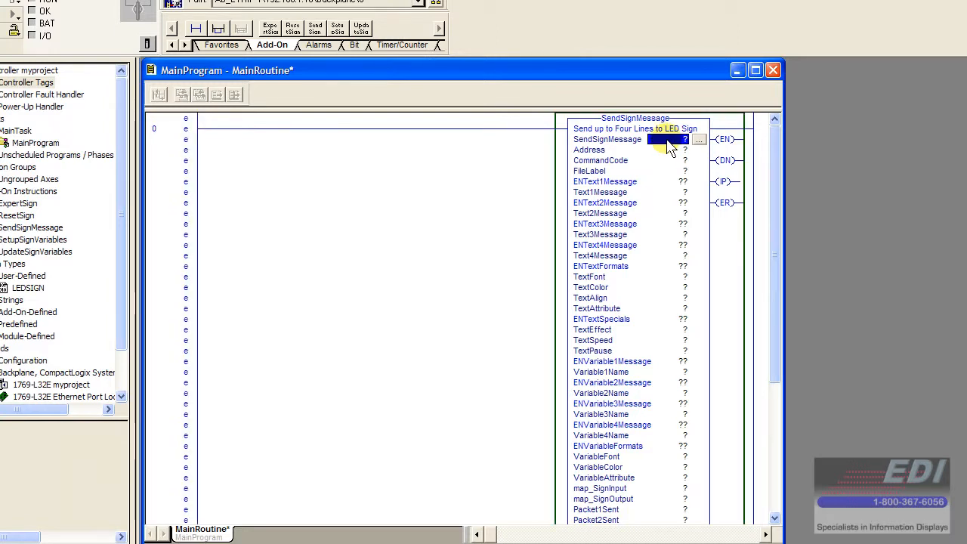
{"action": "left_click", "coordinate": [673, 139]}
{"action": "type", "text": "Sign01_Tag"}
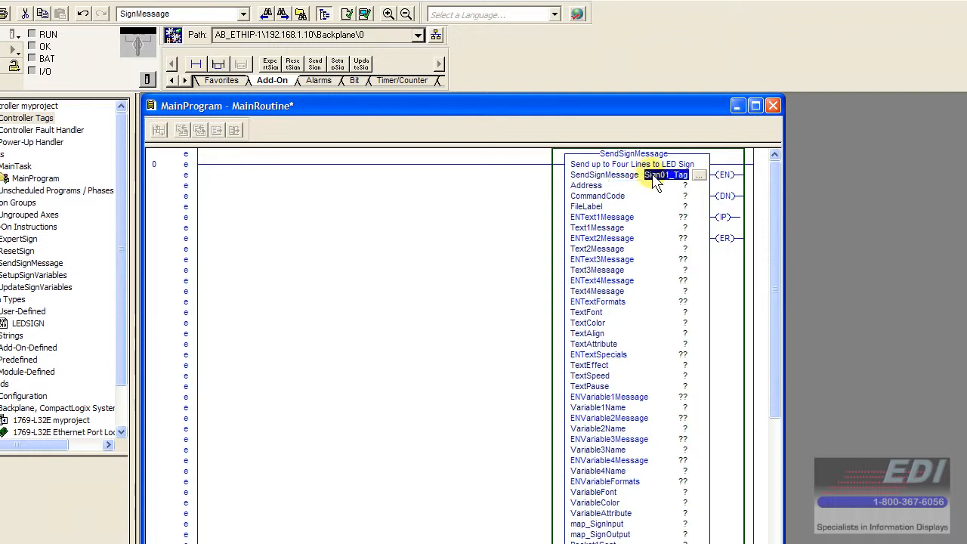
Create the new tag Sign01_Tag as a SendSignMessage tag from the operand's context menu
{"action": "right_click", "coordinate": [664, 174]}
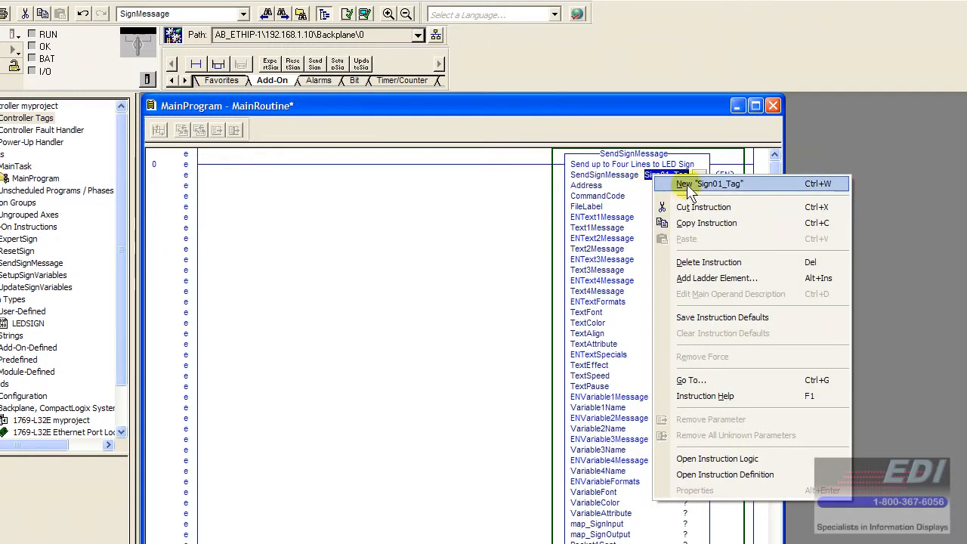
{"action": "left_click", "coordinate": [695, 183]}
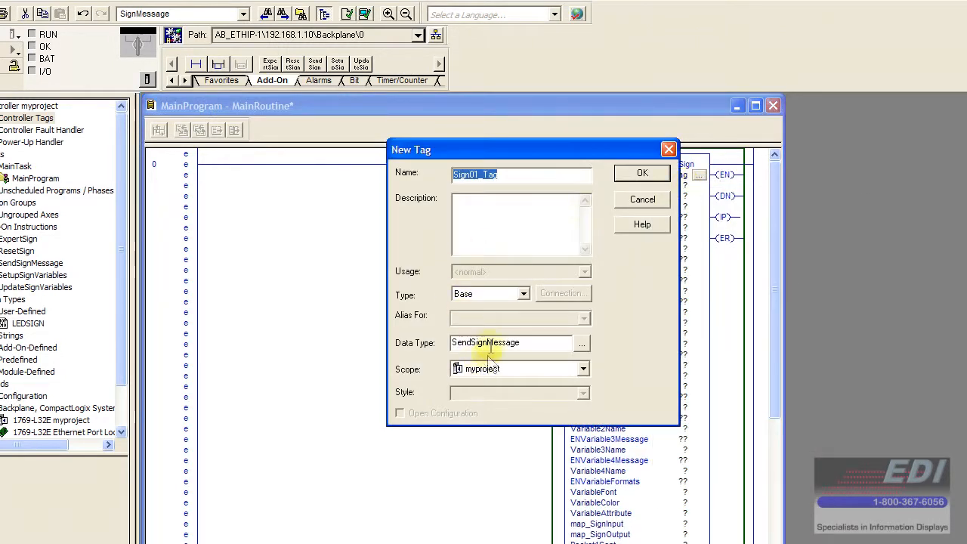
{"action": "left_click", "coordinate": [641, 172]}
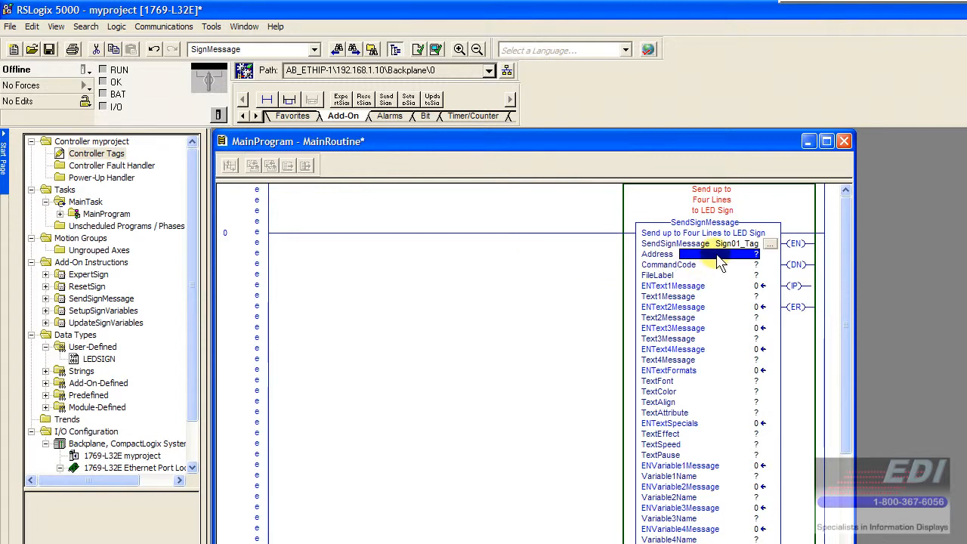
Map Address to Sign01.Address, CommandCode to Sign01.CommandCode, and FileLabel to Sign01.FileLabel
{"action": "left_click", "coordinate": [718, 253]}
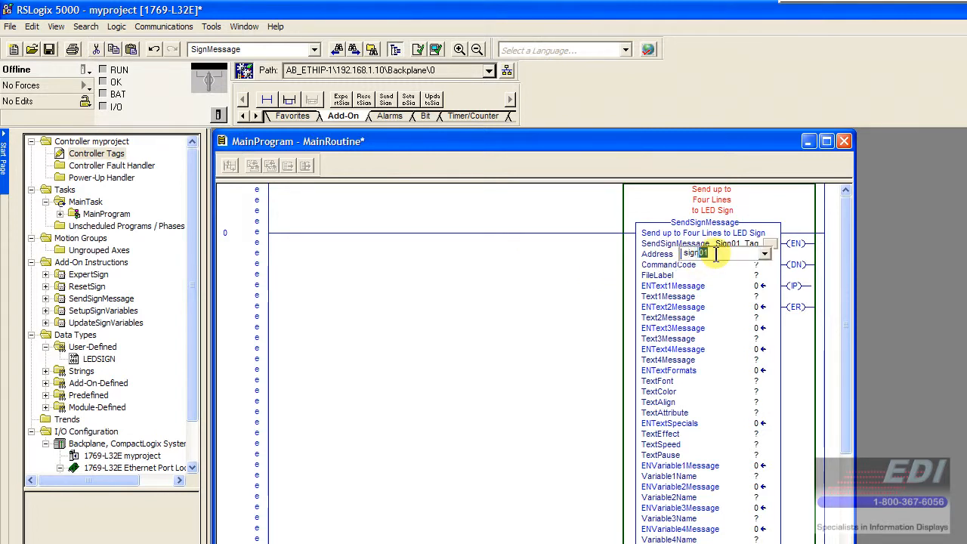
{"action": "left_click", "coordinate": [764, 253]}
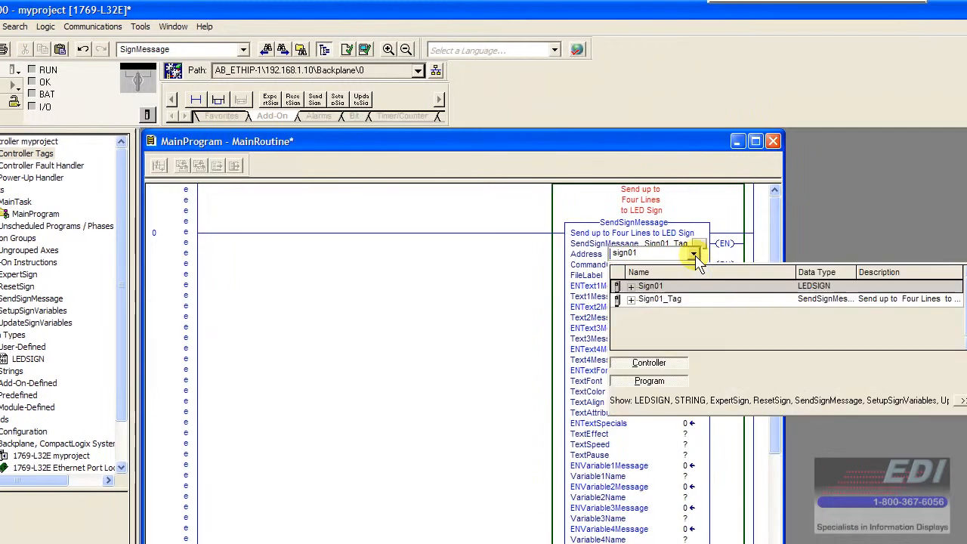
{"action": "left_click", "coordinate": [630, 286]}
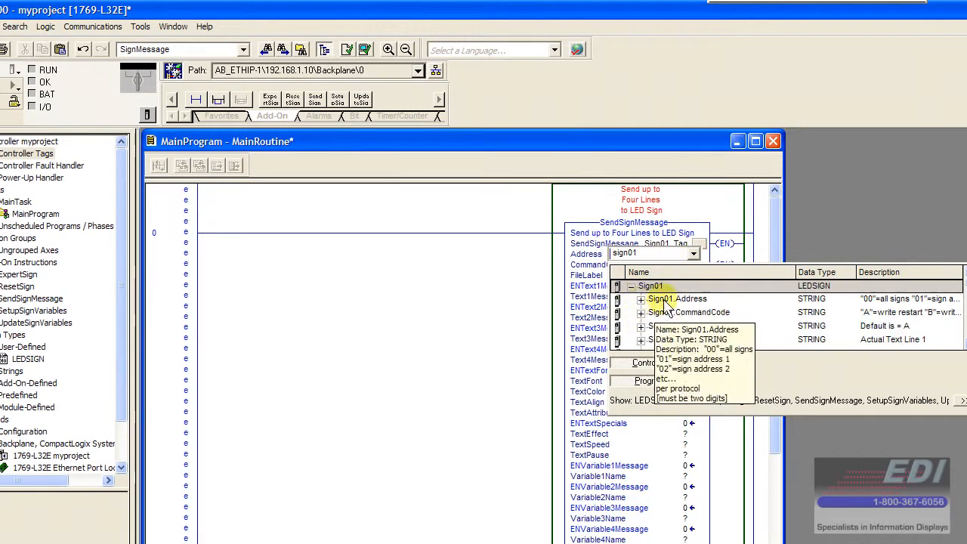
{"action": "left_click", "coordinate": [676, 297]}
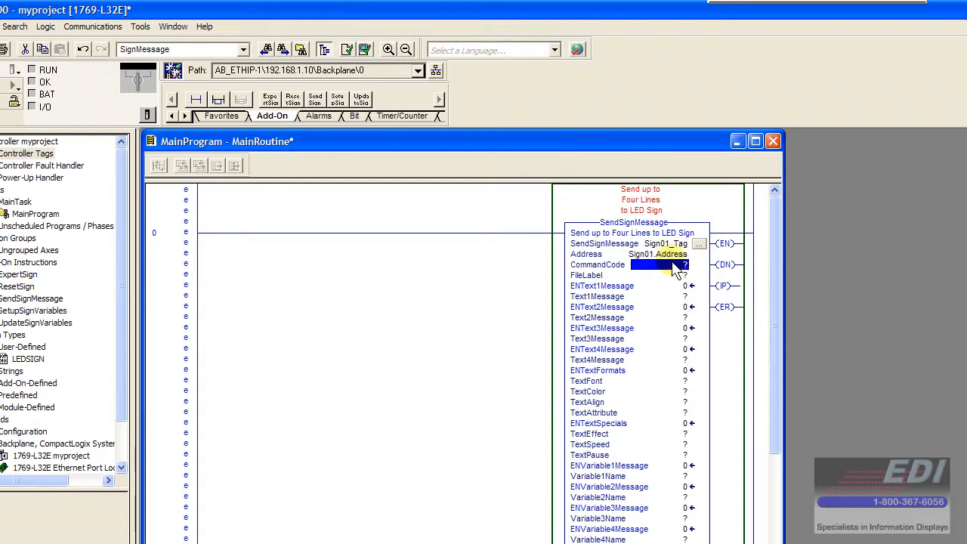
{"action": "left_click", "coordinate": [671, 264]}
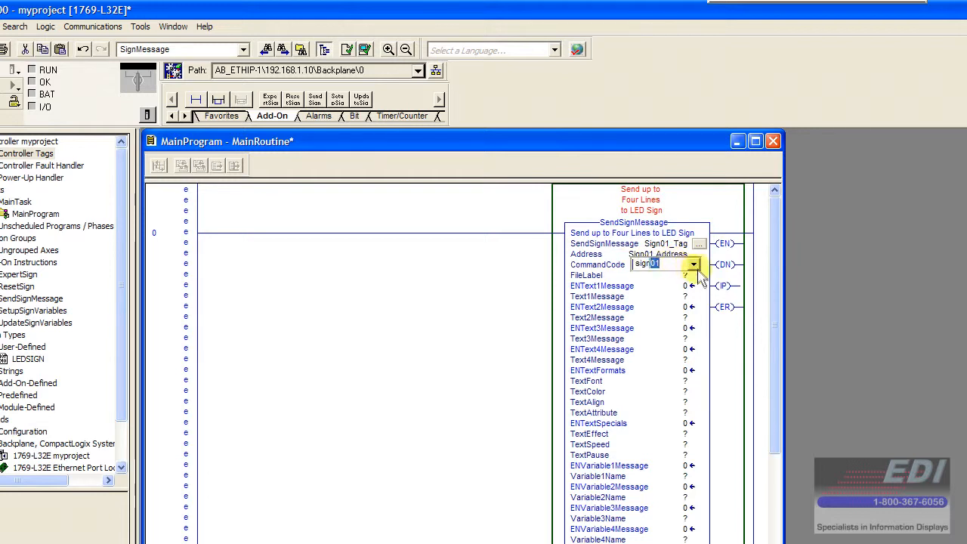
{"action": "left_click", "coordinate": [694, 264]}
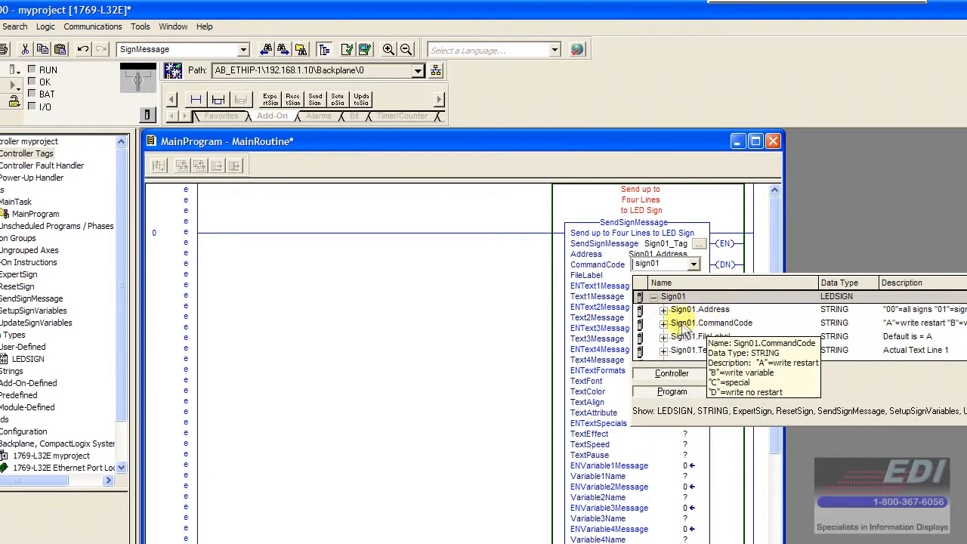
{"action": "left_click", "coordinate": [709, 322]}
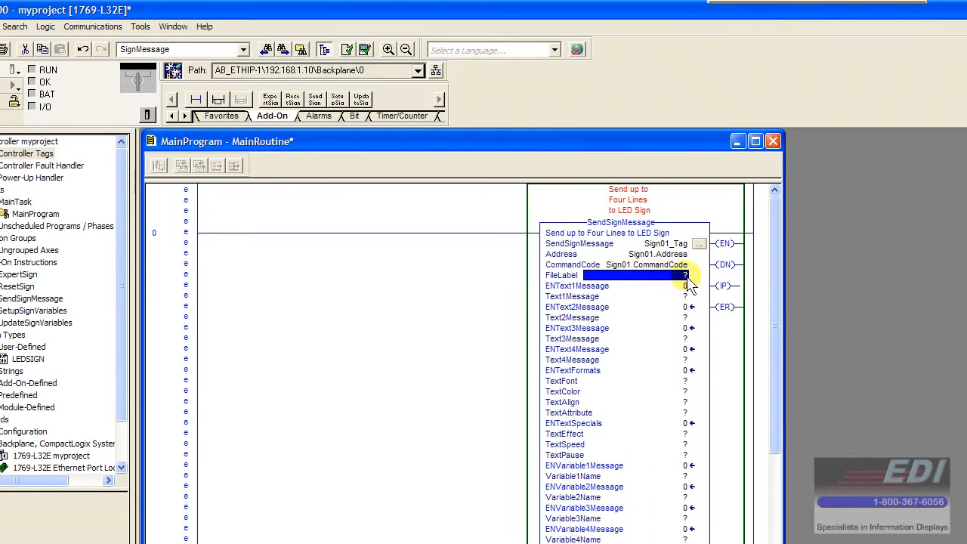
{"action": "left_click", "coordinate": [634, 274]}
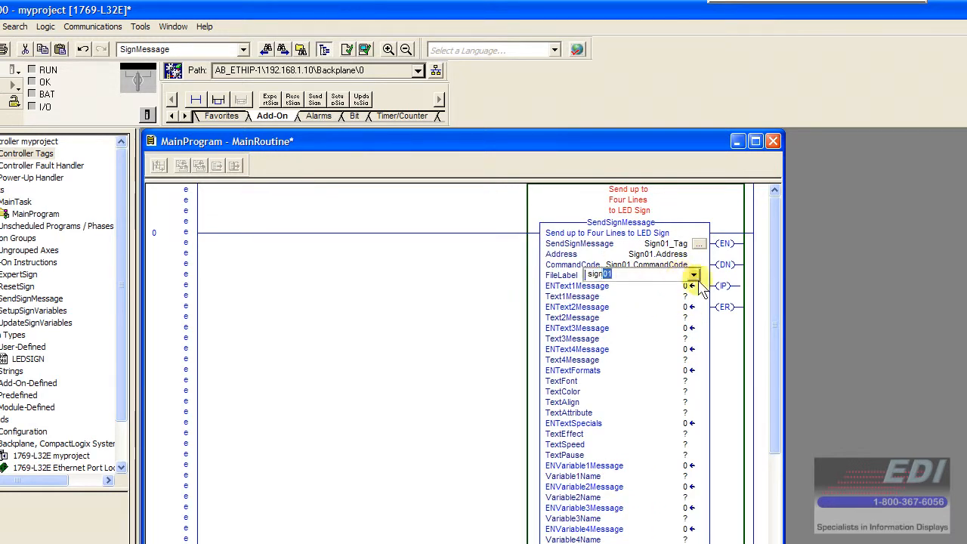
{"action": "left_click", "coordinate": [692, 274]}
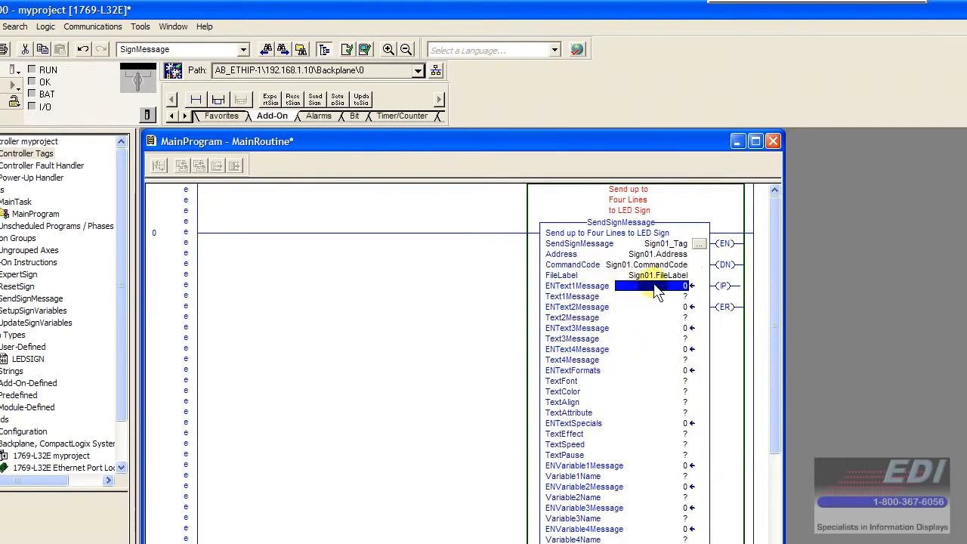
{"action": "mouse_move", "coordinate": [657, 313]}
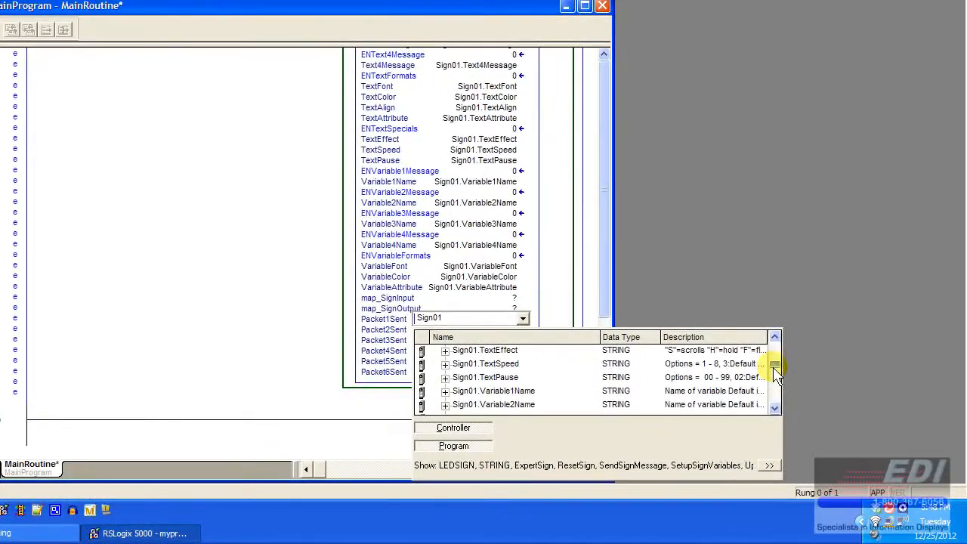
{"action": "mouse_move", "coordinate": [536, 359]}
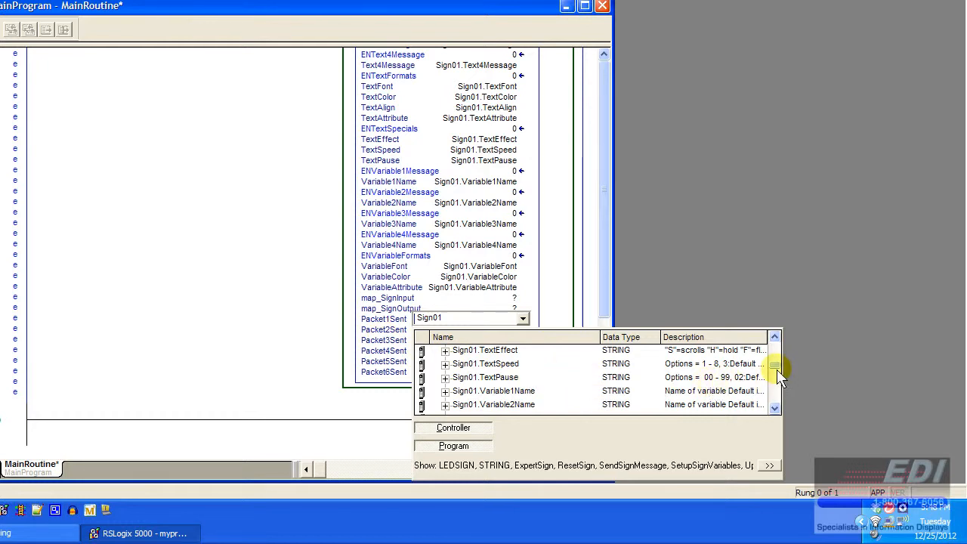
Map the remaining operands through Packet1Sent–Packet6Sent to Sign01 members, leaving map_SignInput unassigned
{"action": "scroll", "scroll_direction": "down", "scroll_amount": 3}
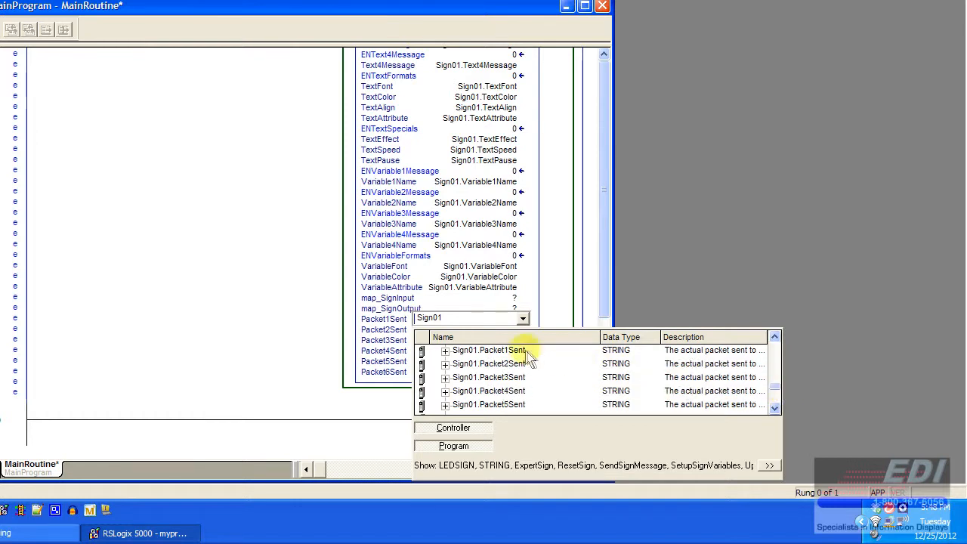
{"action": "left_click", "coordinate": [489, 349]}
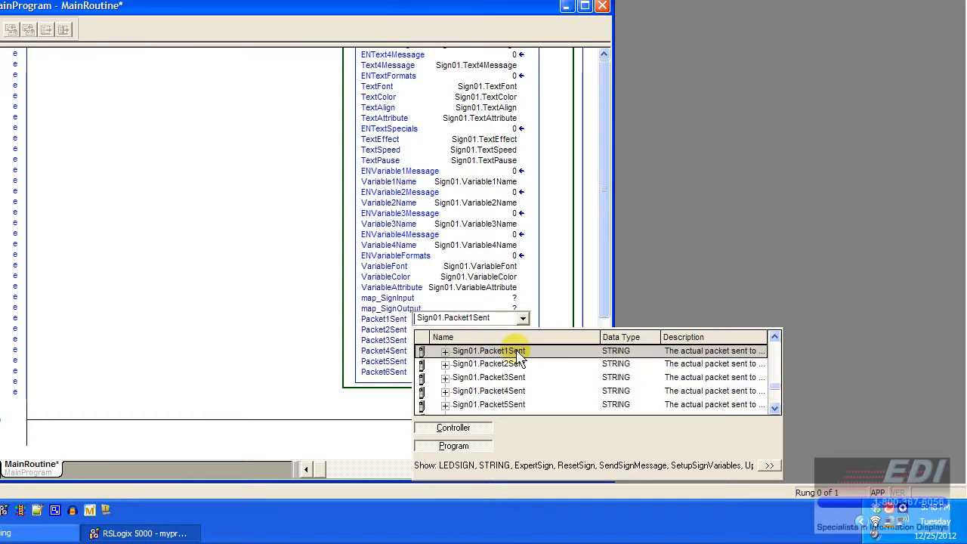
{"action": "left_click", "coordinate": [488, 350]}
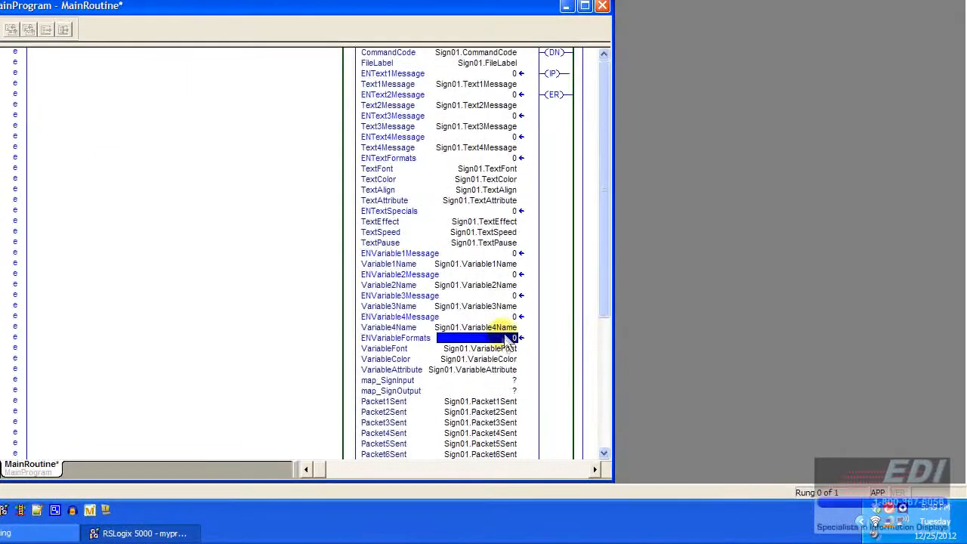
{"action": "scroll", "scroll_direction": "down", "scroll_amount": 3}
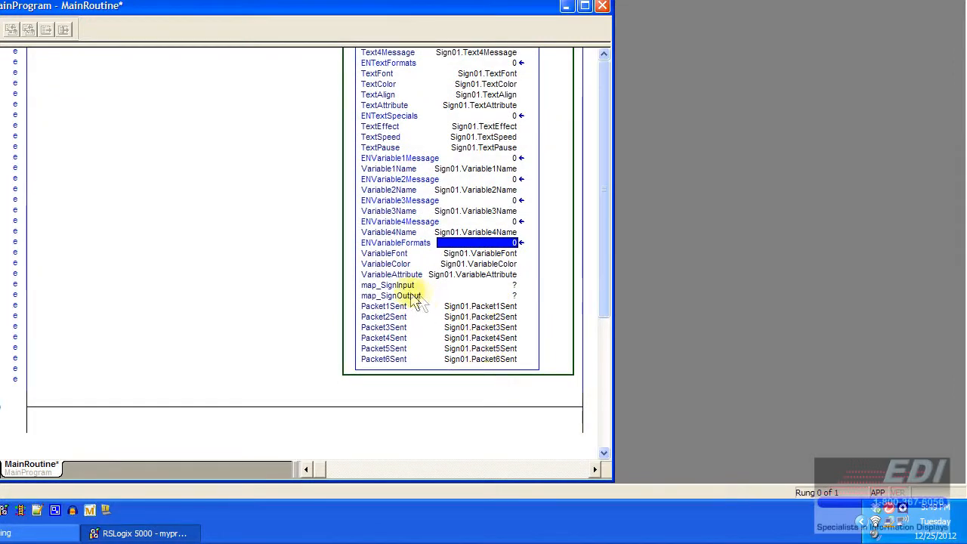
{"action": "left_click", "coordinate": [453, 285]}
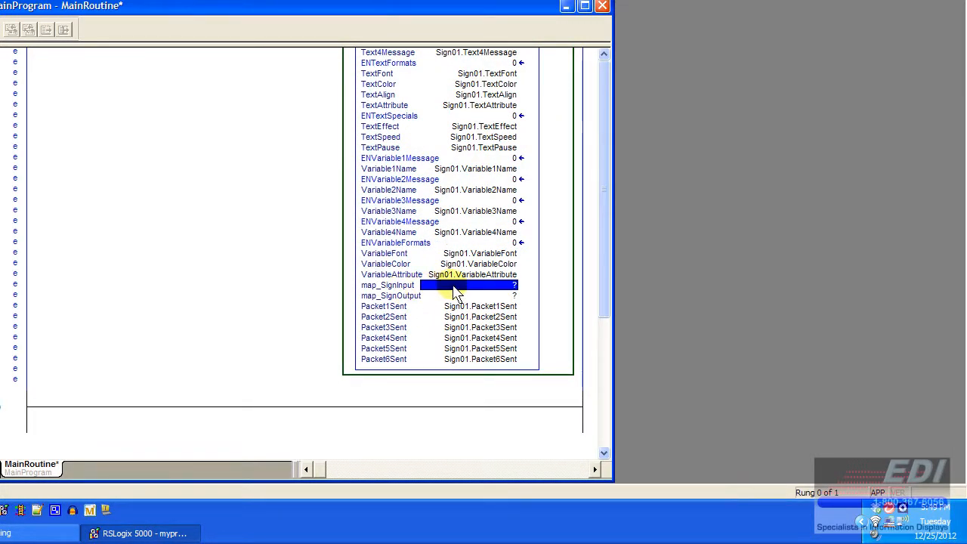
{"action": "left_click", "coordinate": [460, 306]}
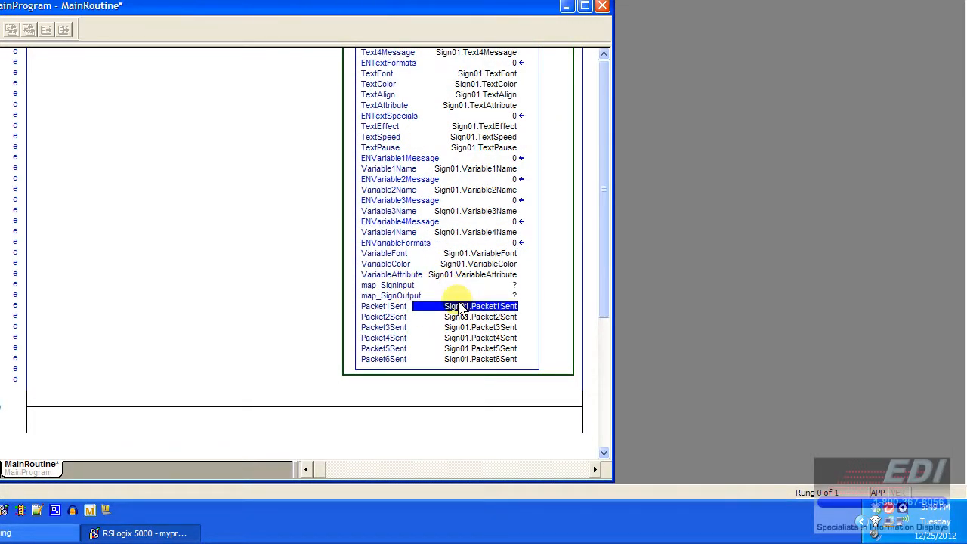
{"action": "left_click", "coordinate": [468, 295]}
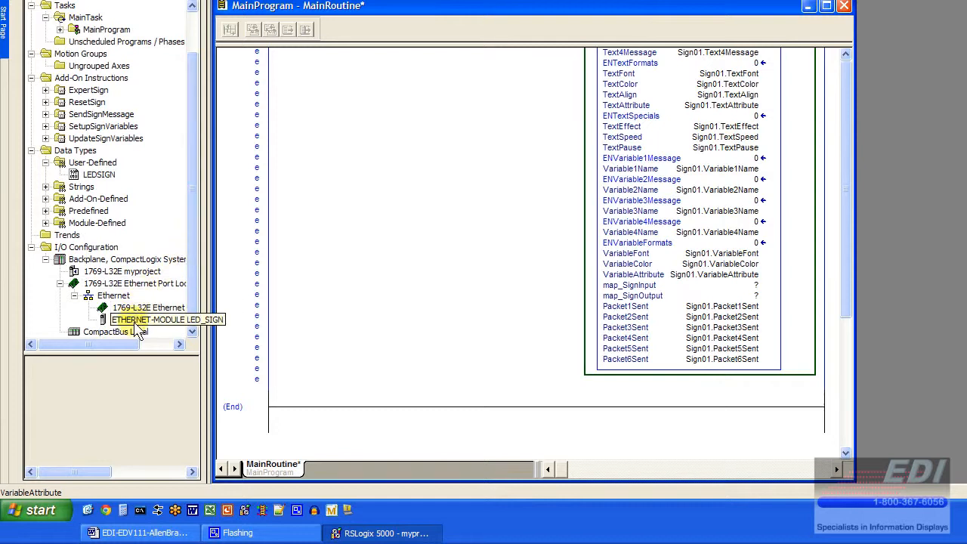
Show the controller tags and point out the LED_SIGN:I and LED_SIGN:O module tags
{"action": "left_click", "coordinate": [149, 308]}
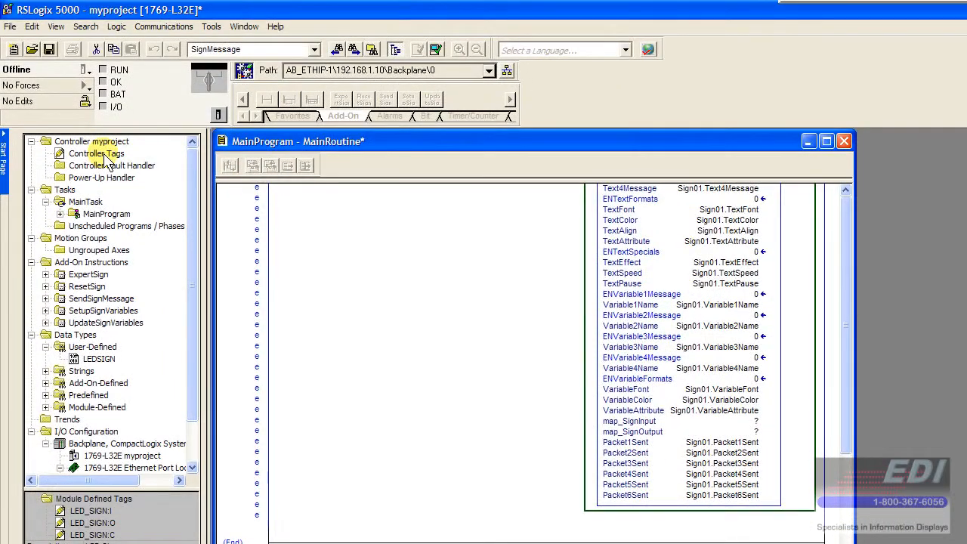
{"action": "left_click", "coordinate": [96, 153]}
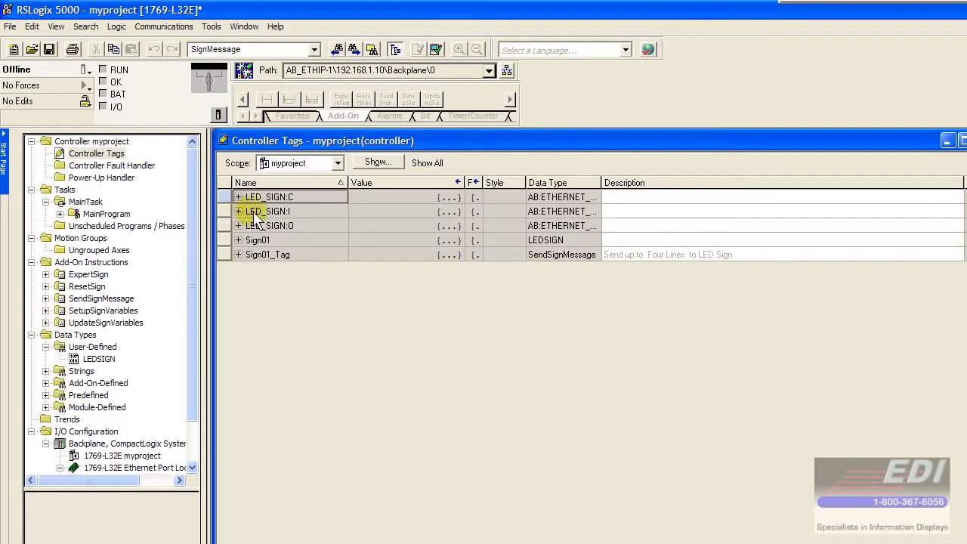
{"action": "left_click", "coordinate": [269, 225]}
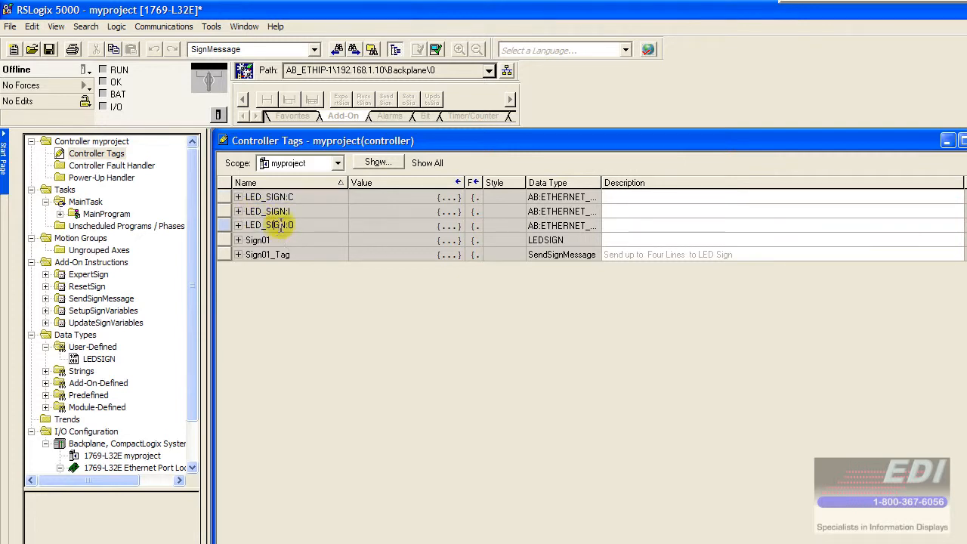
{"action": "left_click", "coordinate": [268, 211]}
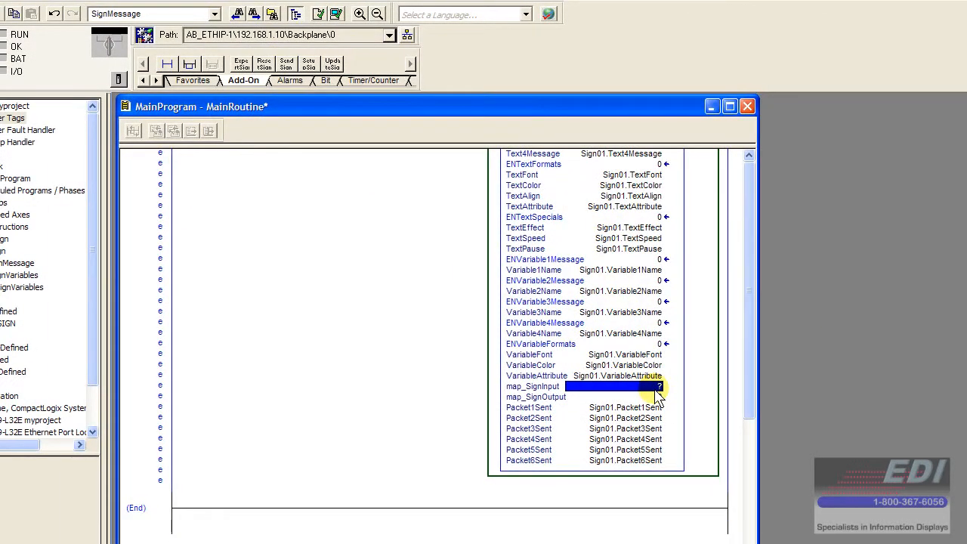
Assign LED_SIGN:I.Data to map_SignInput and LED_SIGN:O.Data to map_SignOutput
{"action": "left_click", "coordinate": [658, 386]}
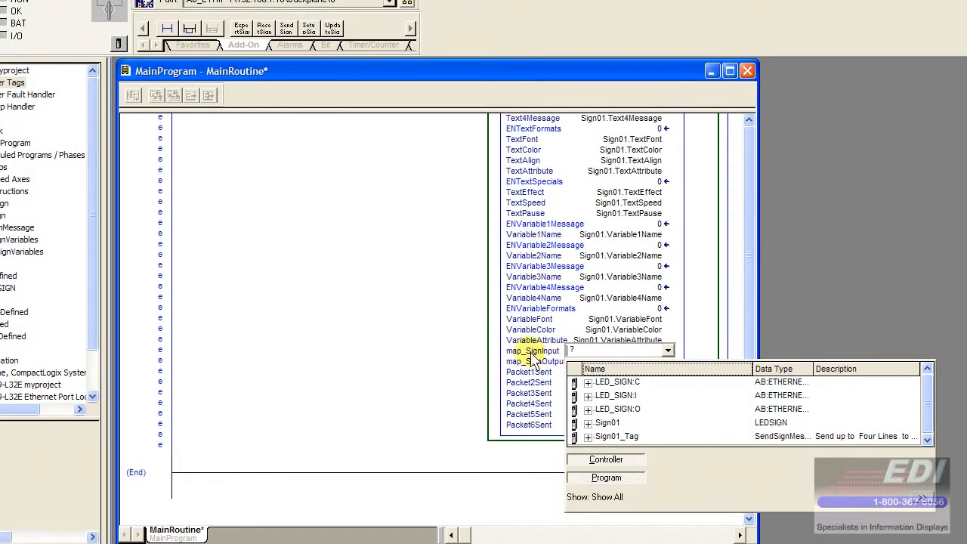
{"action": "left_click", "coordinate": [615, 395]}
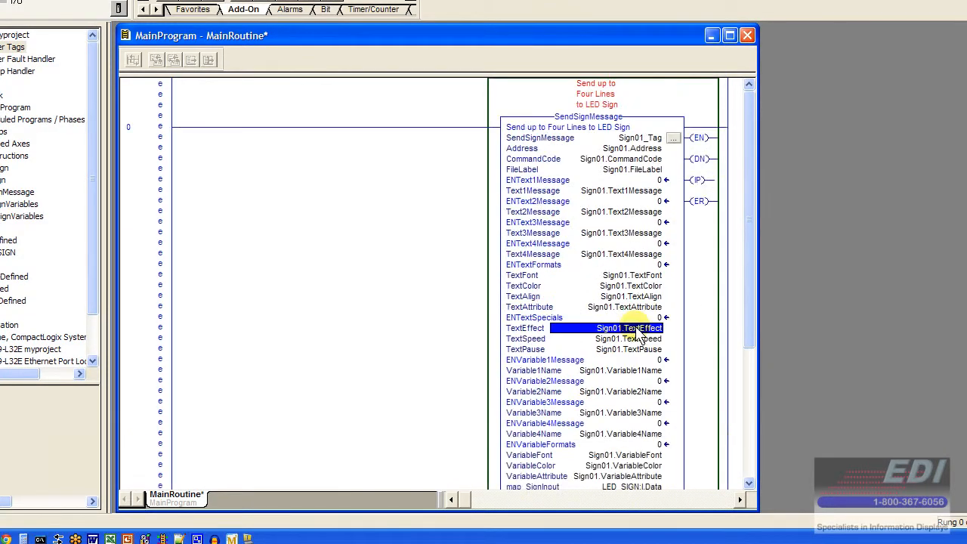
{"action": "scroll", "scroll_direction": "down", "scroll_amount": 3}
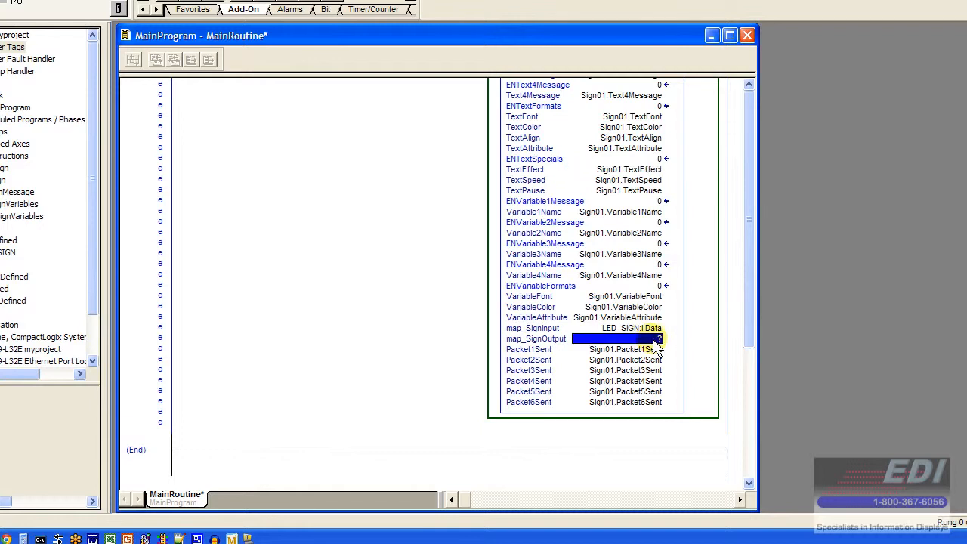
{"action": "mouse_move", "coordinate": [653, 342]}
{"action": "type", "text": "LED_SIGN:O.Data"}
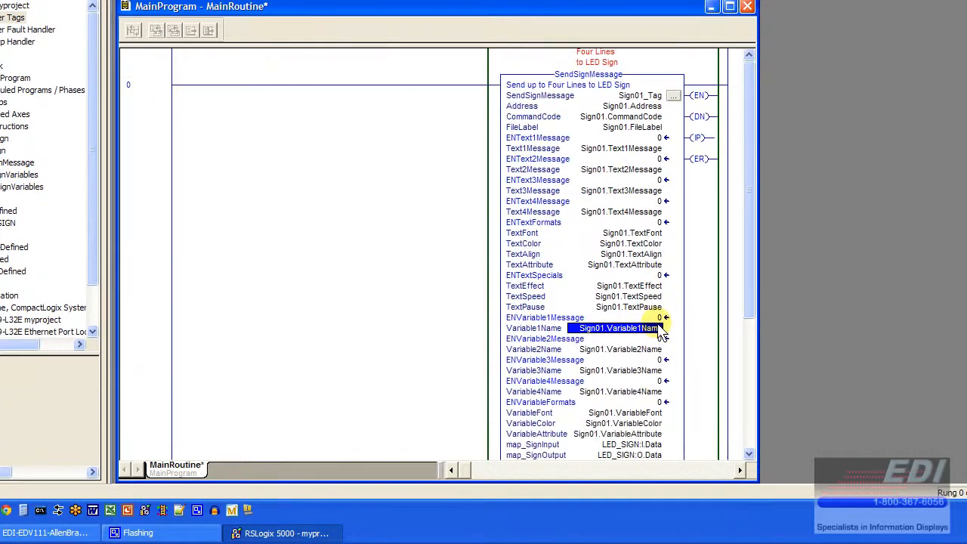
{"action": "scroll", "scroll_direction": "down", "scroll_amount": 3}
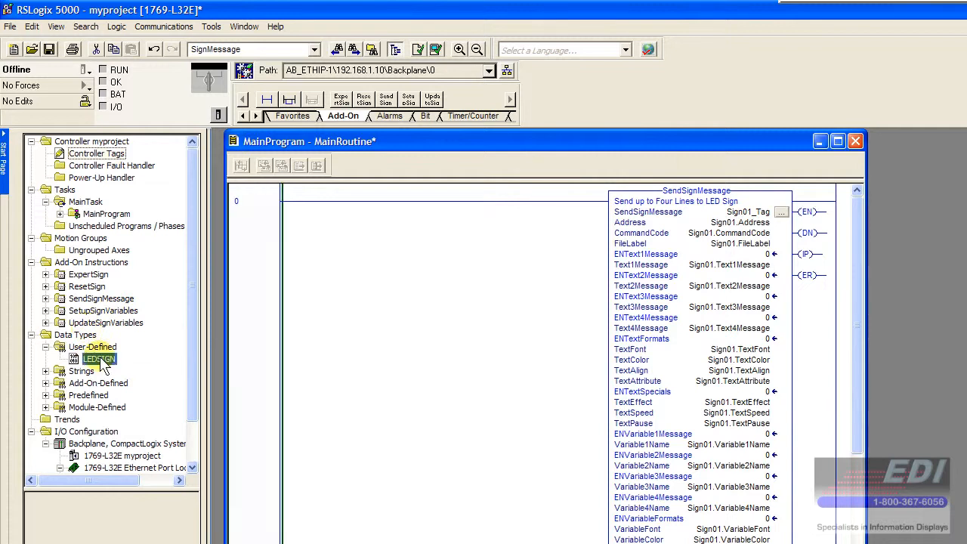
View the user-defined LEDSIGN data type's details, showing its 3256-byte size
{"action": "left_click", "coordinate": [98, 358]}
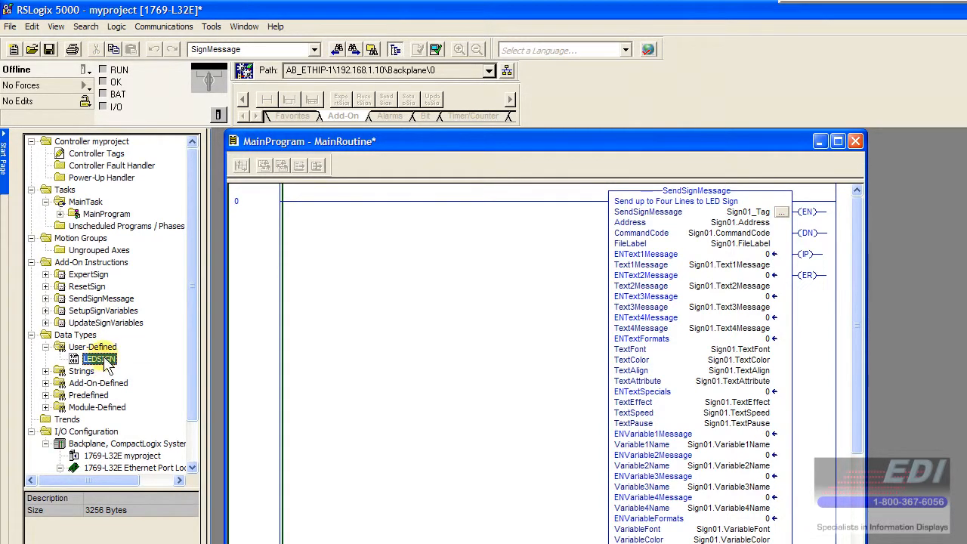
{"action": "mouse_move", "coordinate": [189, 382]}
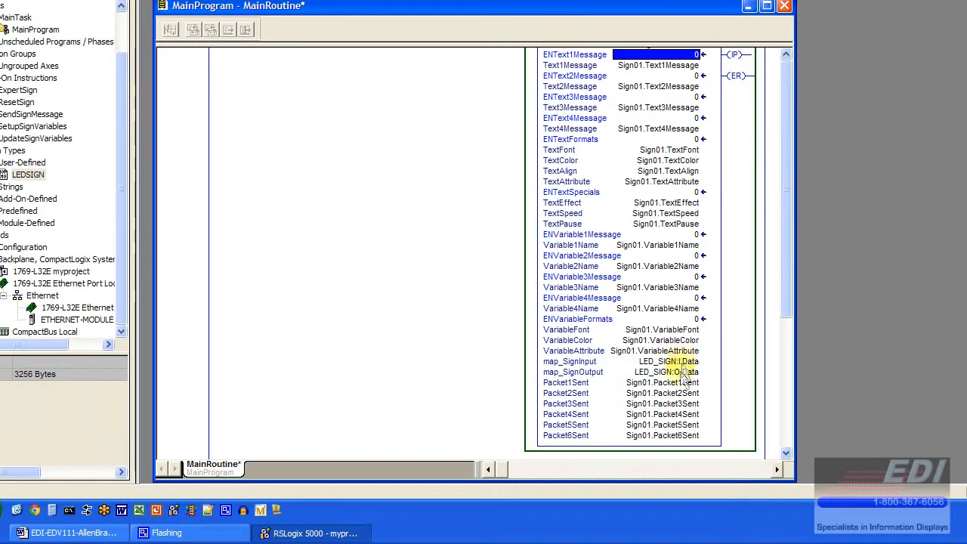
{"action": "scroll", "scroll_direction": "down", "scroll_amount": 3}
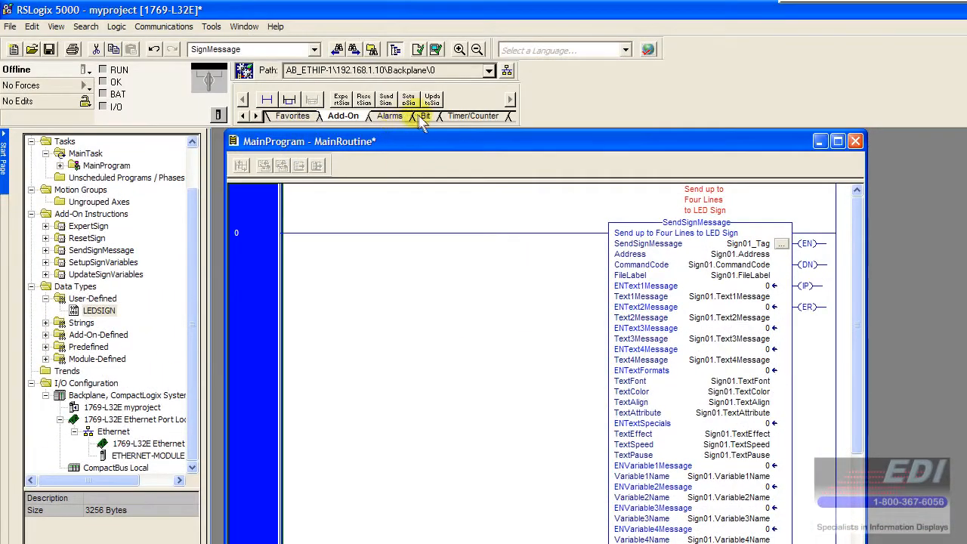
Add an XIC contact to rung 0 on new DINT tag TOGGLE, addressed to TOGGLE.0
{"action": "left_click", "coordinate": [424, 115]}
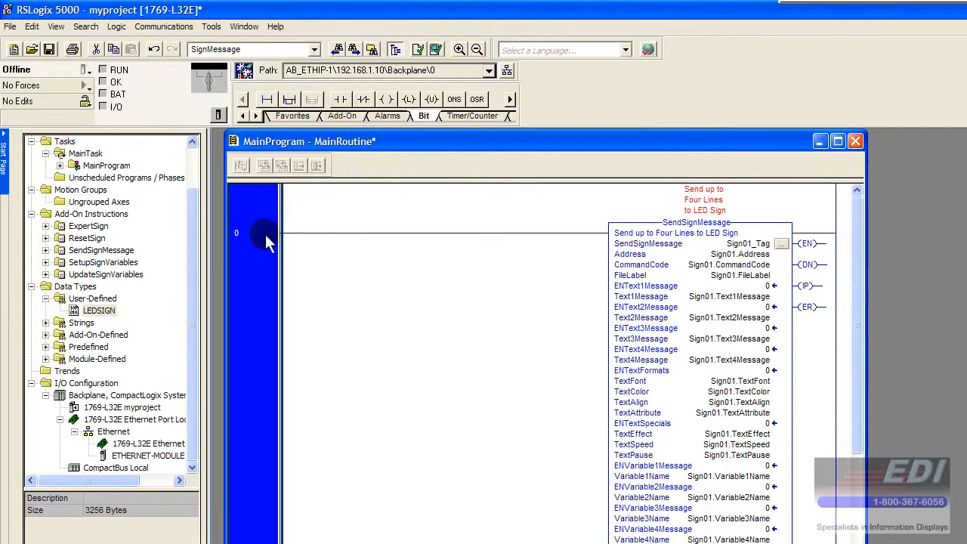
{"action": "mouse_move", "coordinate": [342, 99]}
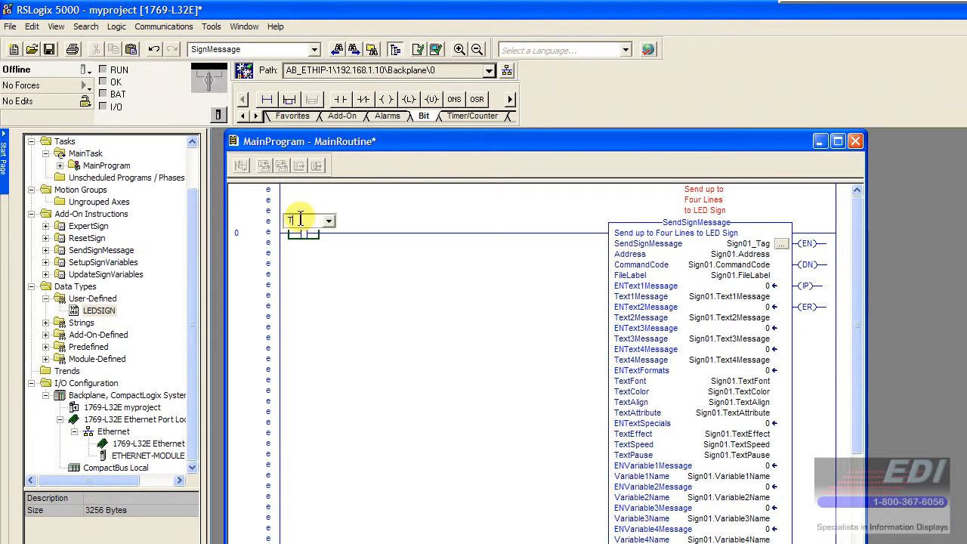
{"action": "type", "text": "TOGGLE"}
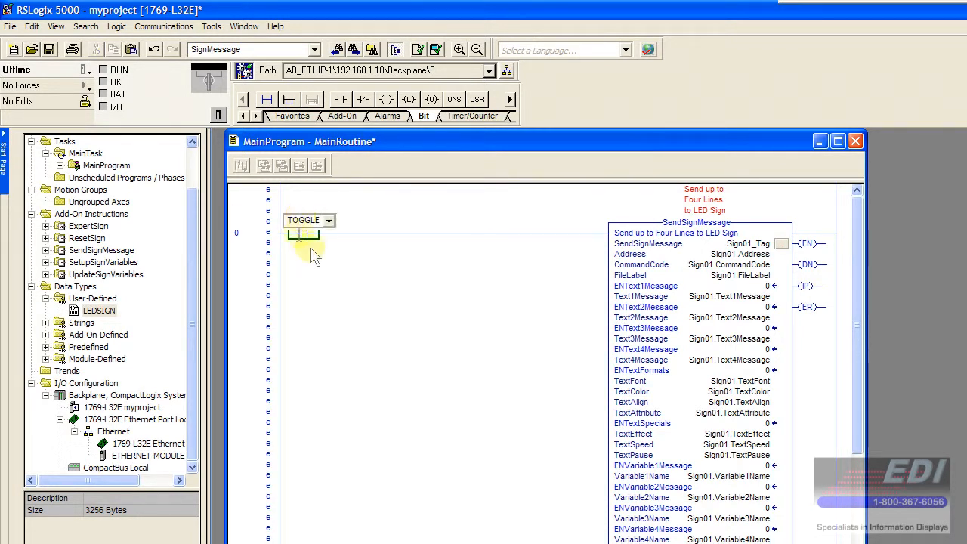
{"action": "right_click", "coordinate": [309, 237]}
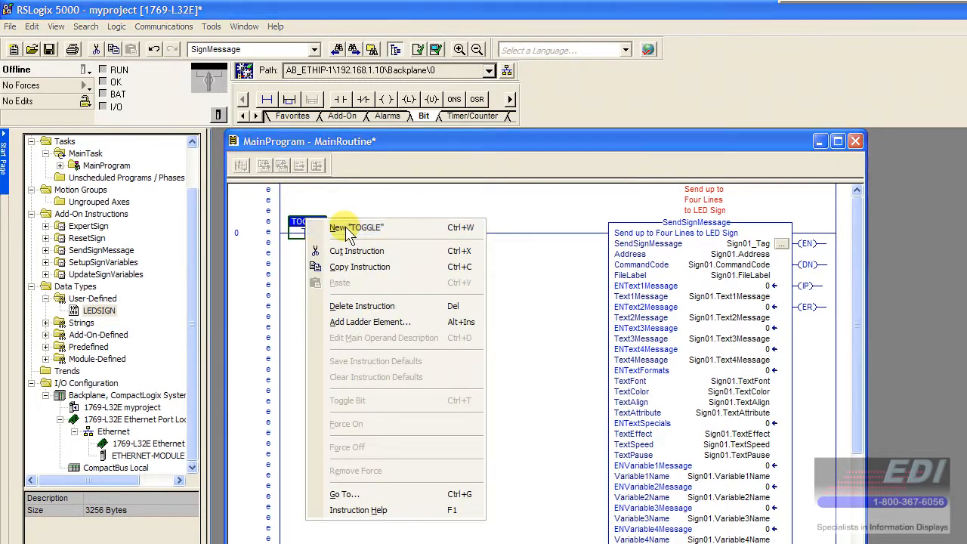
{"action": "left_click", "coordinate": [355, 228]}
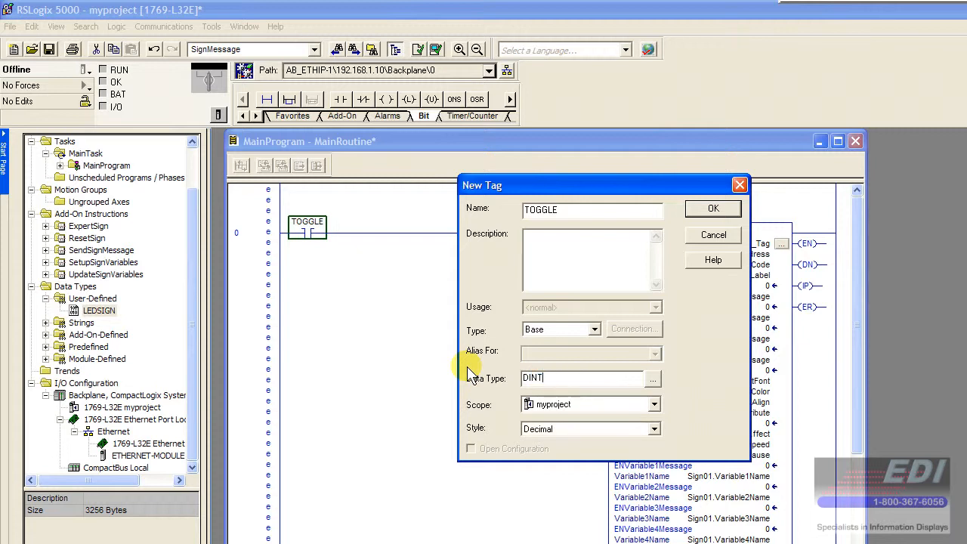
{"action": "left_click", "coordinate": [711, 208]}
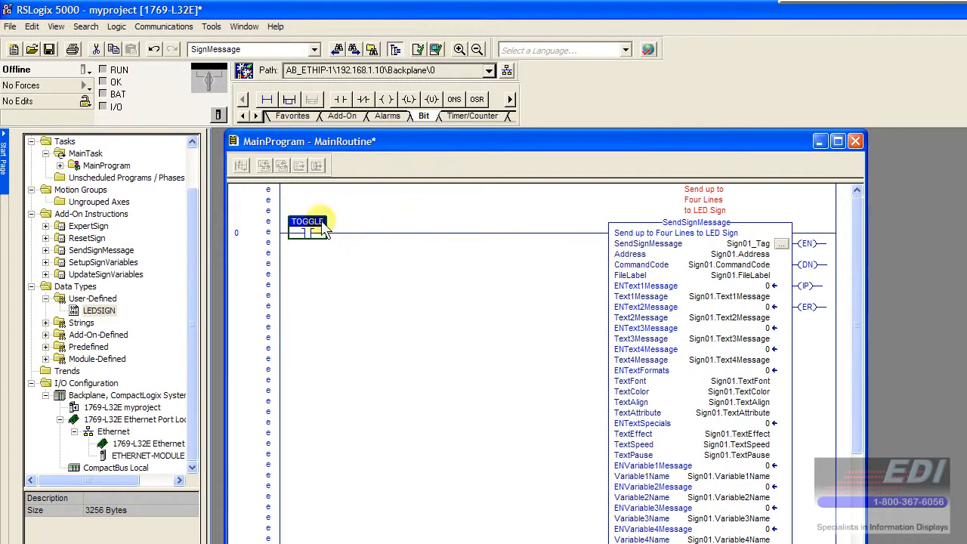
{"action": "left_click", "coordinate": [329, 220]}
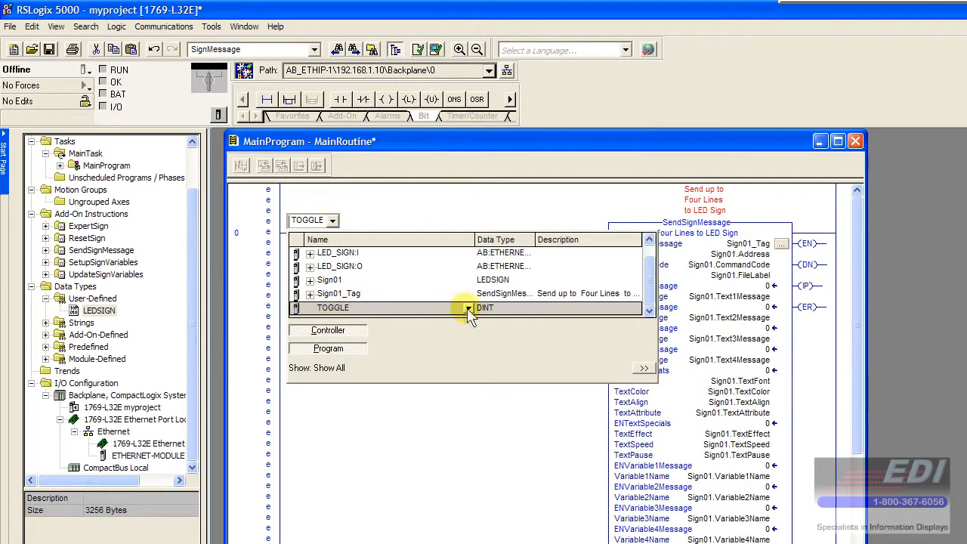
{"action": "left_click", "coordinate": [468, 307]}
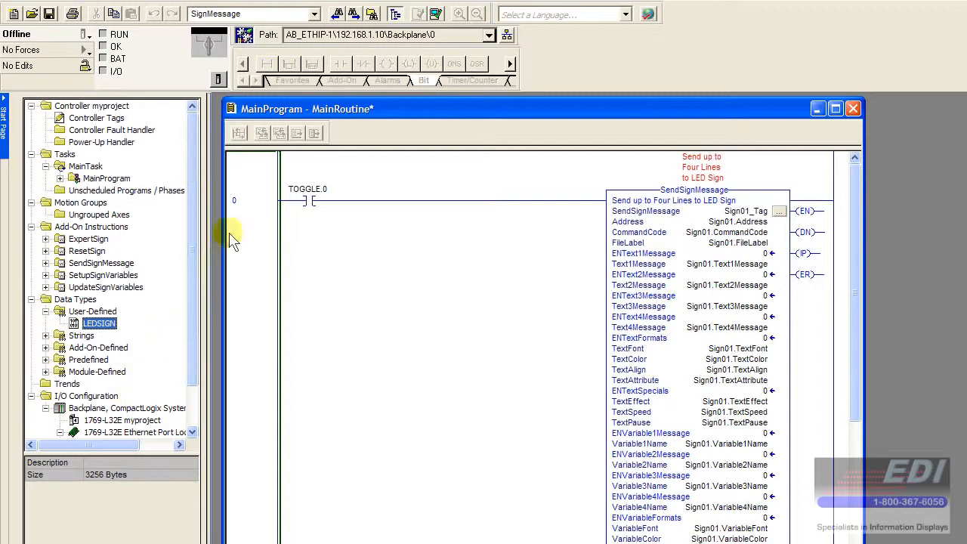
Review rung 0, deselect the TOGGLE.0 contact, and save the project
{"action": "scroll", "scroll_direction": "down", "scroll_amount": 3}
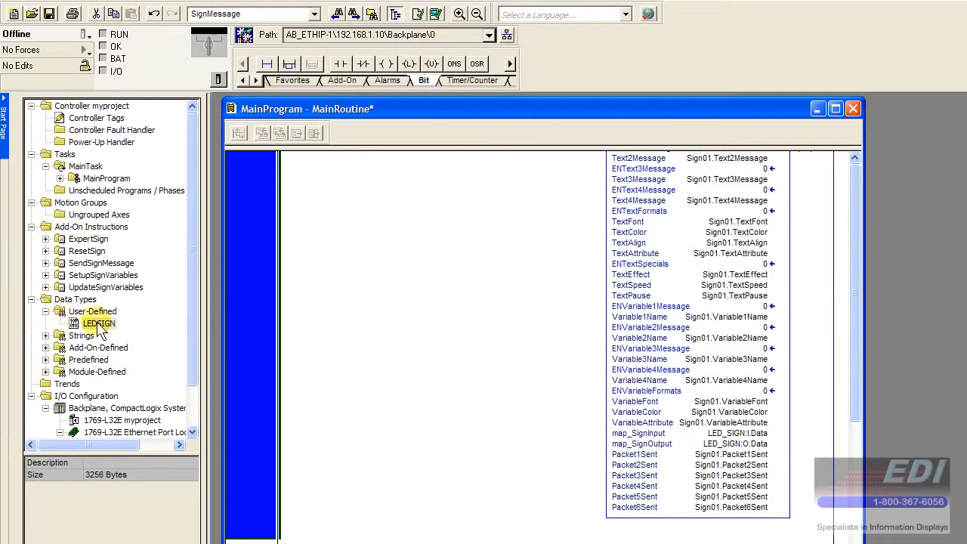
{"action": "mouse_move", "coordinate": [468, 338]}
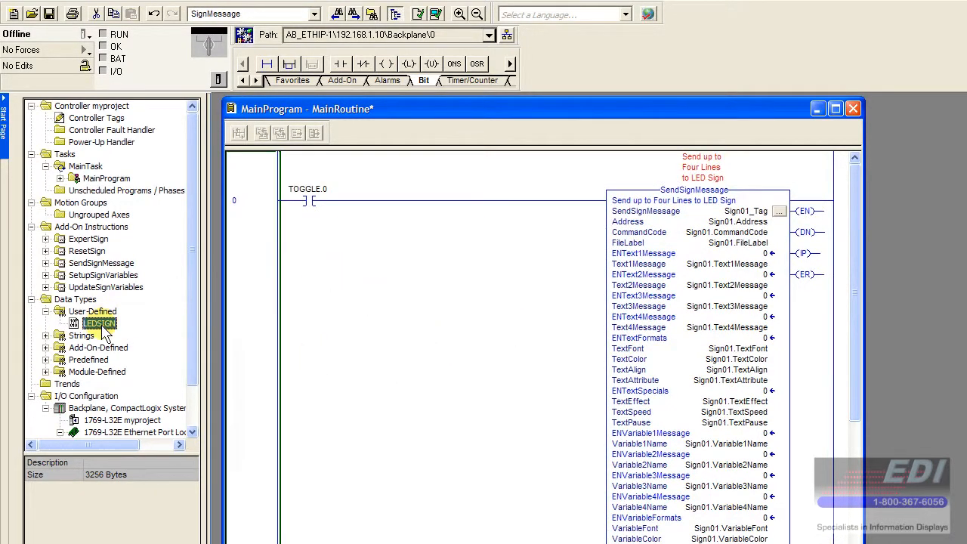
{"action": "left_click", "coordinate": [307, 200]}
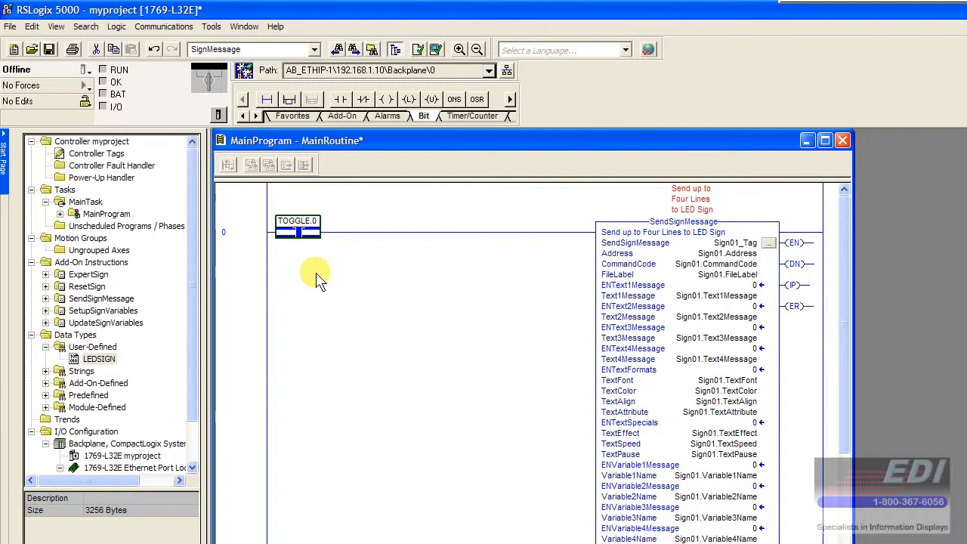
{"action": "mouse_move", "coordinate": [188, 245]}
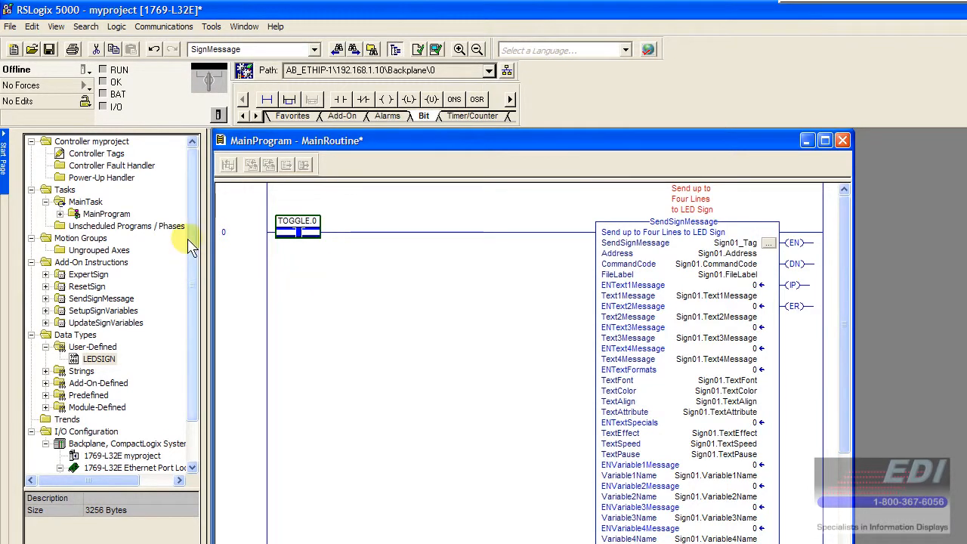
{"action": "left_click", "coordinate": [99, 358]}
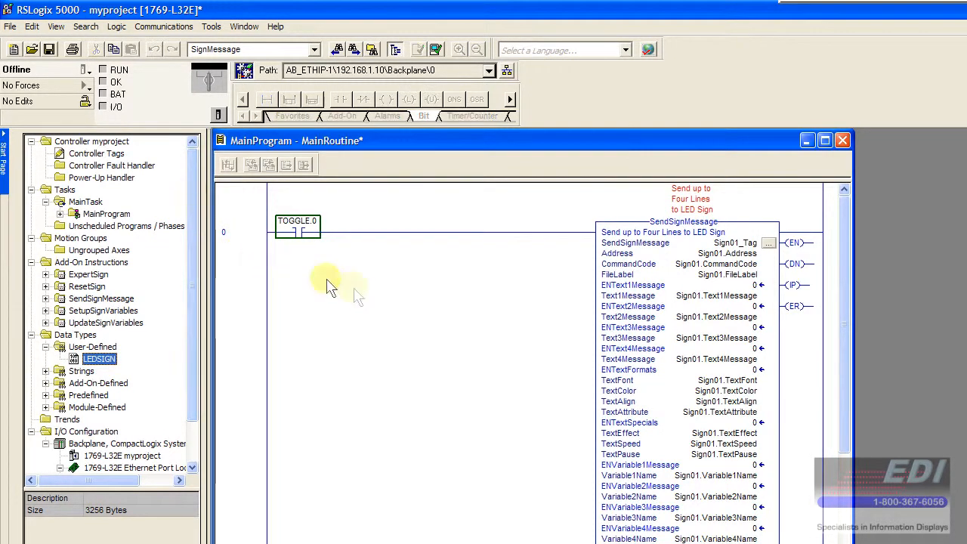
{"action": "left_click", "coordinate": [49, 49]}
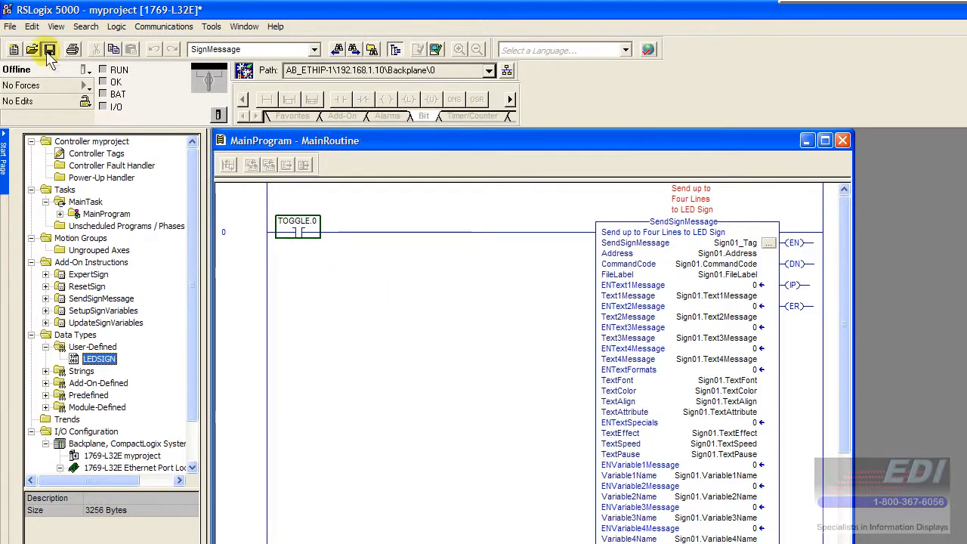